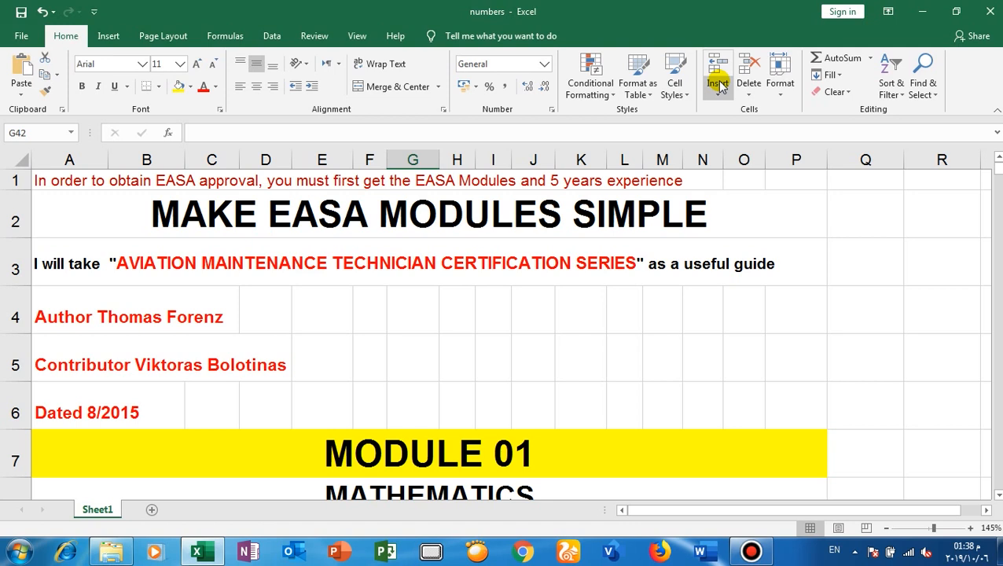
mouse_move(786, 47)
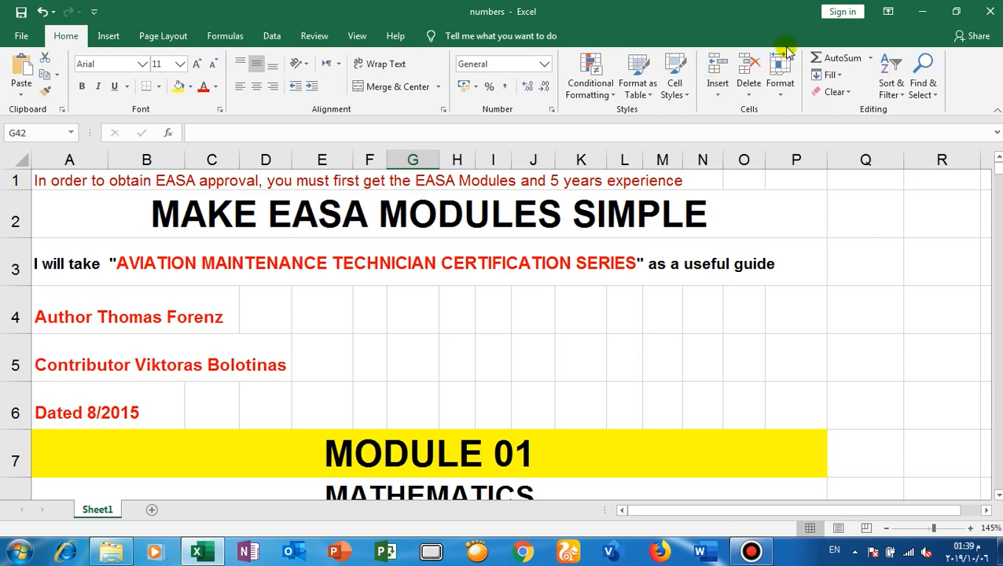
scroll(down, 3)
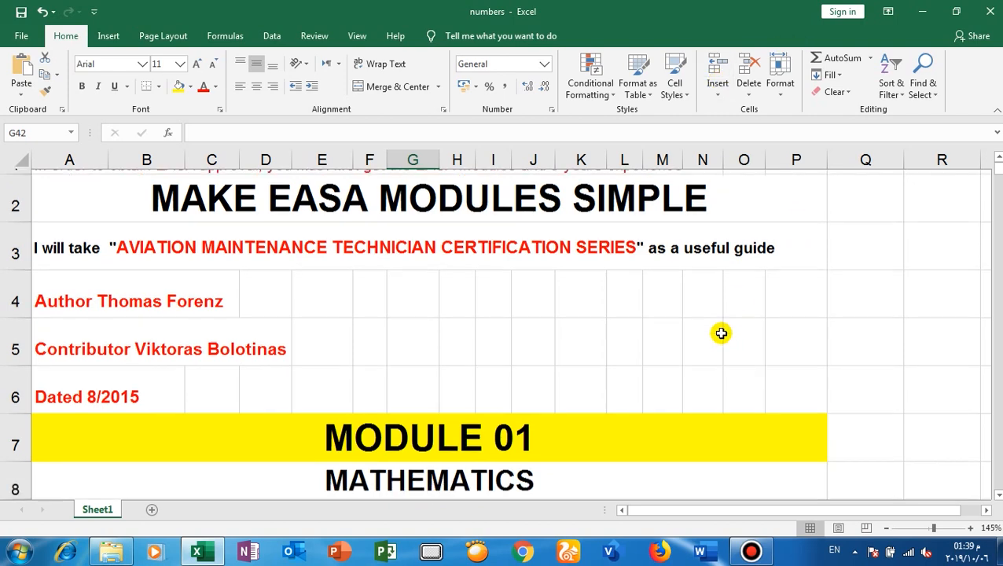
scroll(down, 3)
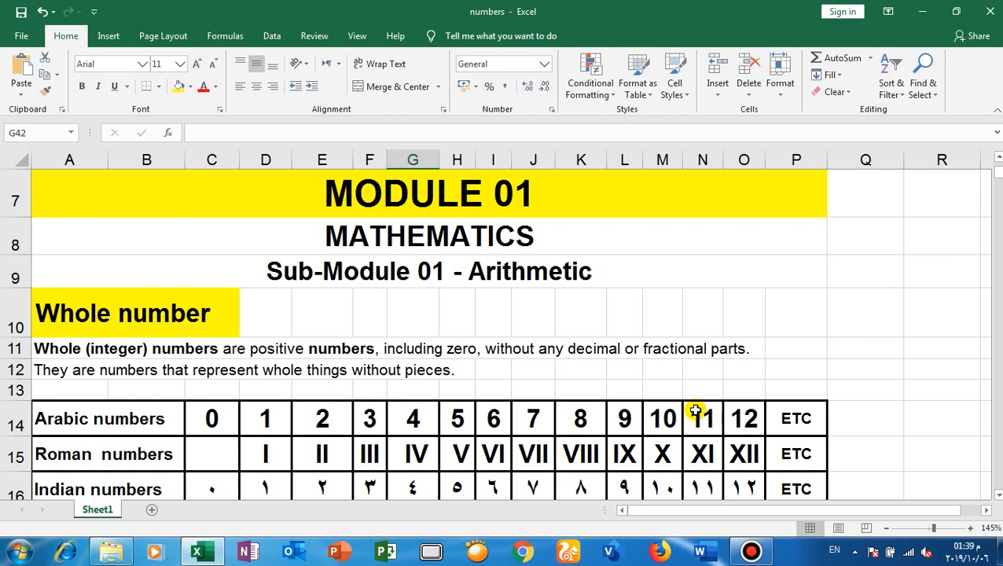
scroll(down, 3)
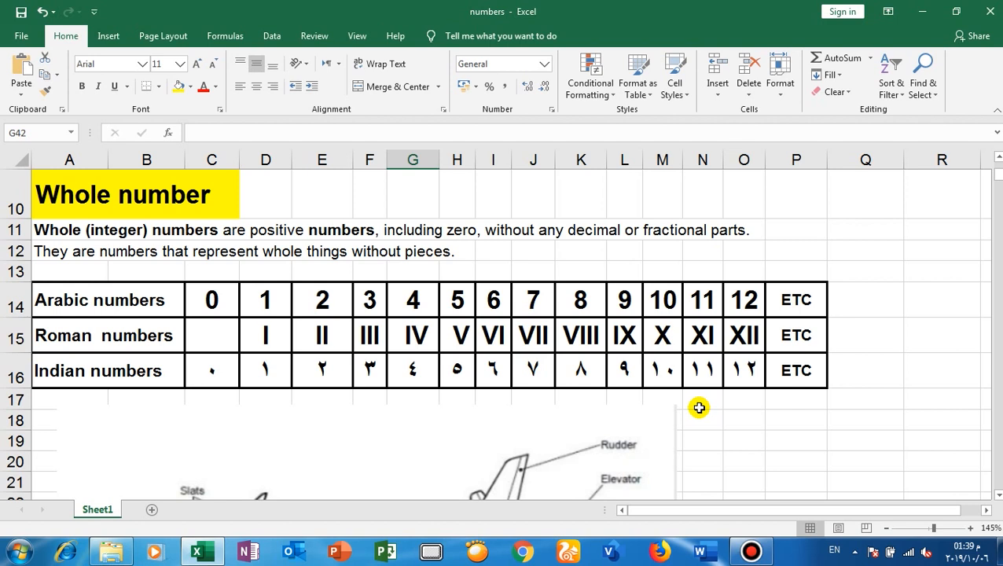
mouse_move(226, 333)
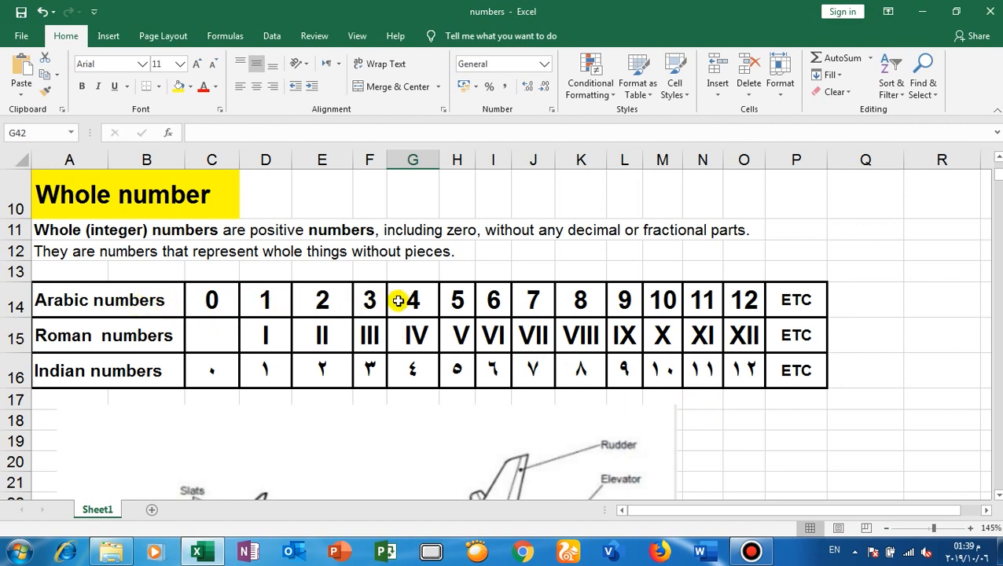
mouse_move(109, 300)
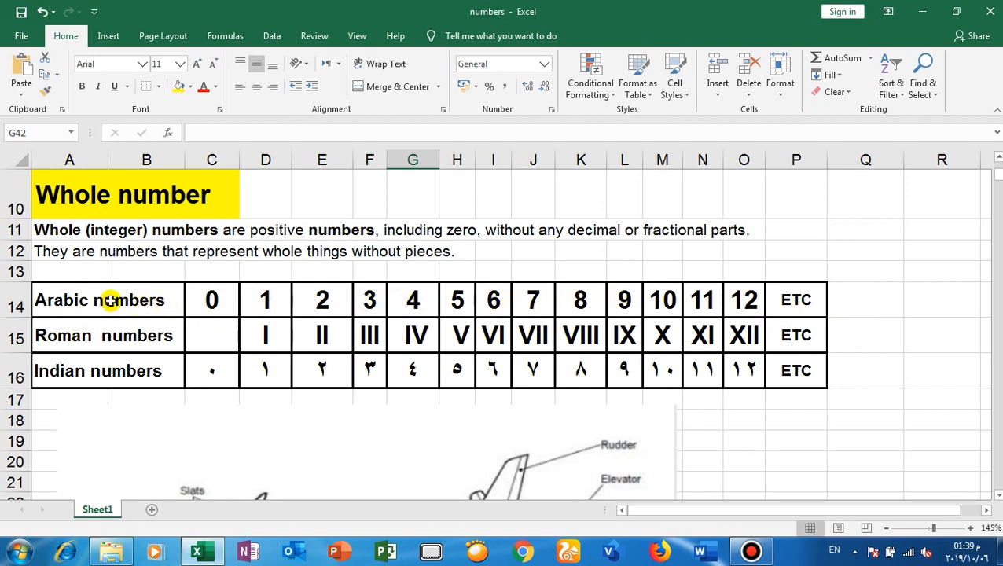
mouse_move(77, 308)
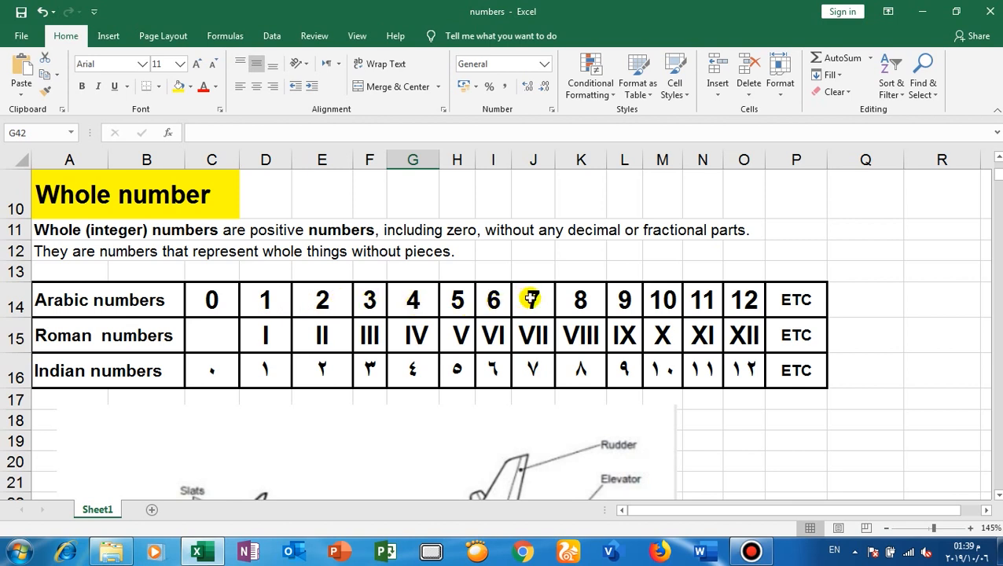
mouse_move(737, 304)
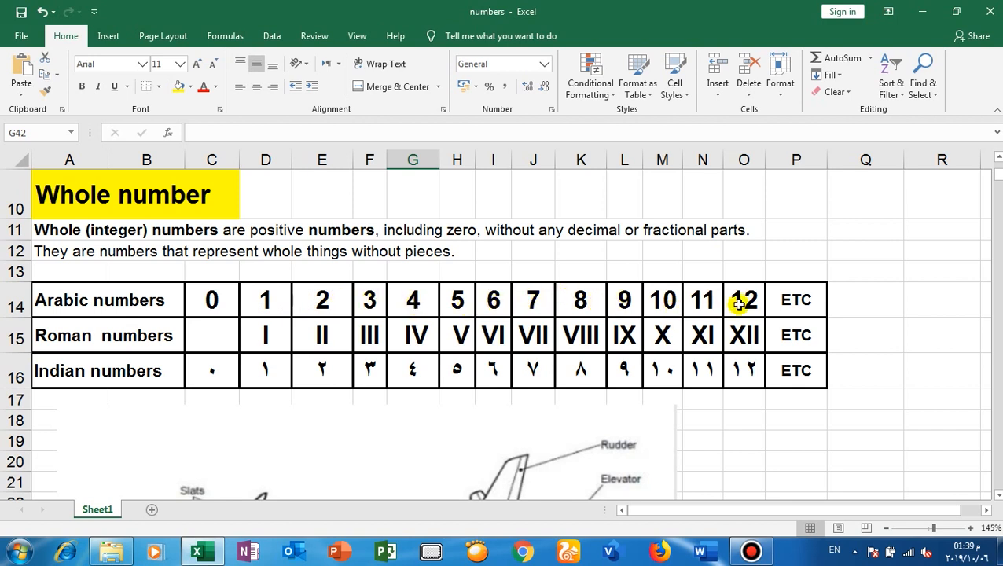
mouse_move(916, 305)
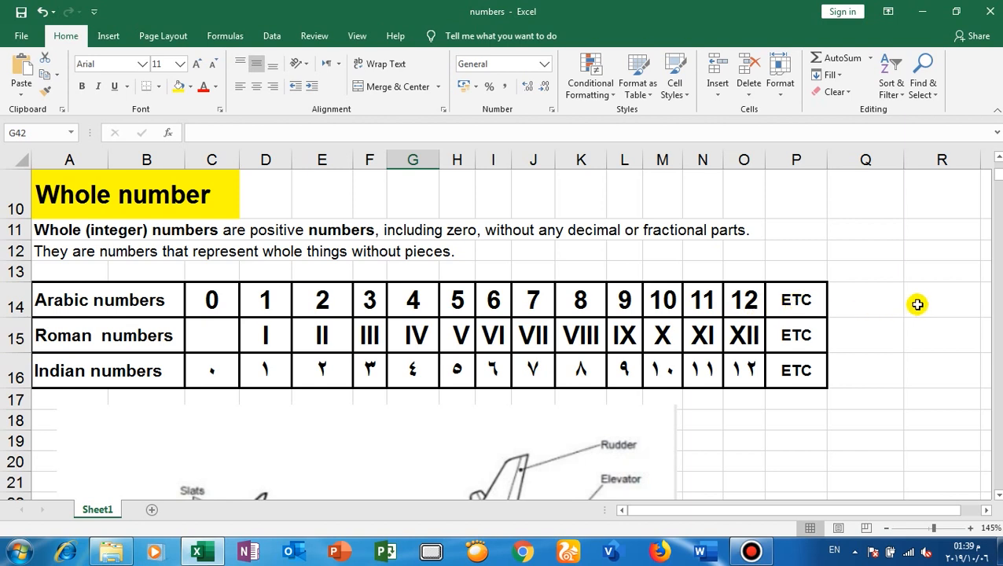
mouse_move(191, 340)
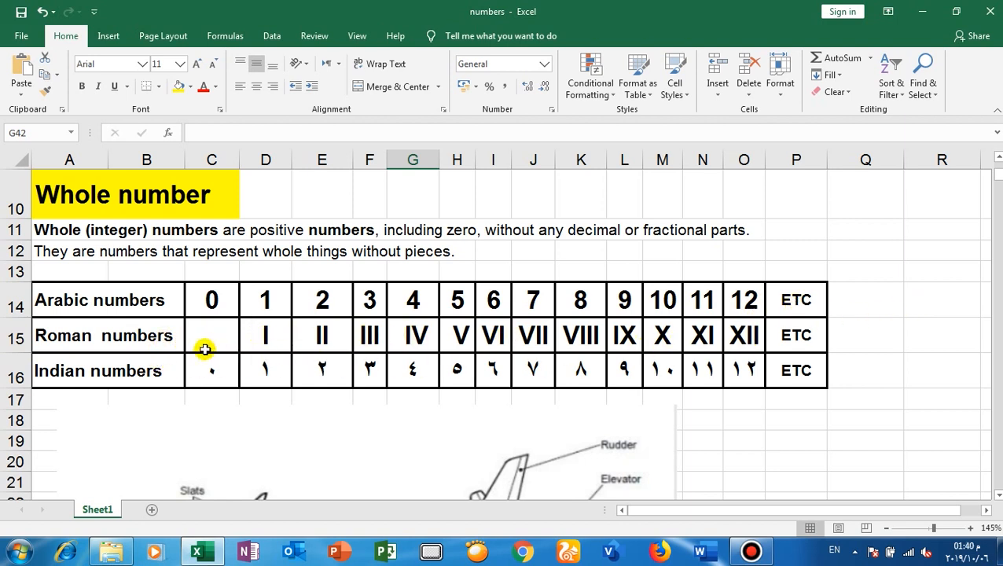
mouse_move(248, 339)
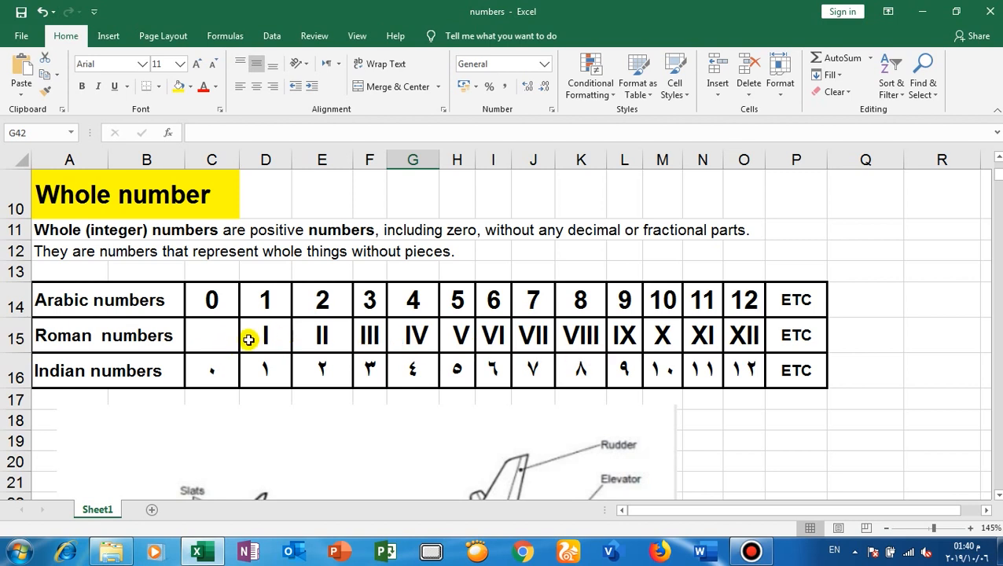
mouse_move(254, 344)
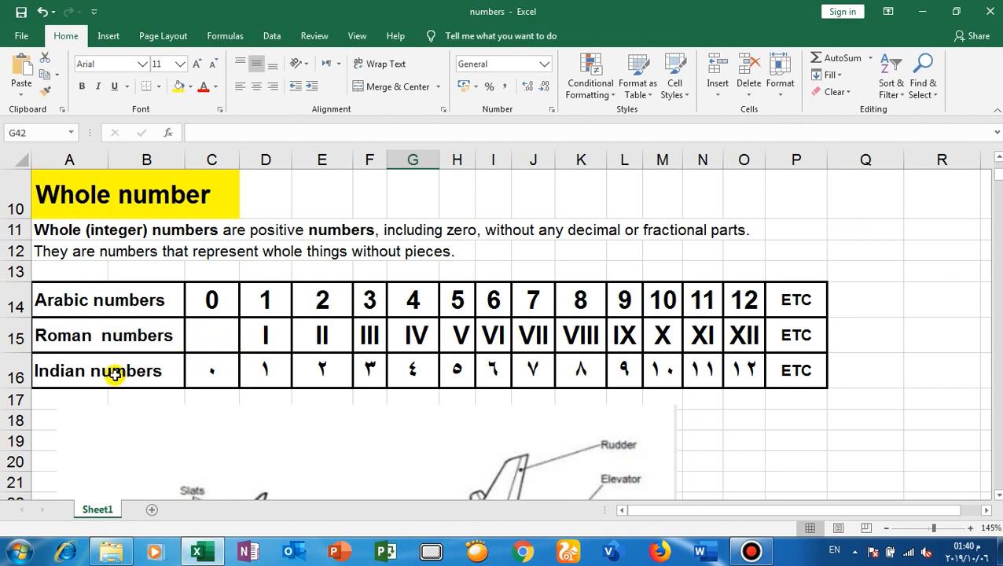
mouse_move(585, 393)
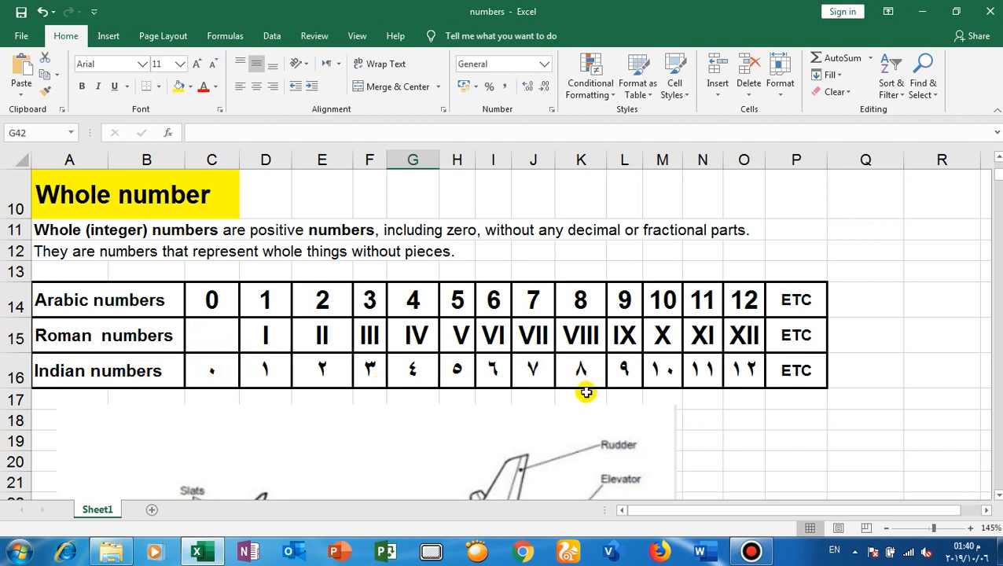
mouse_move(511, 428)
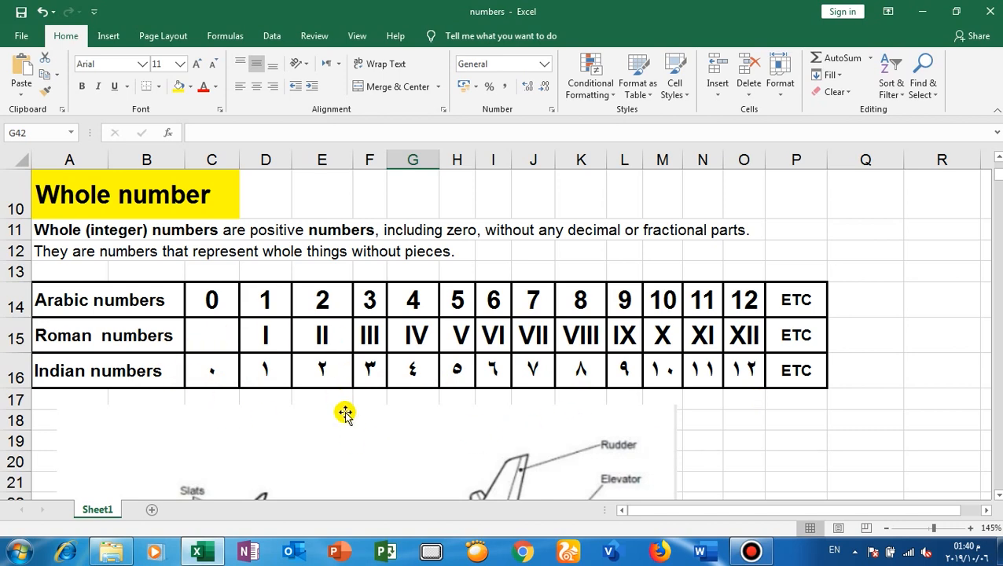
scroll(down, 3)
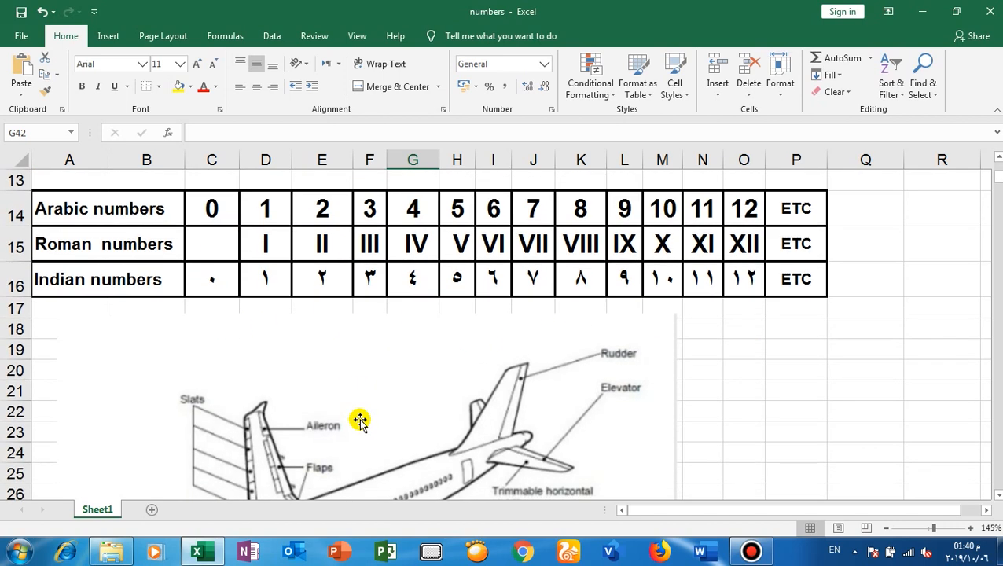
scroll(down, 3)
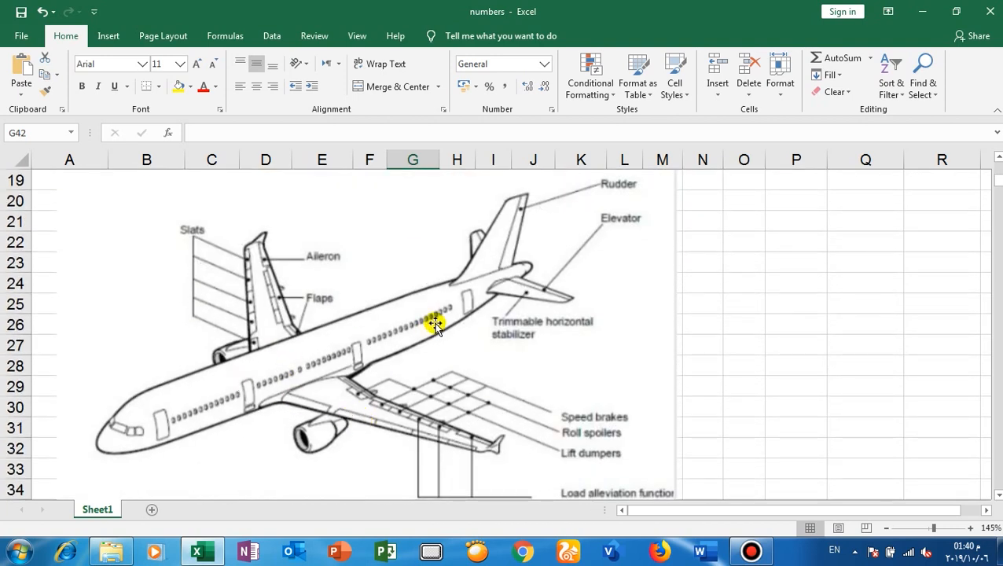
mouse_move(272, 372)
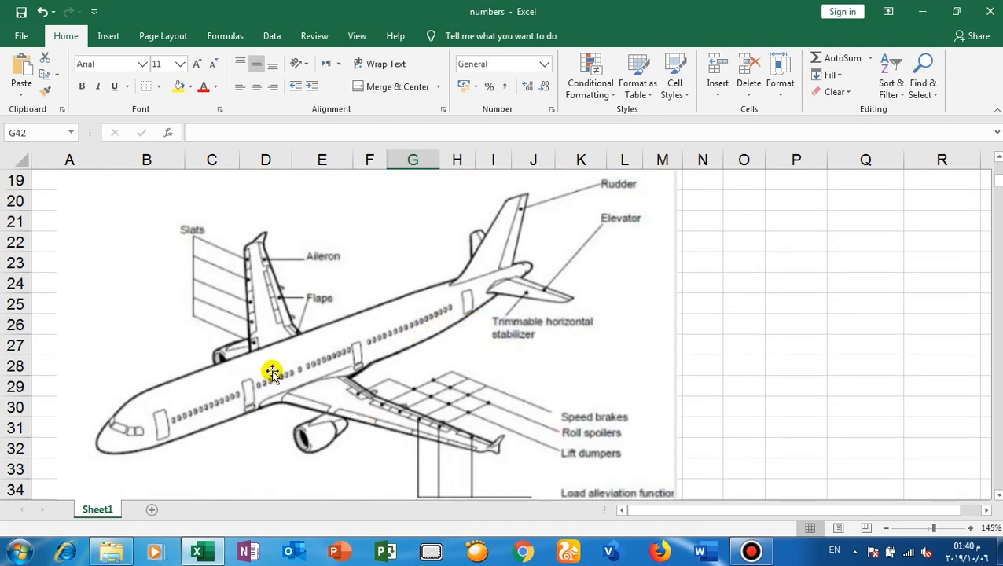
mouse_move(326, 356)
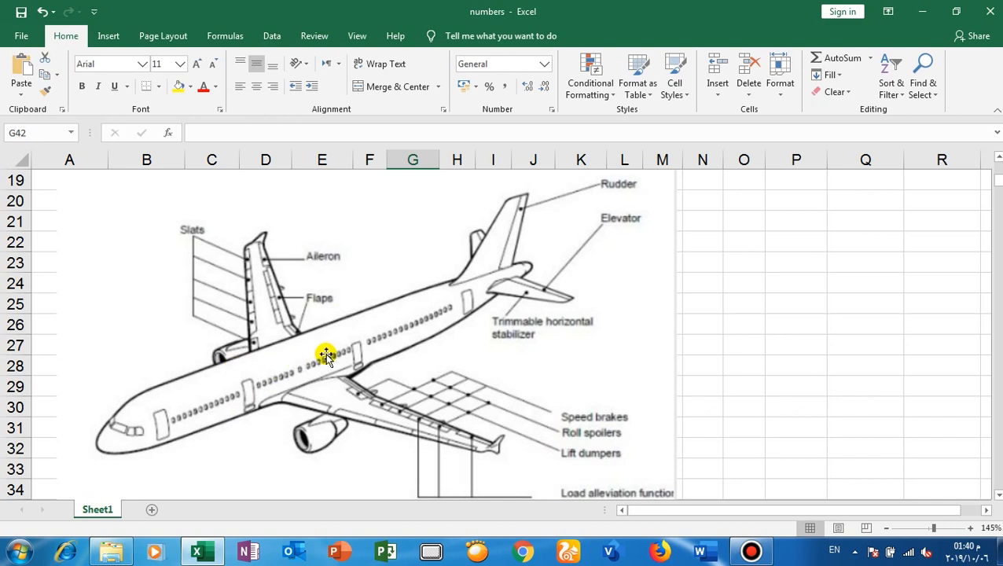
mouse_move(408, 324)
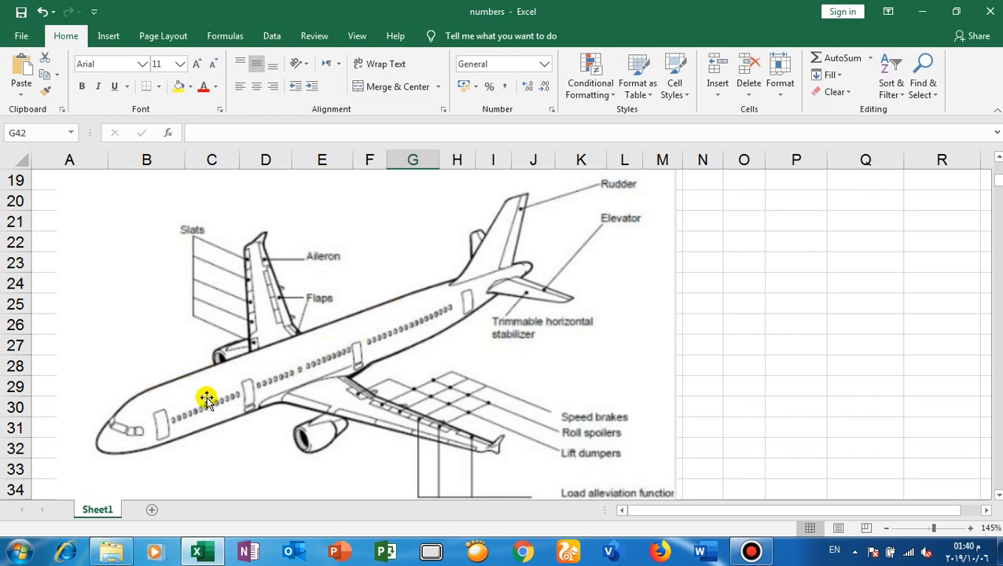
mouse_move(311, 364)
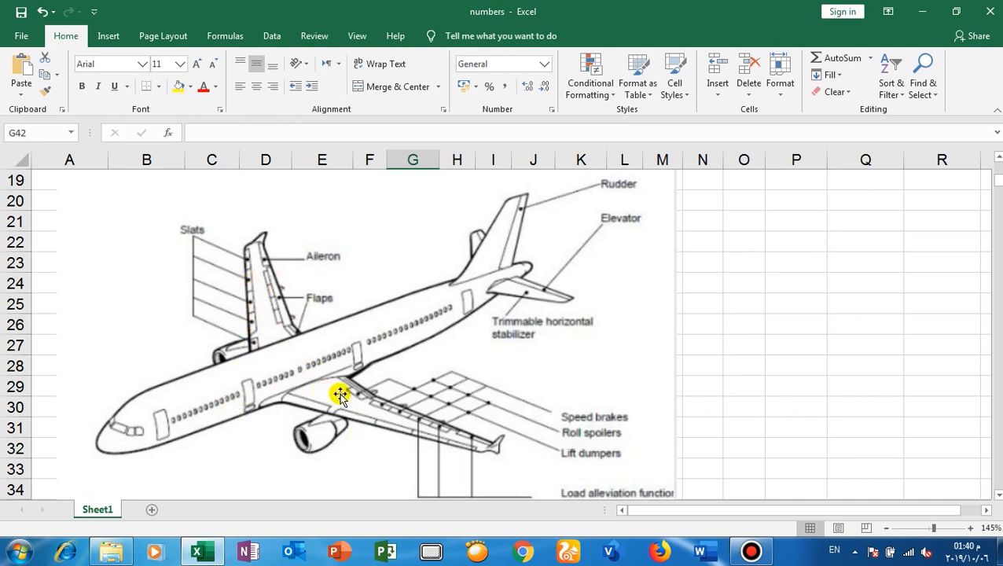
mouse_move(228, 354)
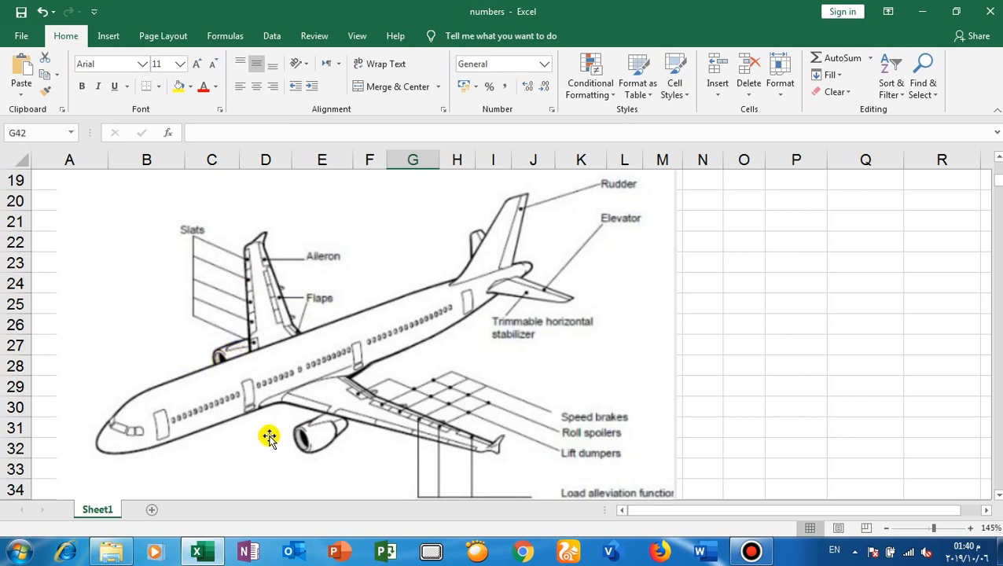
scroll(down, 3)
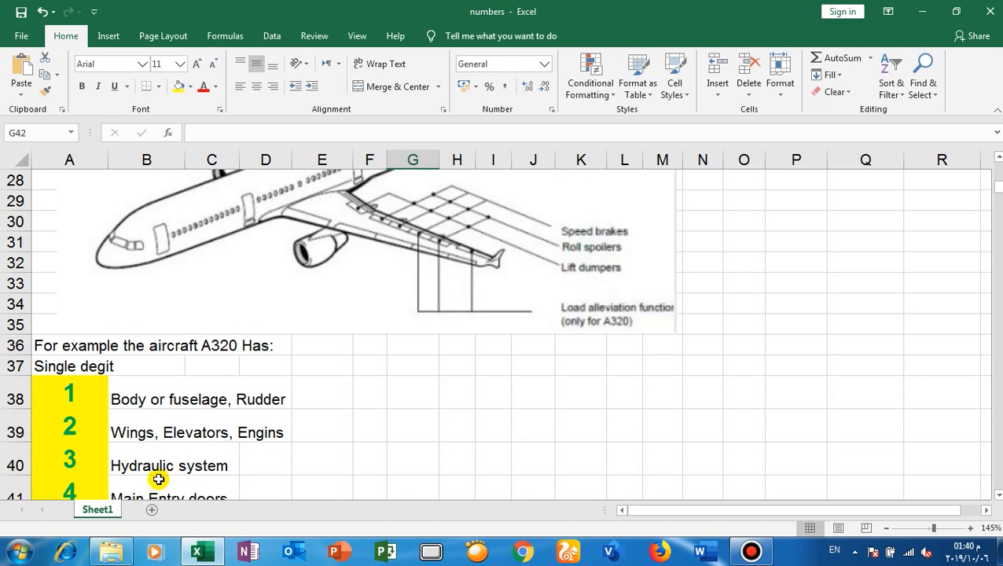
mouse_move(217, 478)
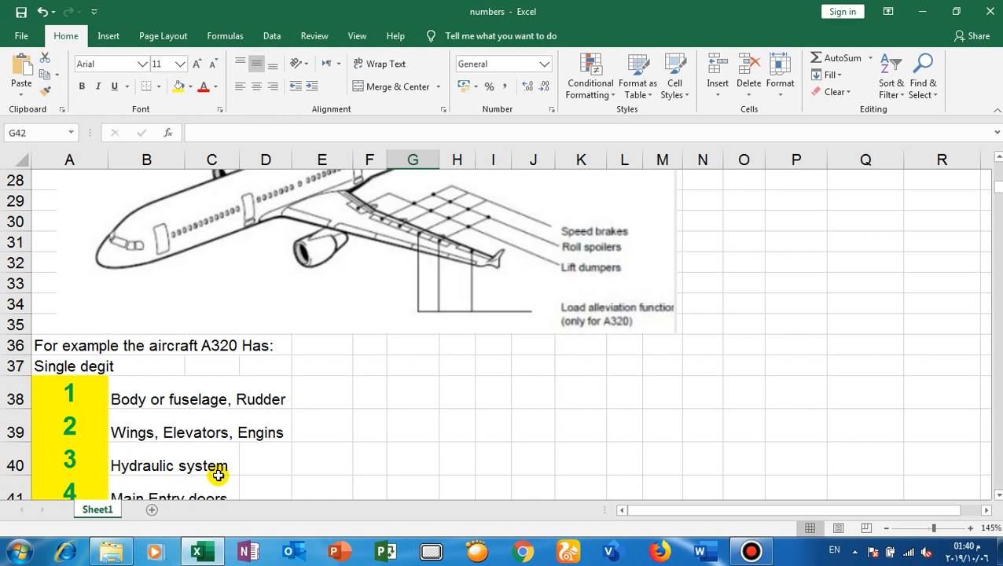
scroll(down, 3)
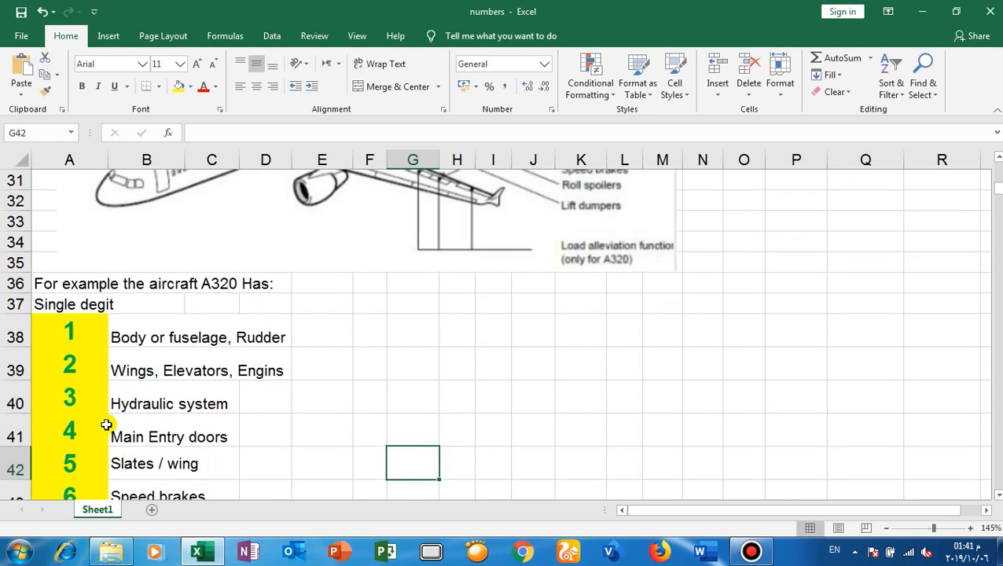
mouse_move(108, 442)
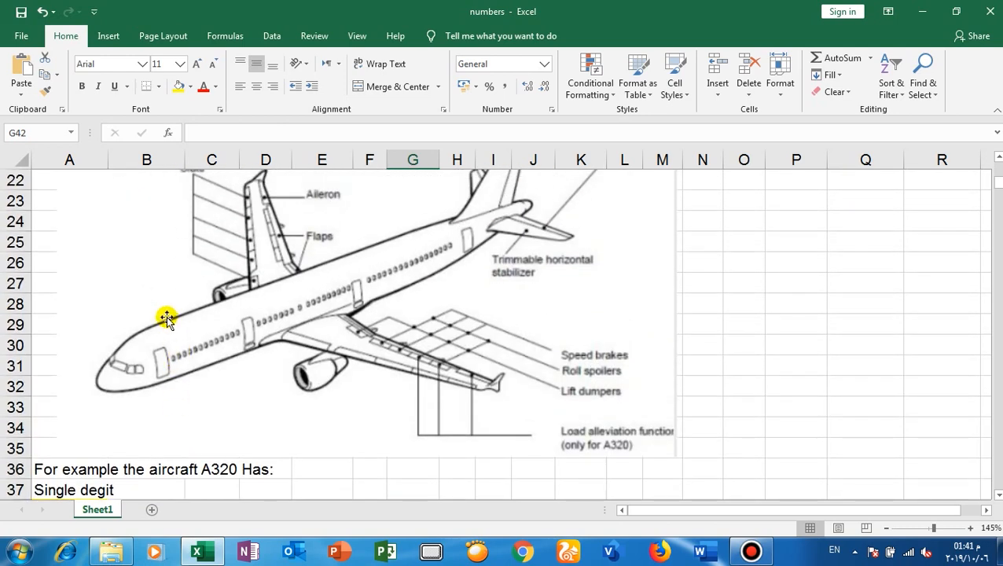
mouse_move(213, 396)
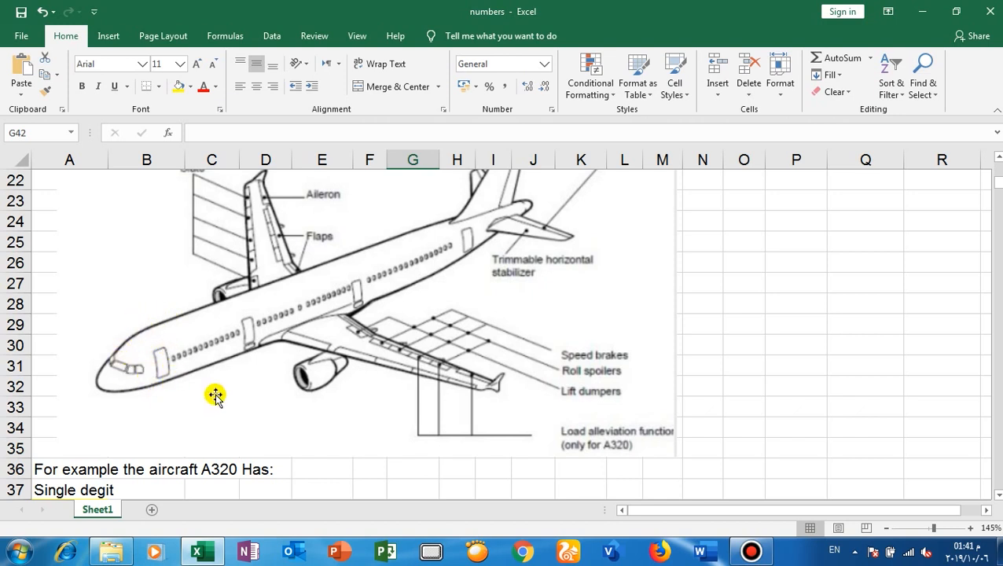
mouse_move(194, 347)
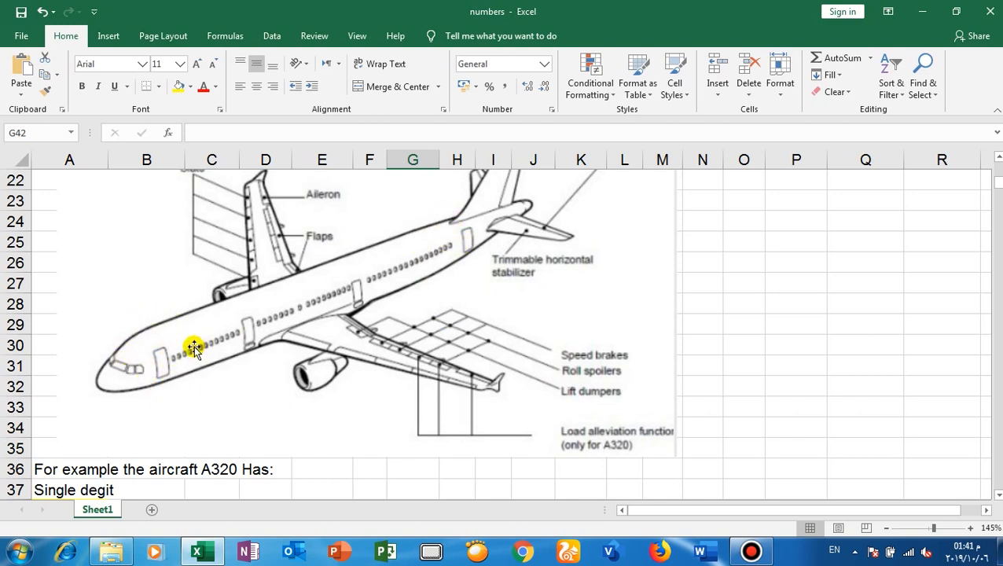
mouse_move(447, 275)
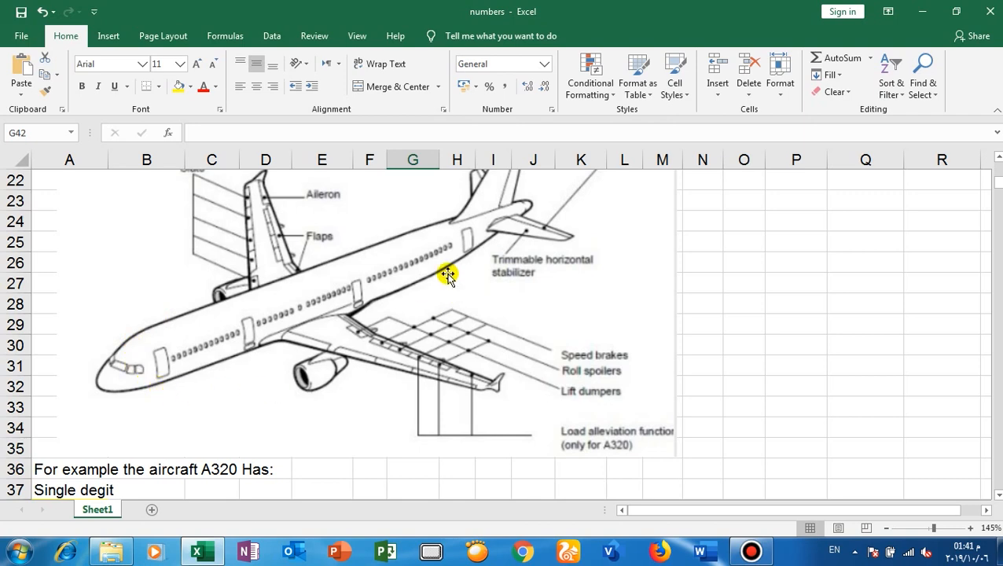
mouse_move(166, 370)
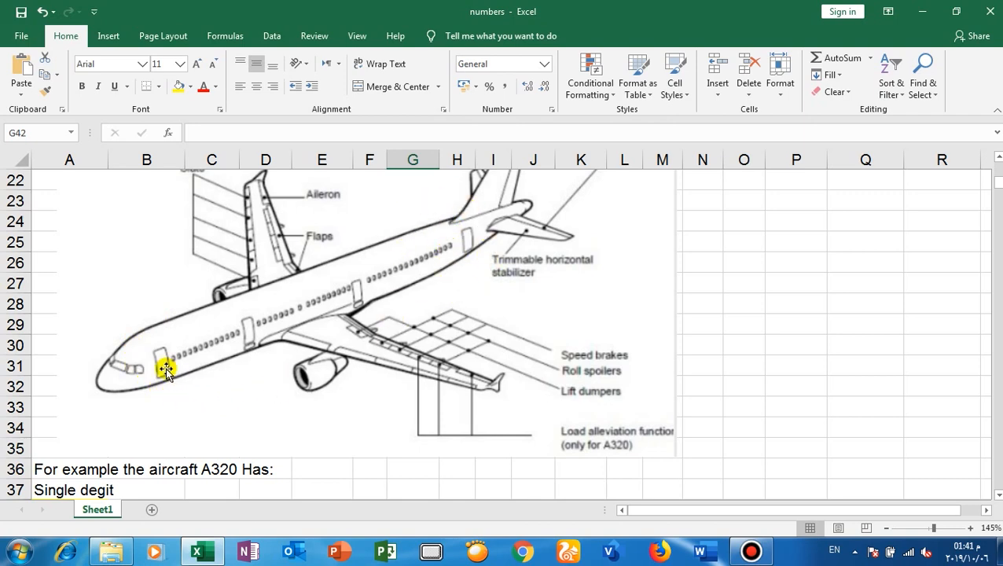
scroll(down, 3)
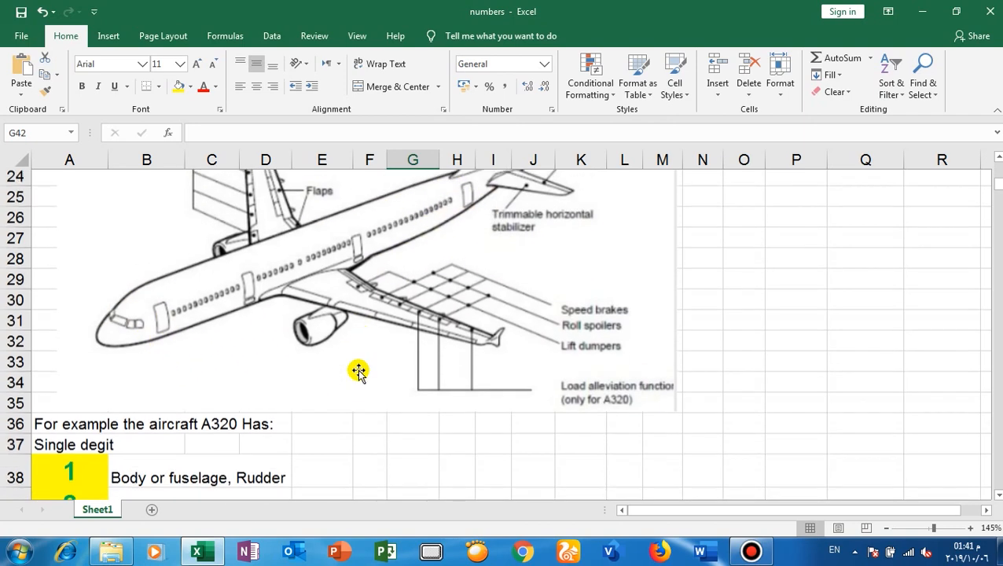
scroll(down, 3)
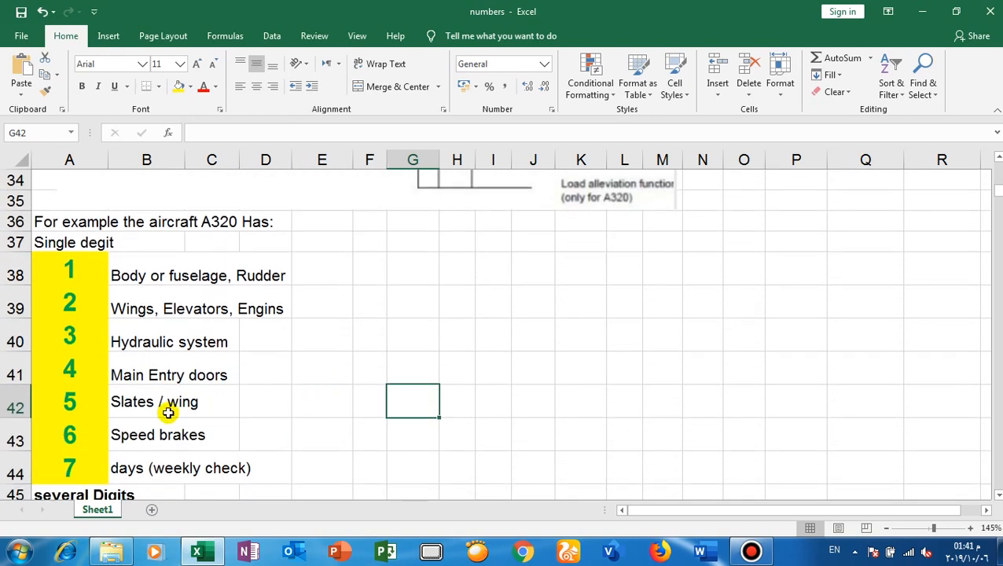
mouse_move(177, 415)
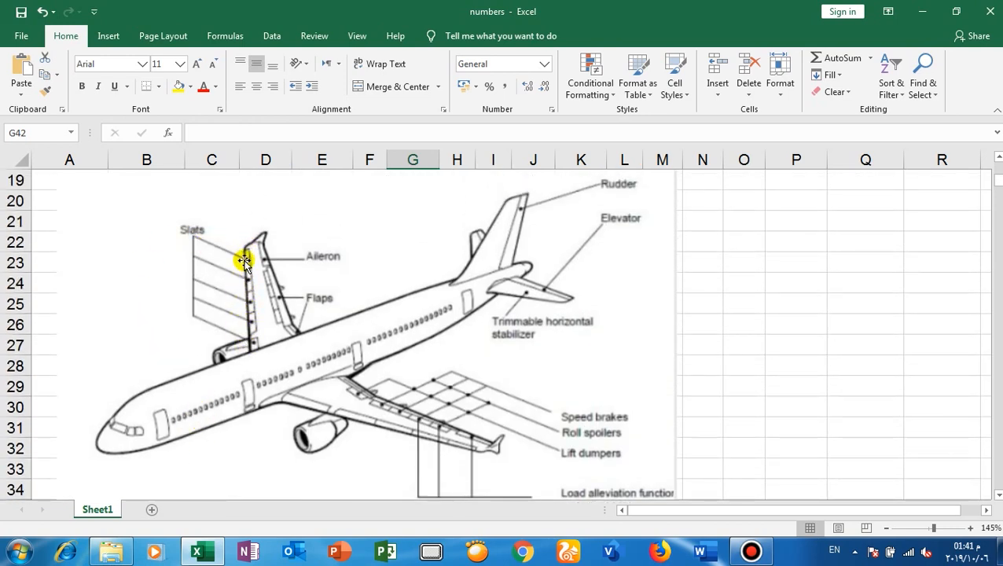
mouse_move(222, 279)
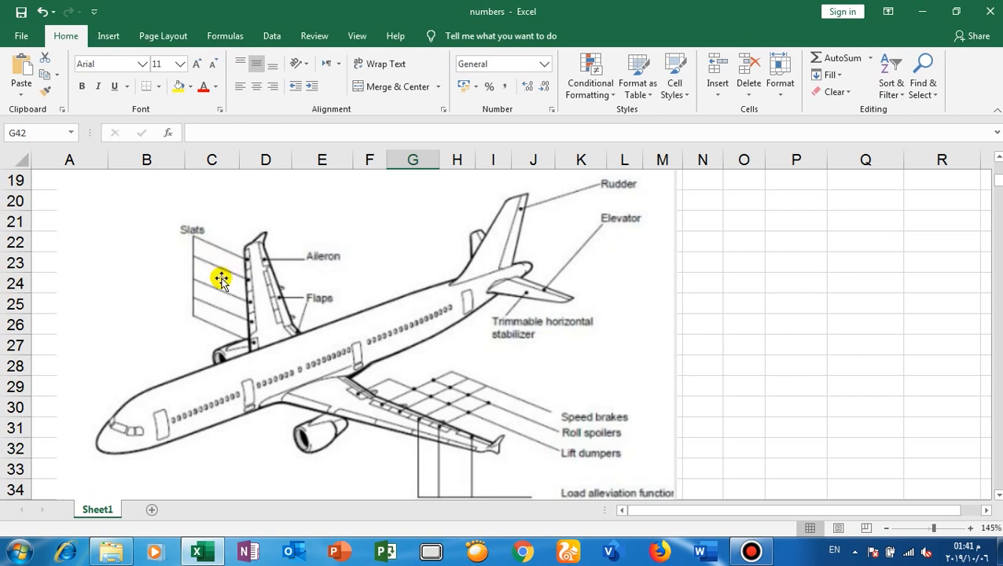
mouse_move(220, 330)
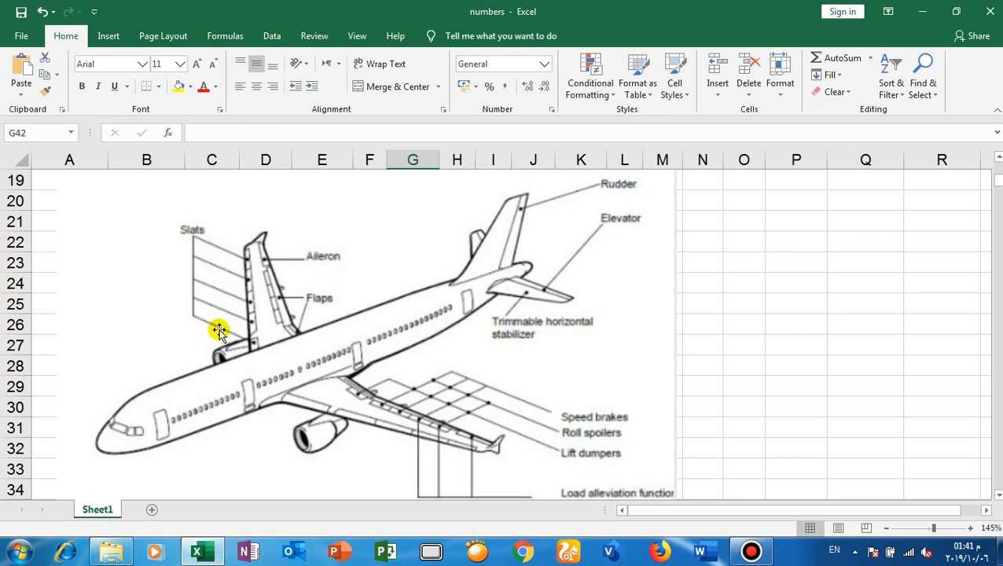
scroll(down, 3)
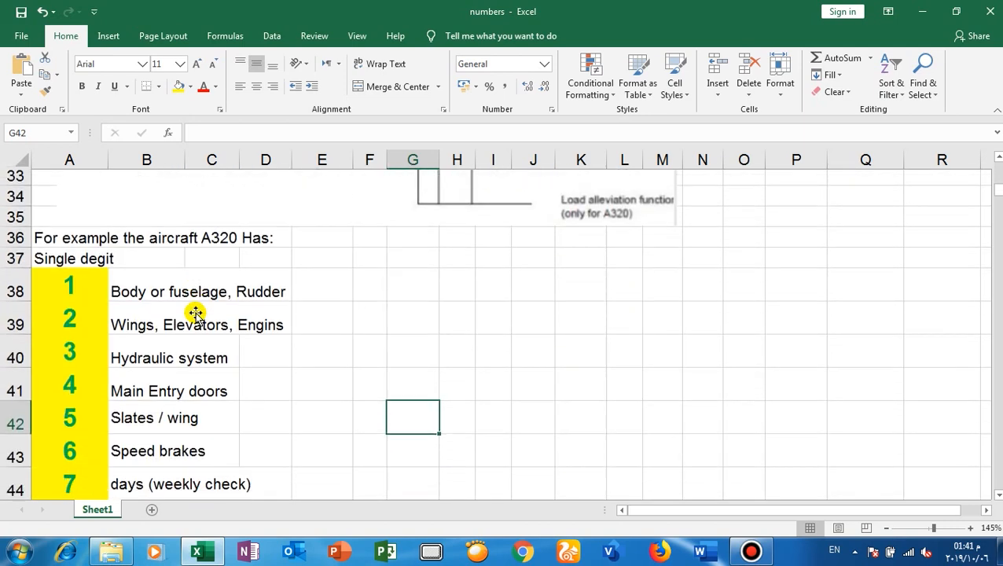
scroll(down, 3)
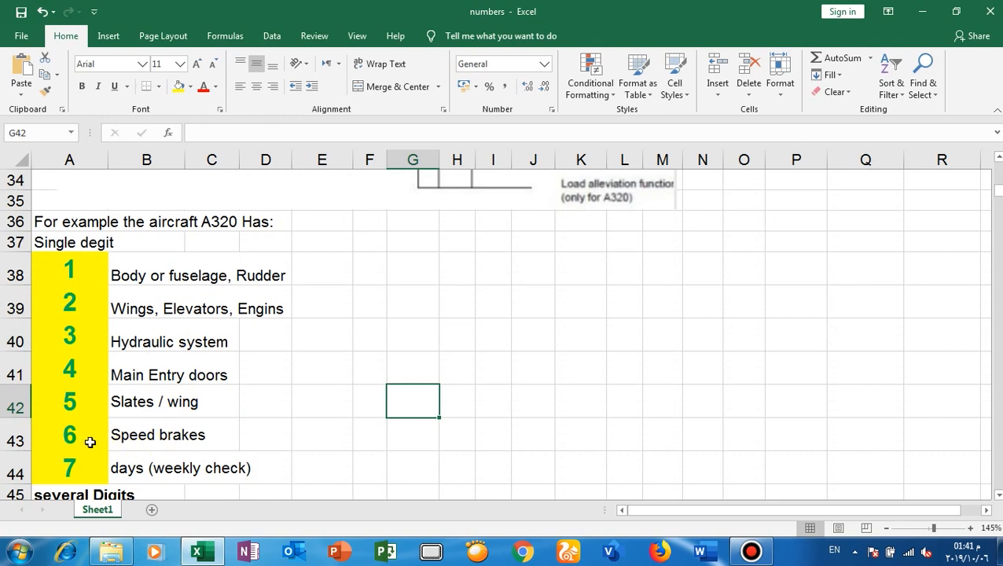
mouse_move(360, 416)
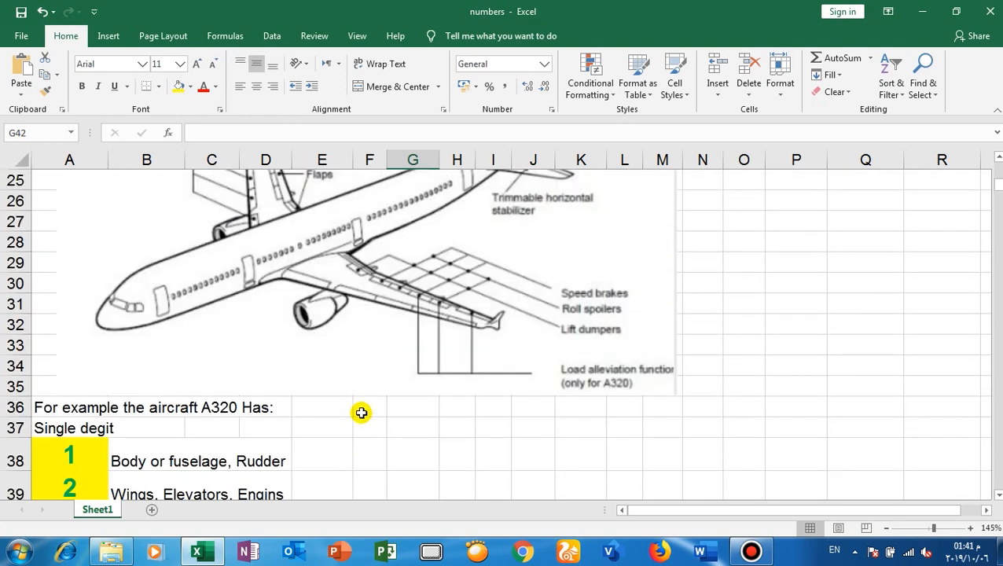
mouse_move(460, 252)
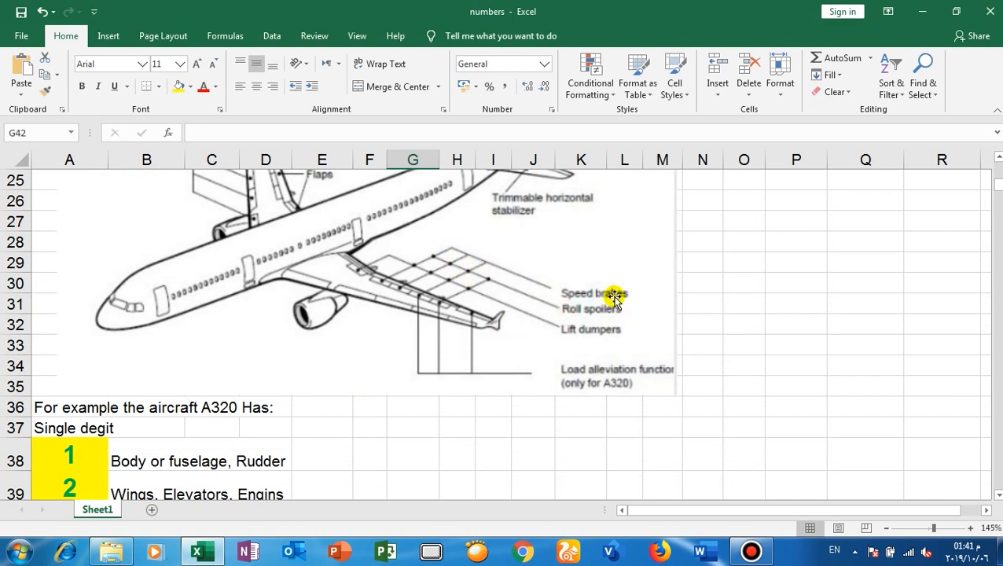
scroll(down, 3)
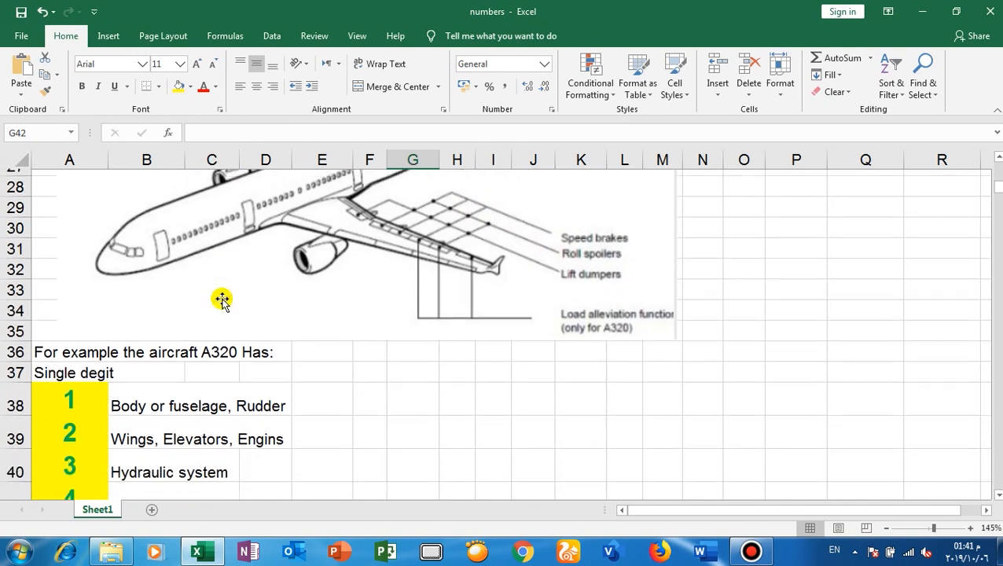
scroll(down, 3)
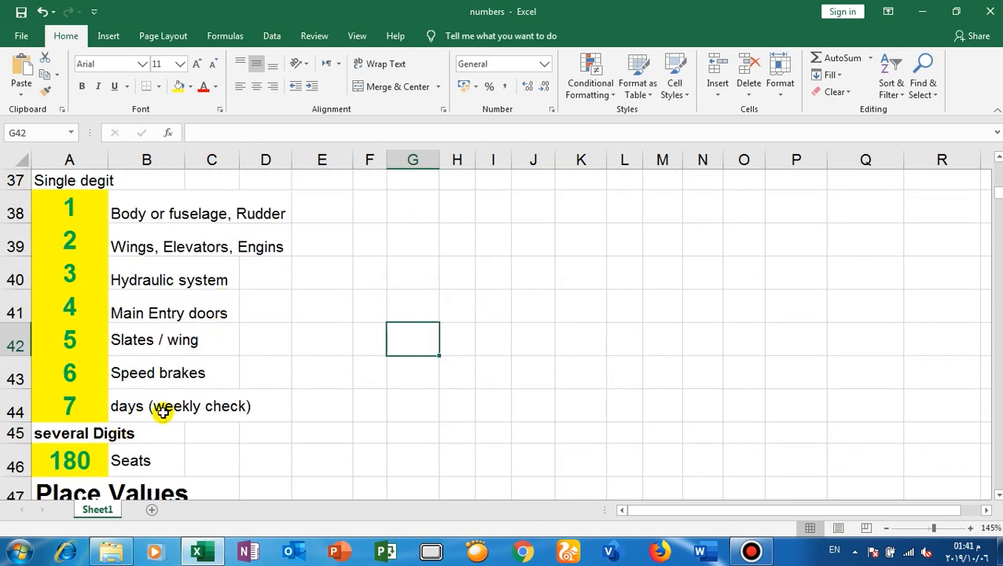
mouse_move(152, 410)
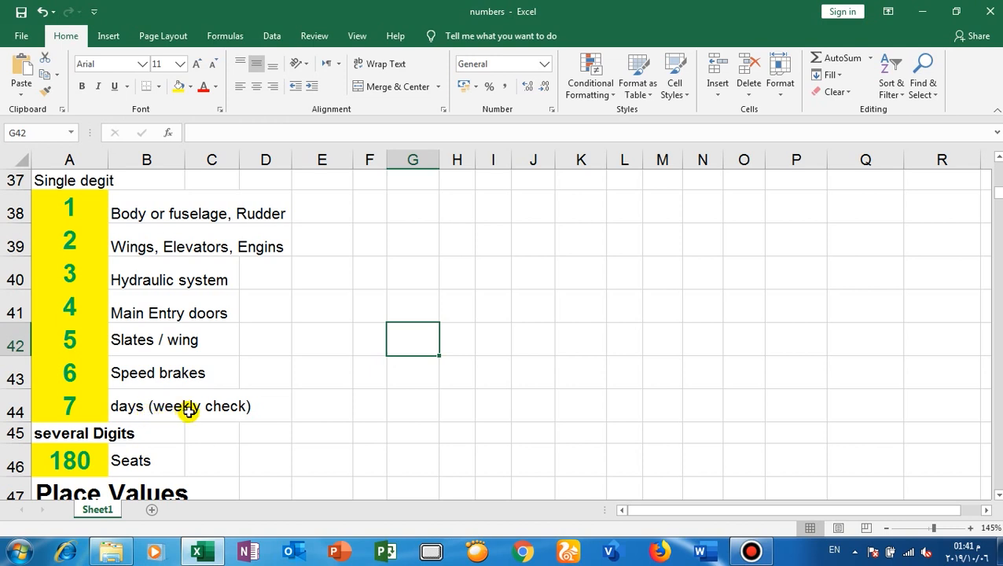
mouse_move(175, 411)
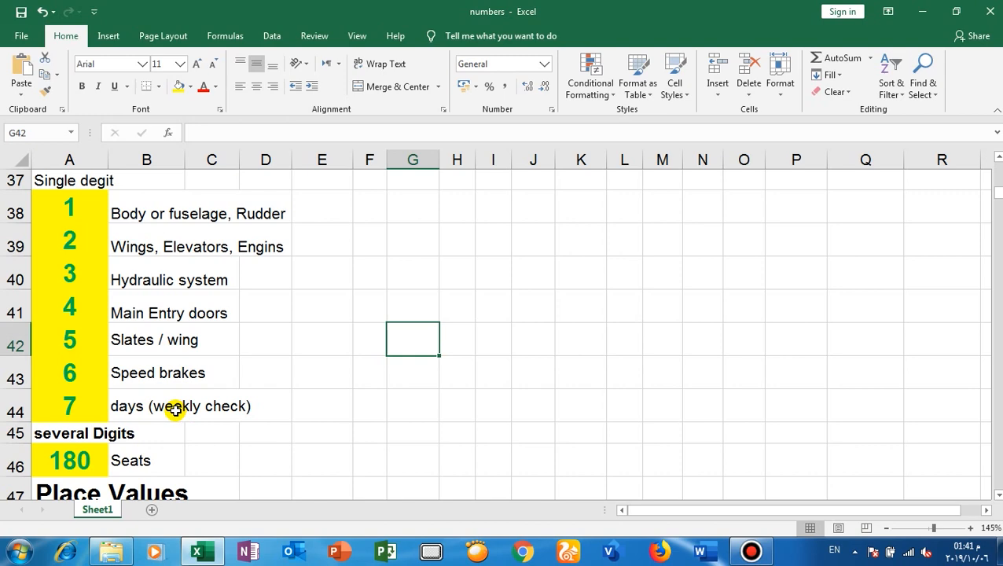
scroll(down, 3)
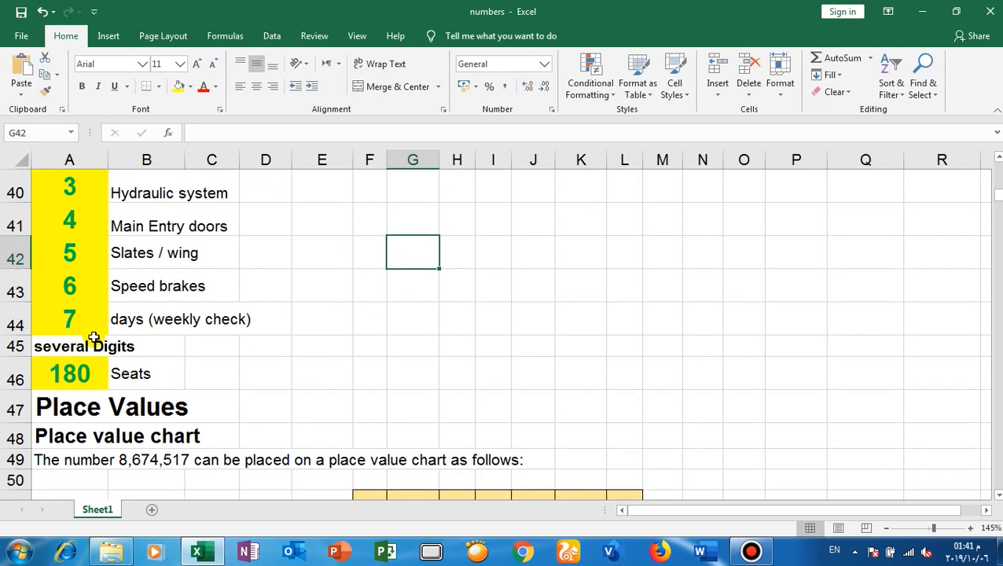
mouse_move(128, 373)
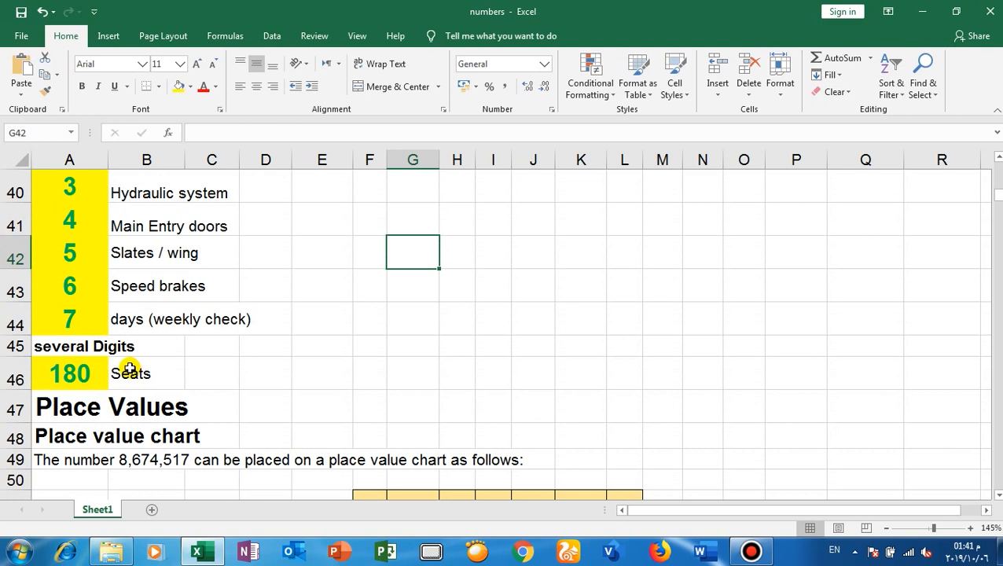
mouse_move(133, 373)
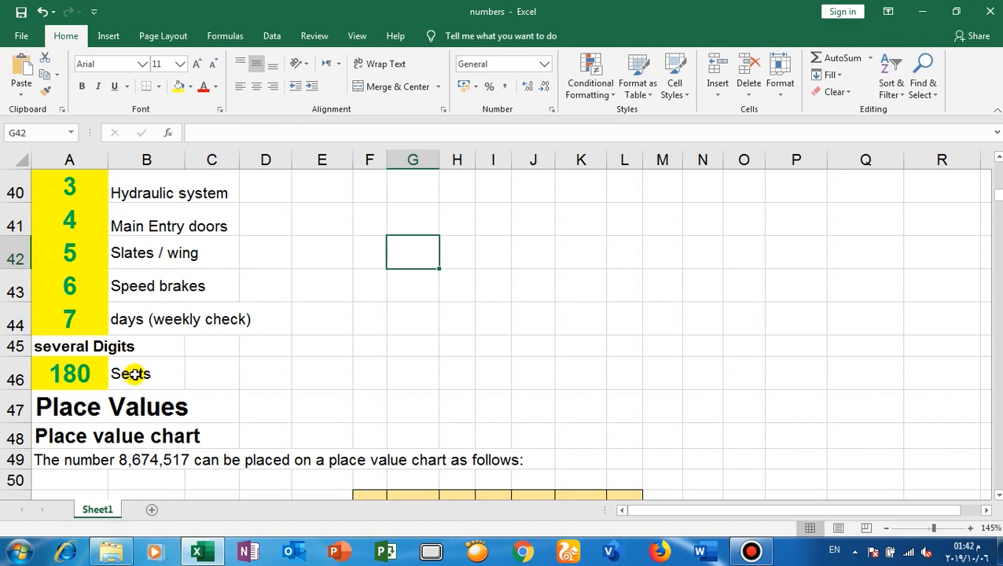
mouse_move(137, 379)
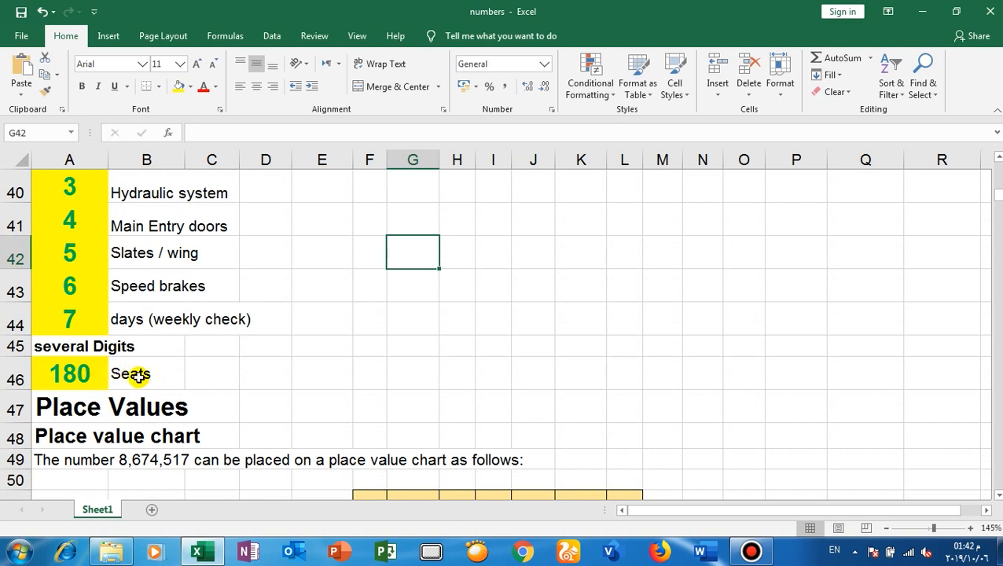
mouse_move(40, 353)
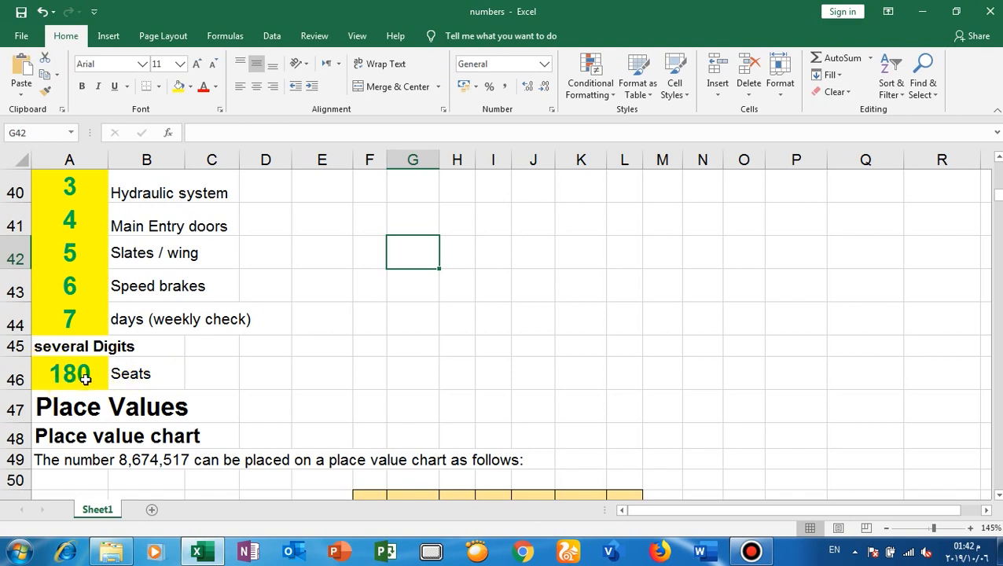
mouse_move(98, 378)
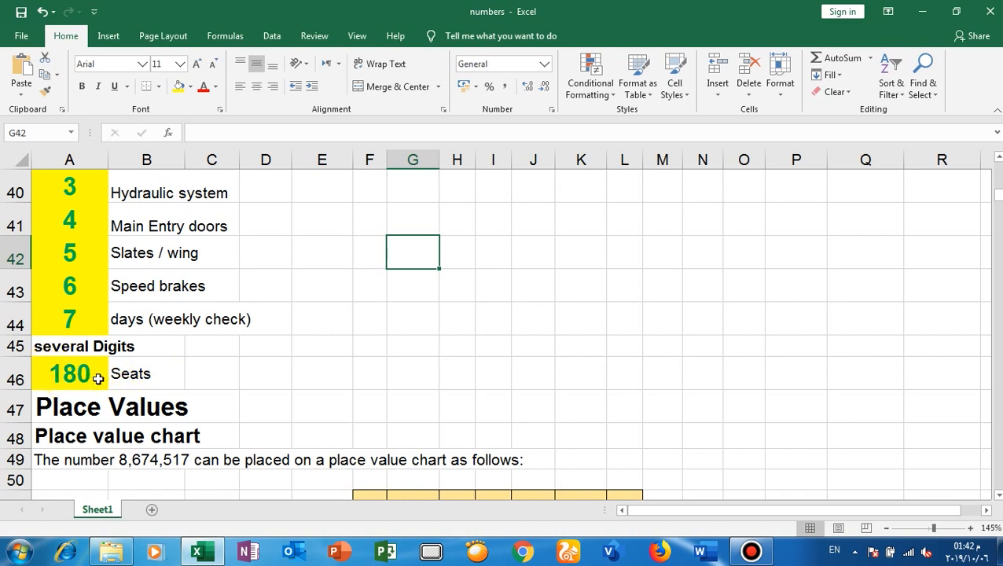
mouse_move(98, 377)
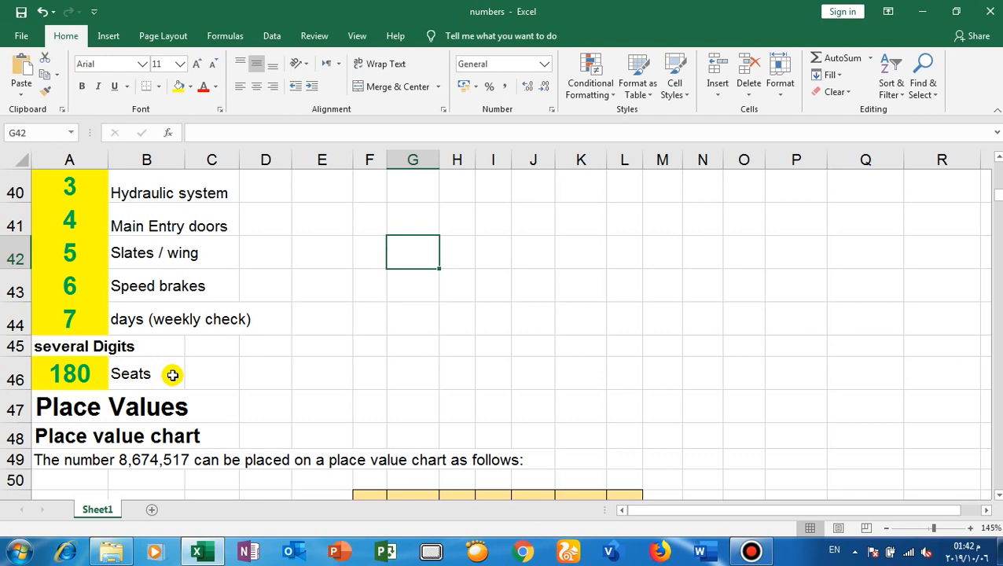
scroll(down, 3)
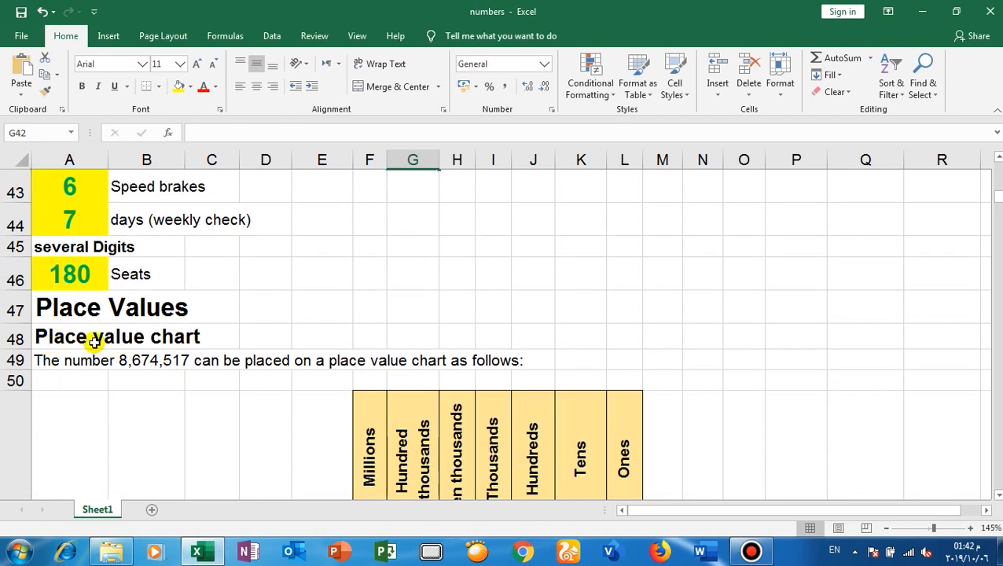
mouse_move(215, 338)
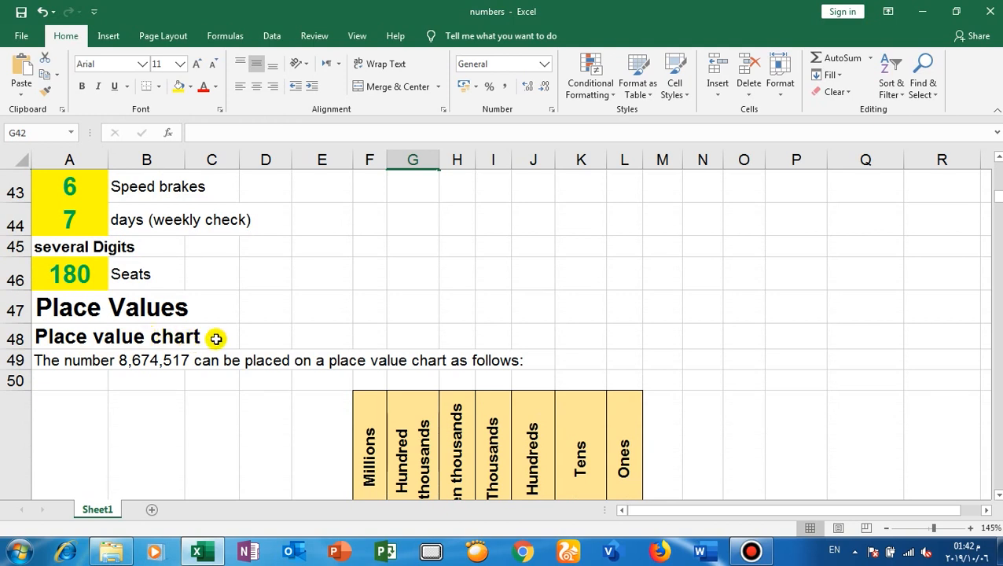
mouse_move(197, 336)
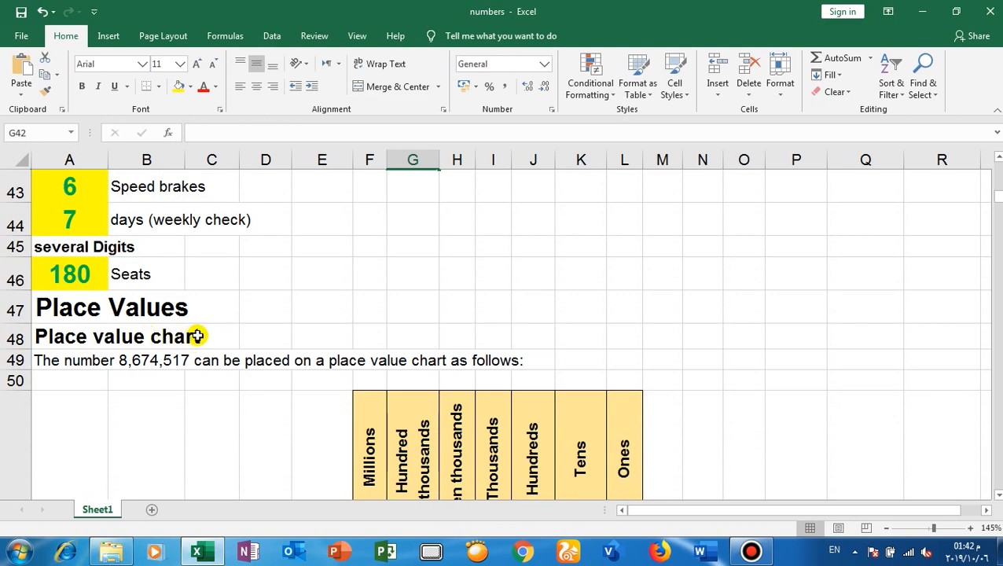
mouse_move(222, 312)
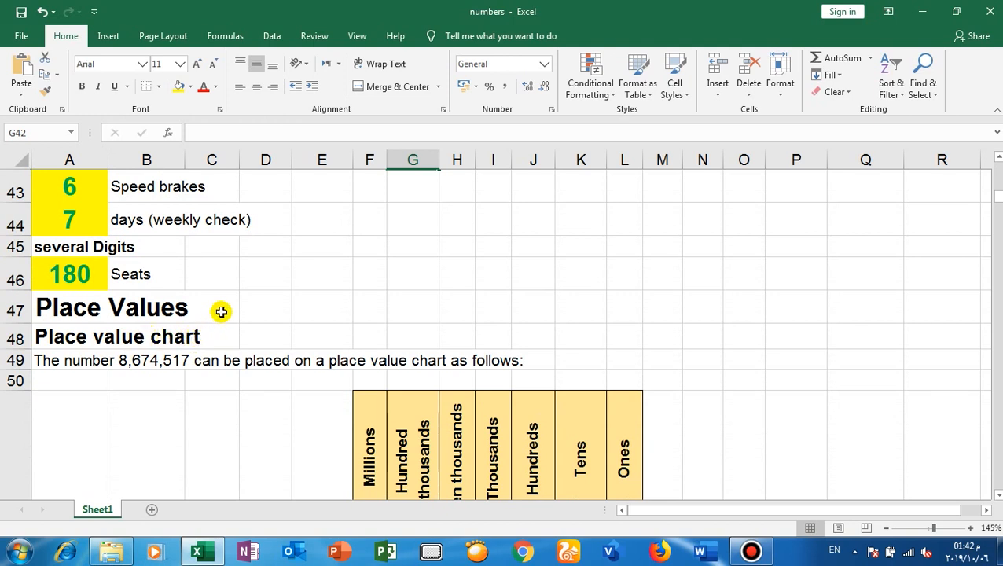
scroll(down, 3)
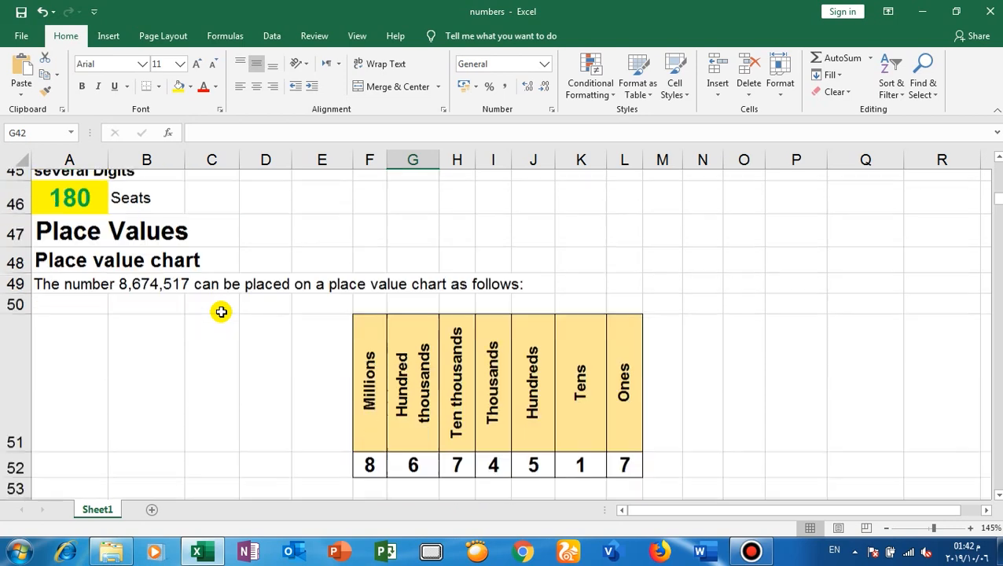
scroll(down, 3)
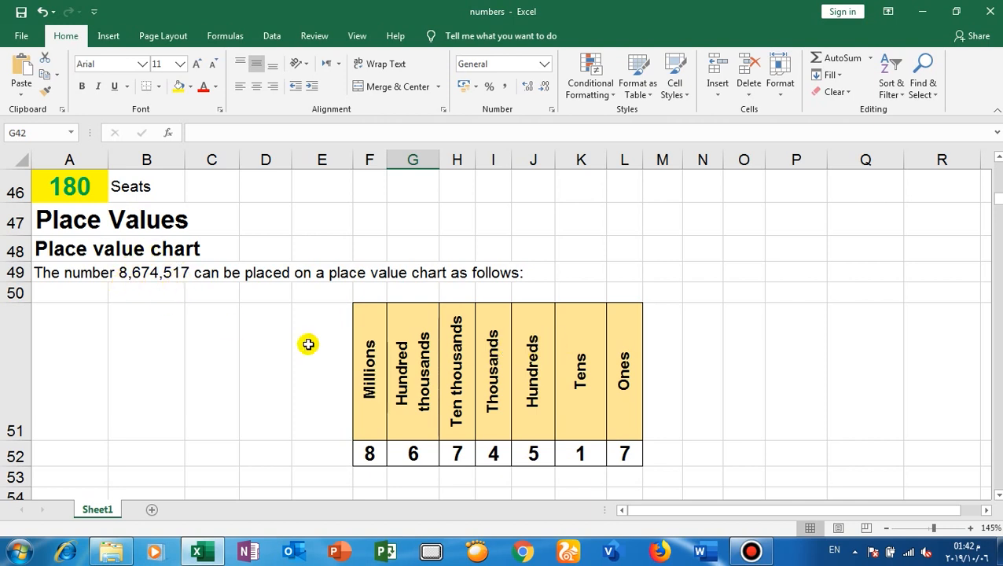
mouse_move(710, 446)
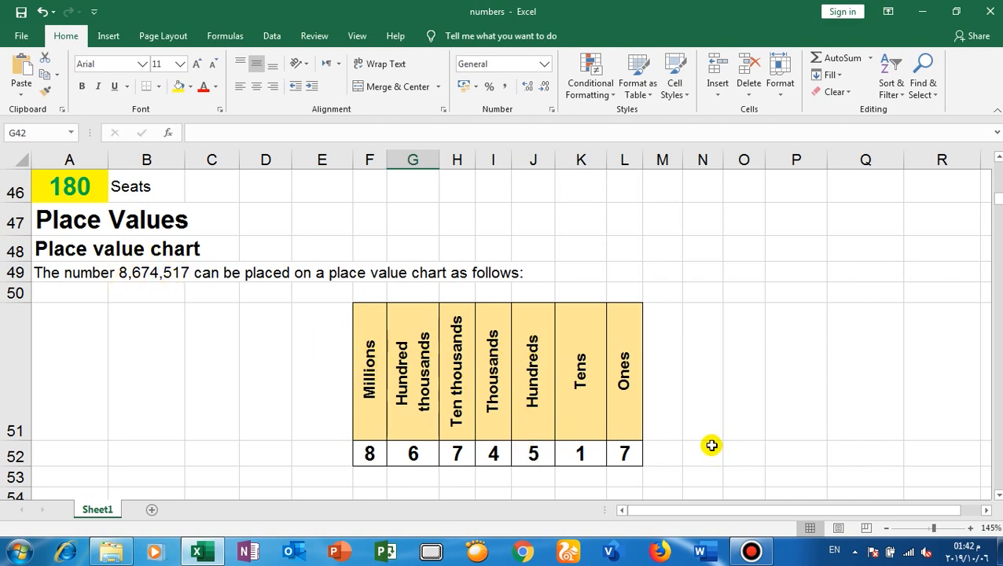
mouse_move(641, 427)
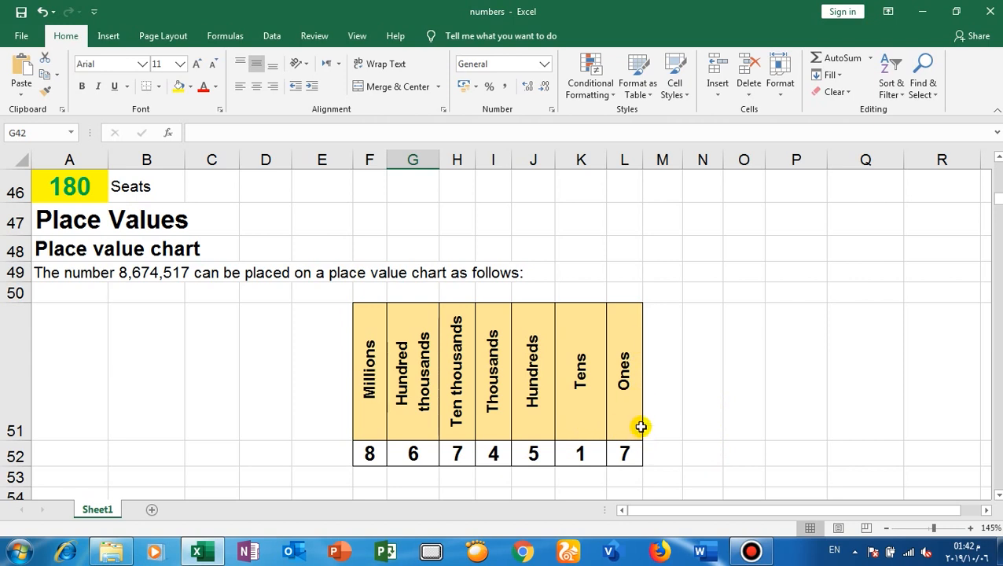
mouse_move(589, 338)
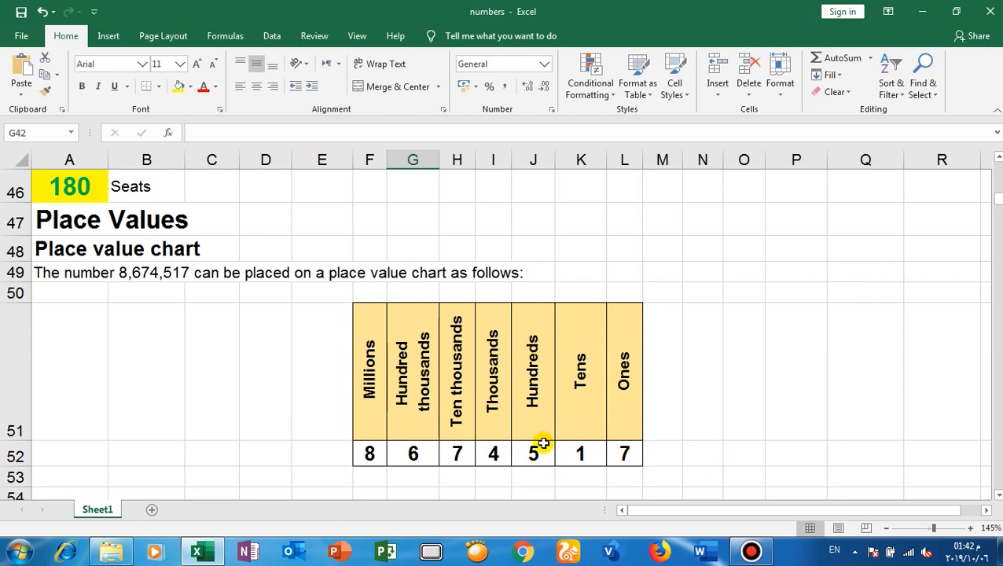
mouse_move(492, 459)
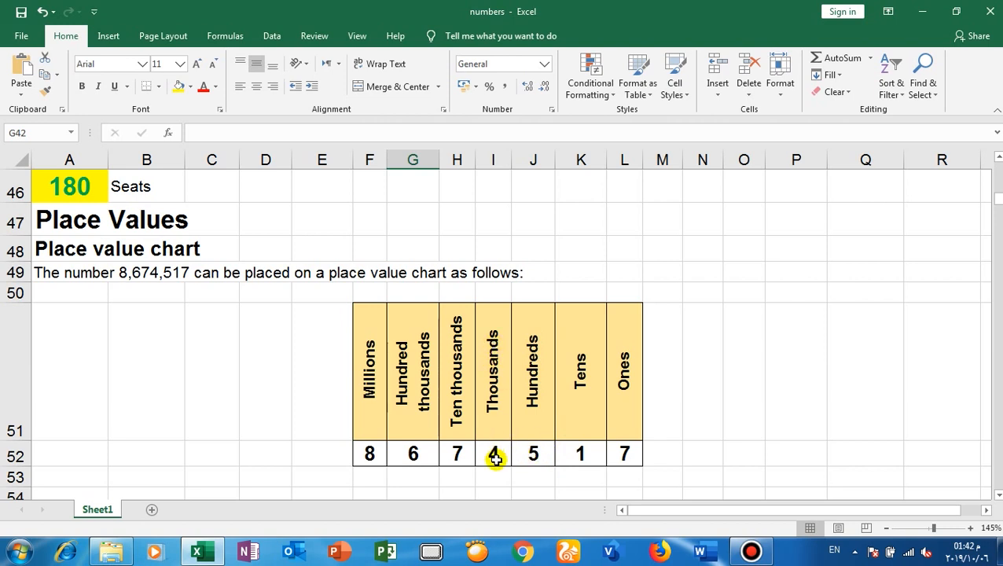
mouse_move(440, 362)
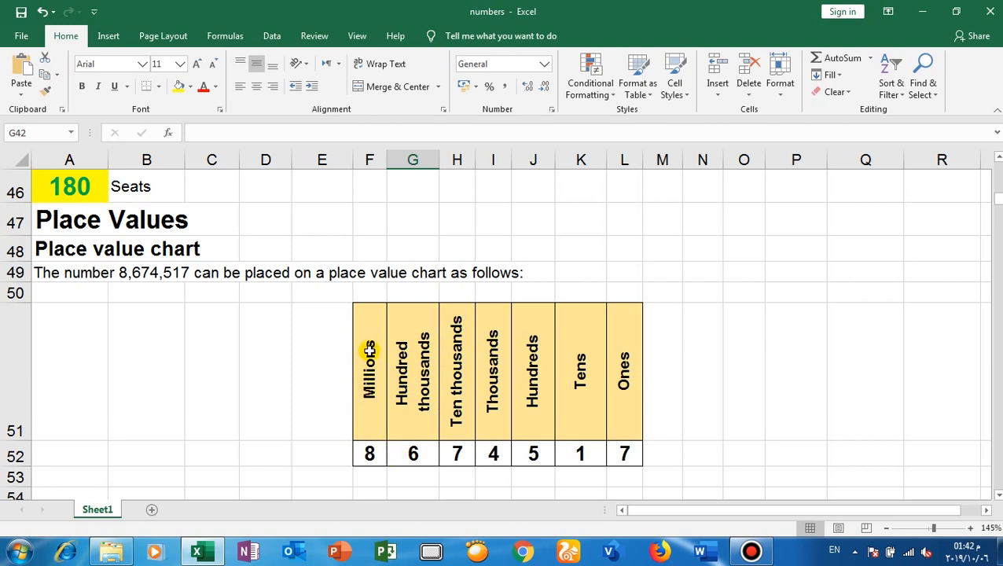
mouse_move(154, 315)
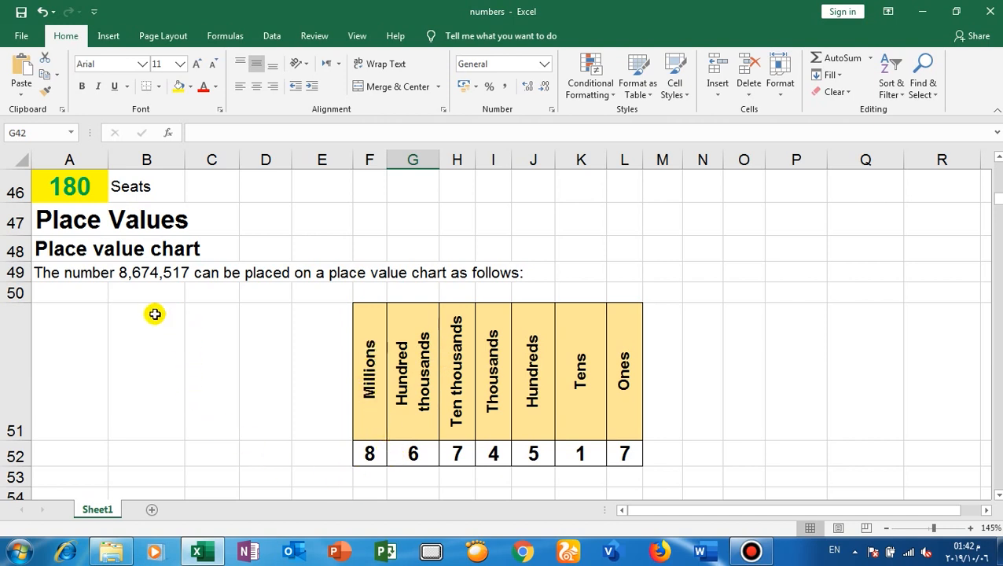
mouse_move(181, 287)
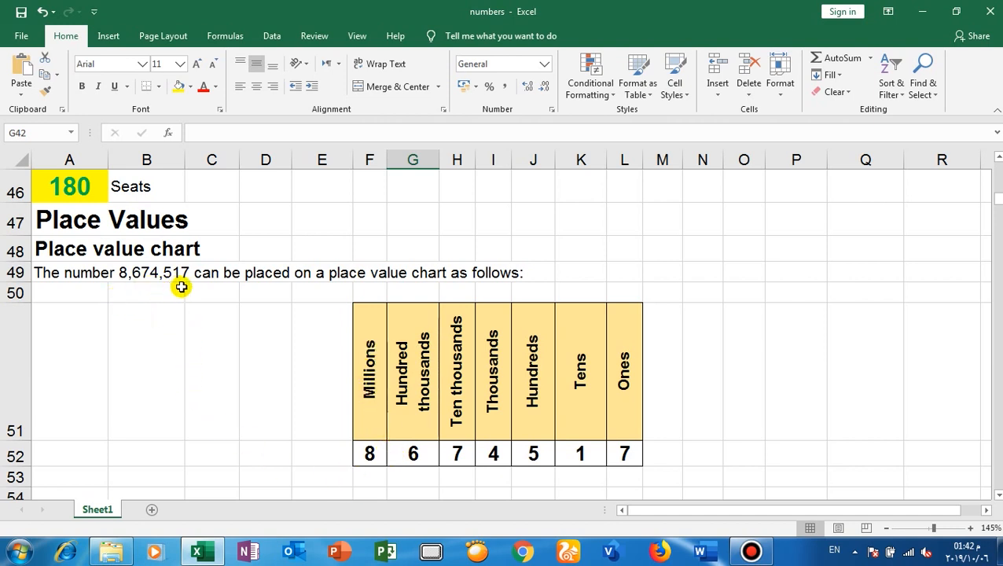
mouse_move(185, 274)
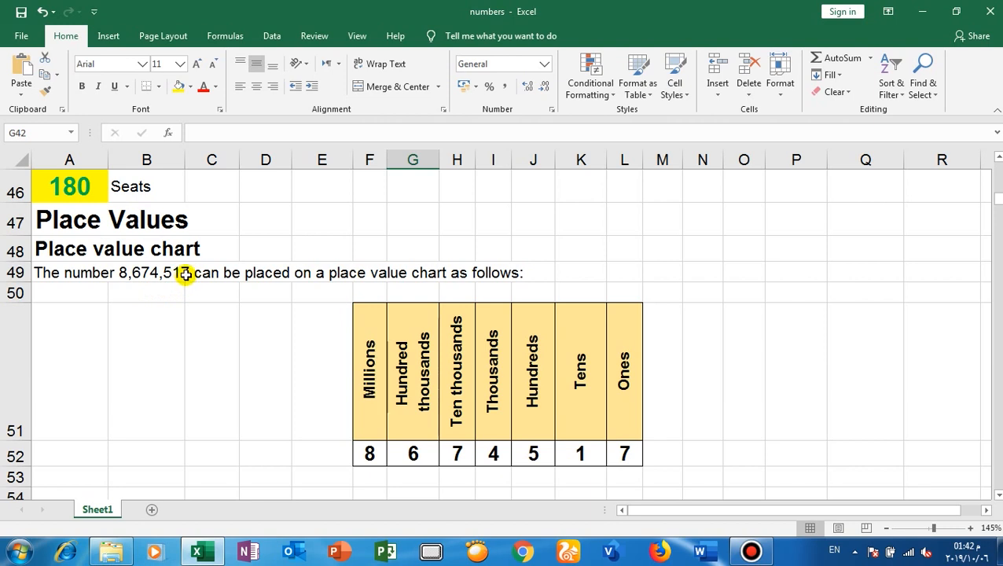
mouse_move(183, 278)
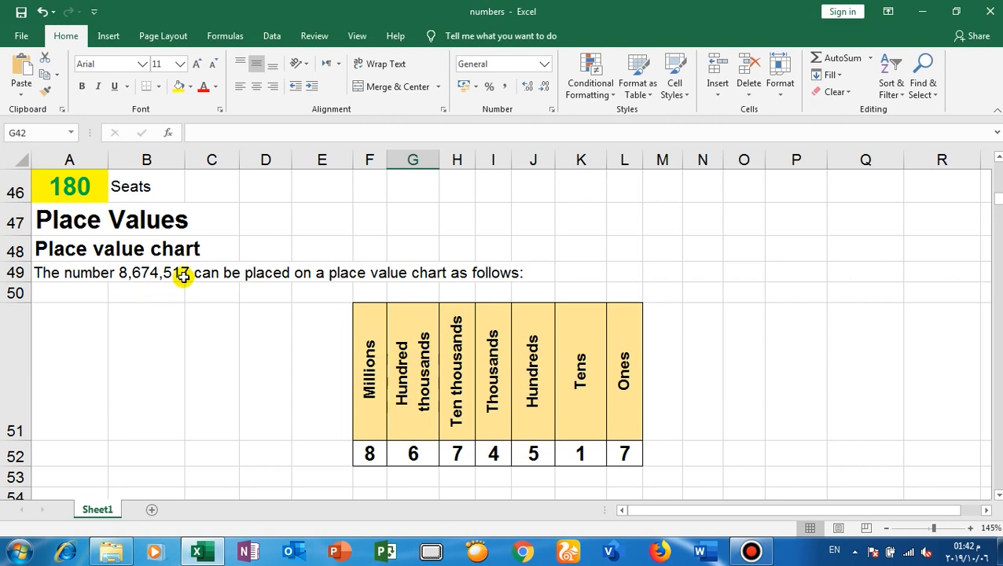
mouse_move(185, 273)
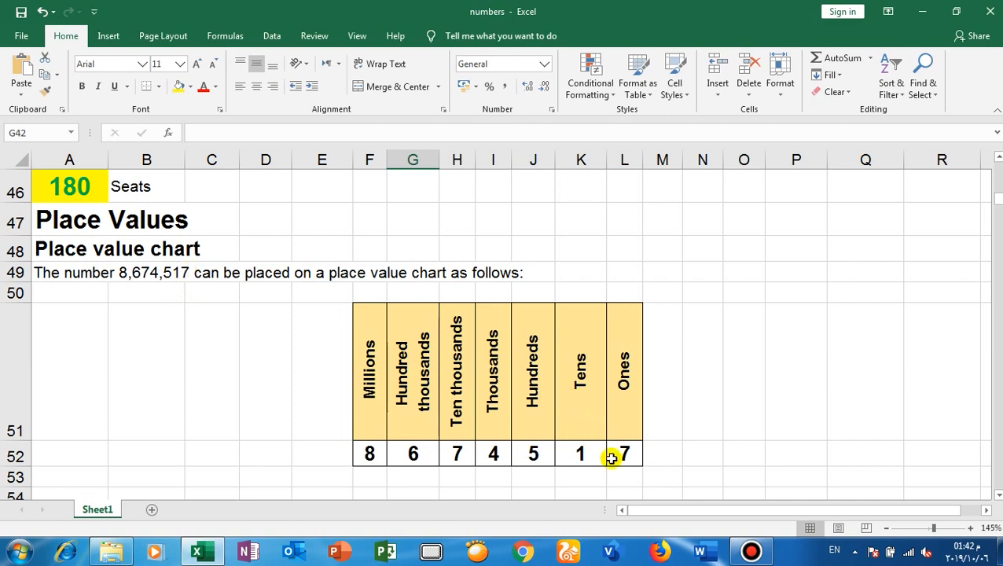
mouse_move(626, 461)
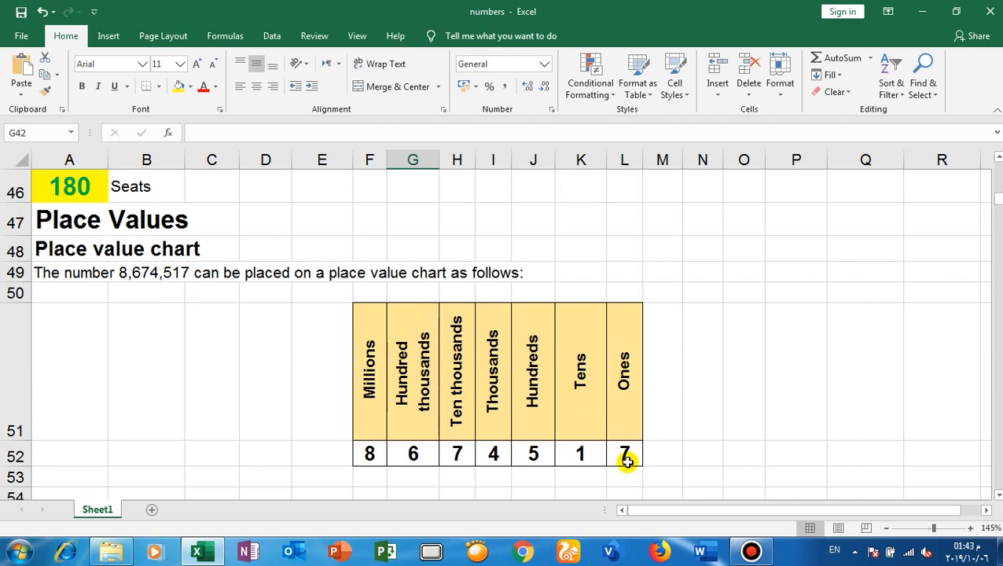
mouse_move(203, 310)
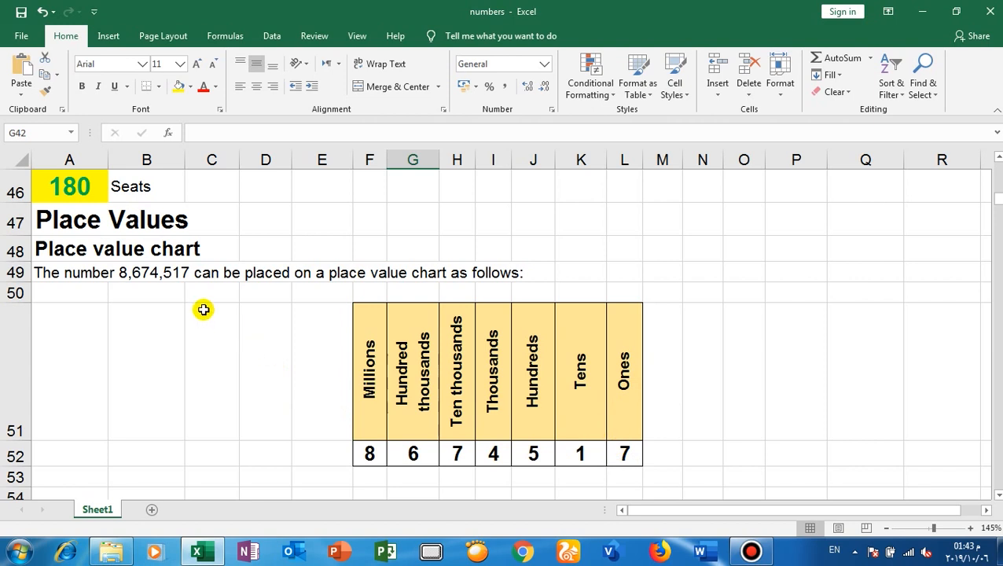
mouse_move(565, 425)
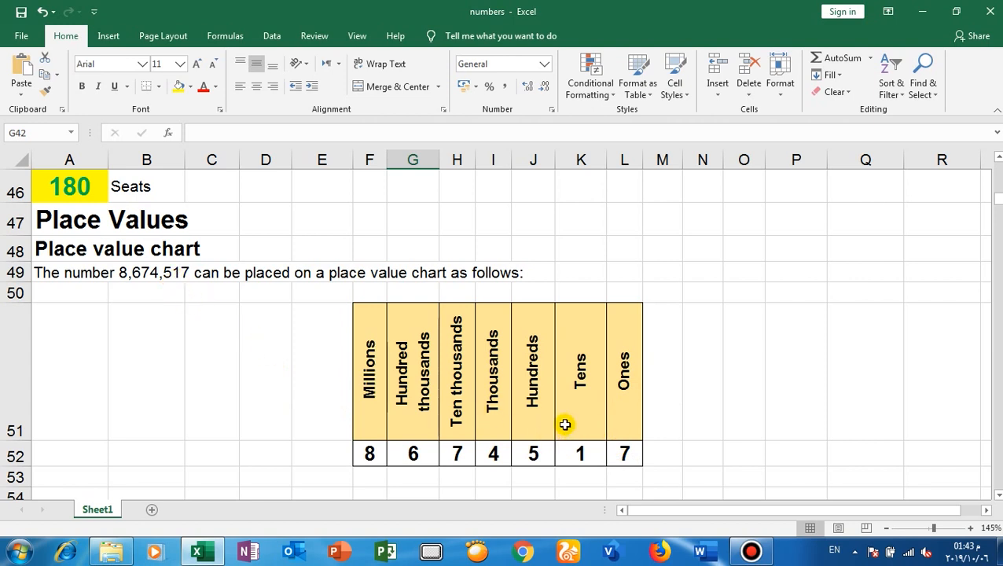
mouse_move(159, 290)
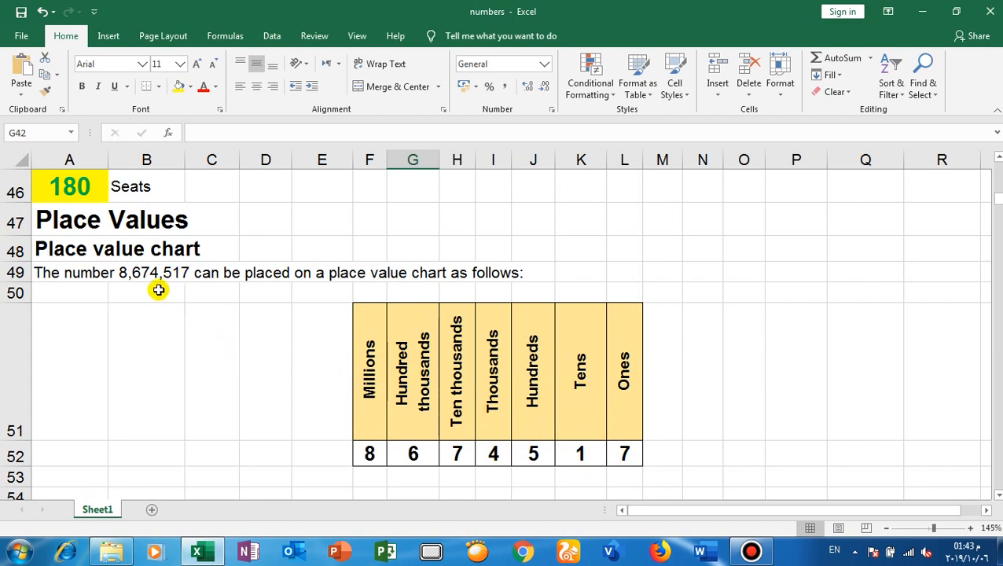
mouse_move(531, 462)
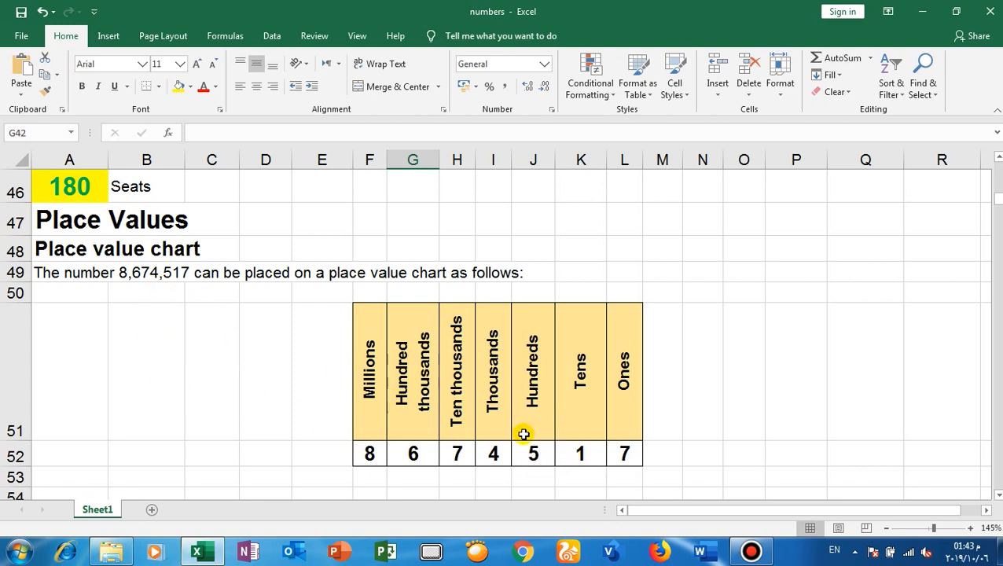
mouse_move(371, 411)
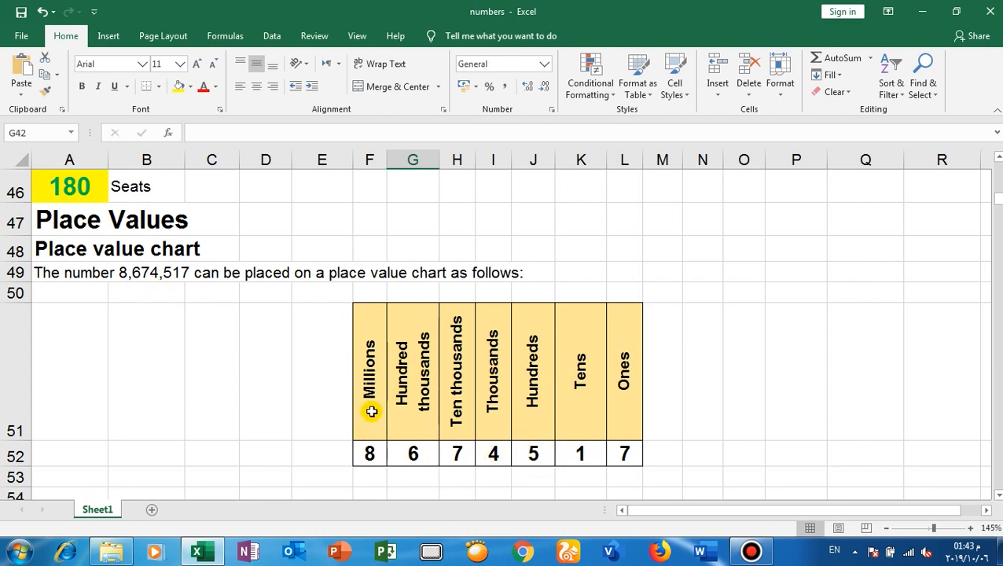
scroll(down, 3)
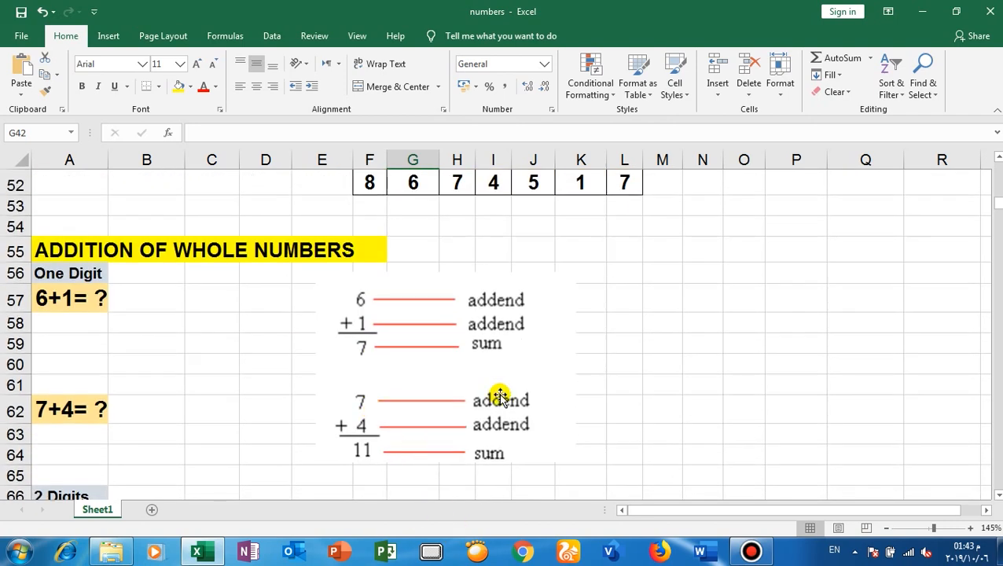
mouse_move(190, 341)
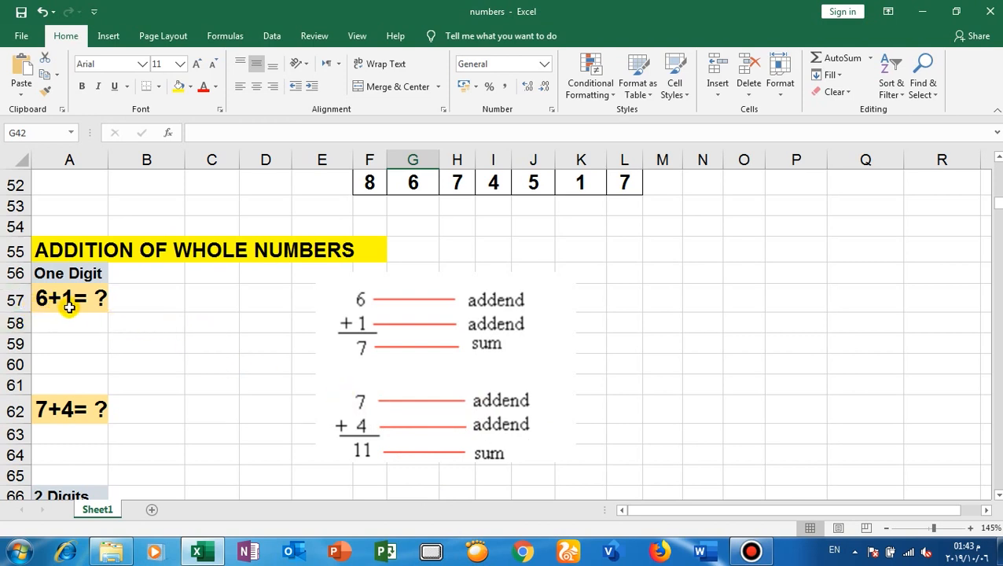
mouse_move(66, 308)
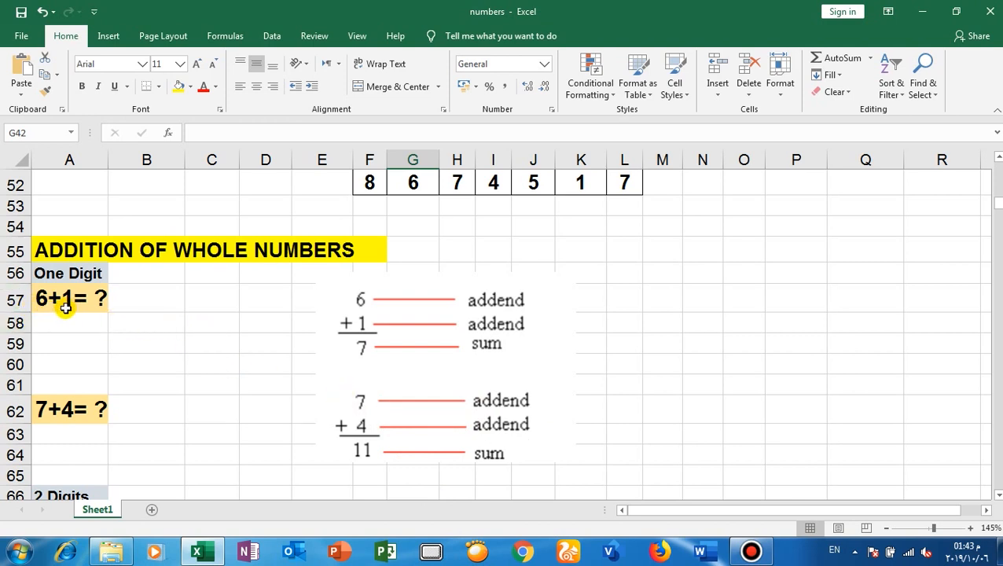
mouse_move(72, 314)
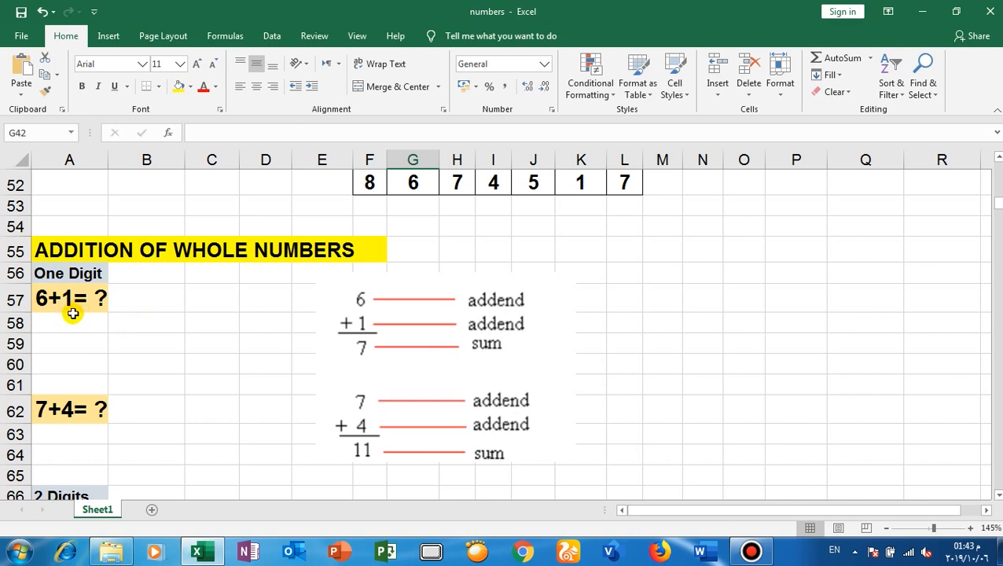
mouse_move(45, 302)
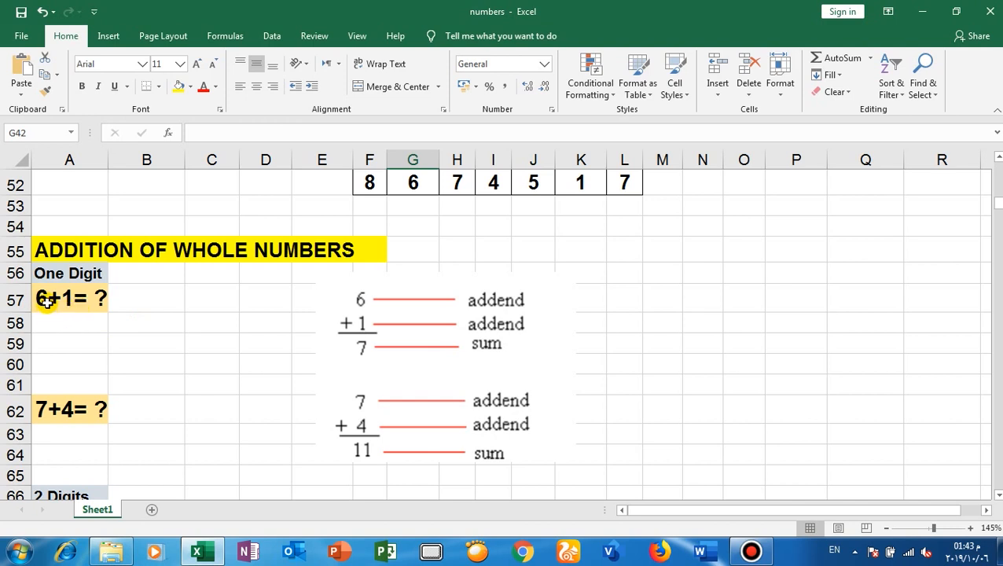
mouse_move(69, 310)
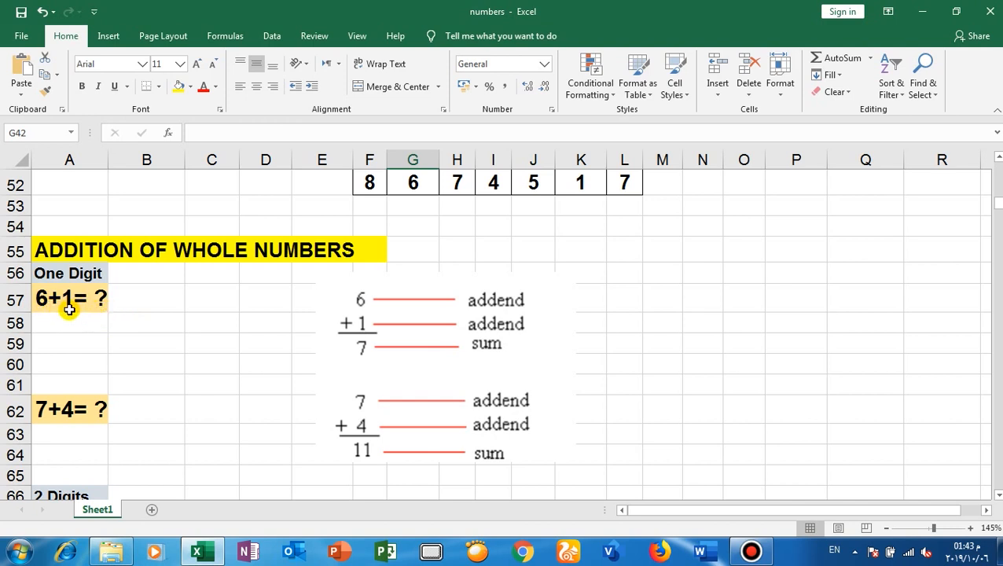
mouse_move(364, 299)
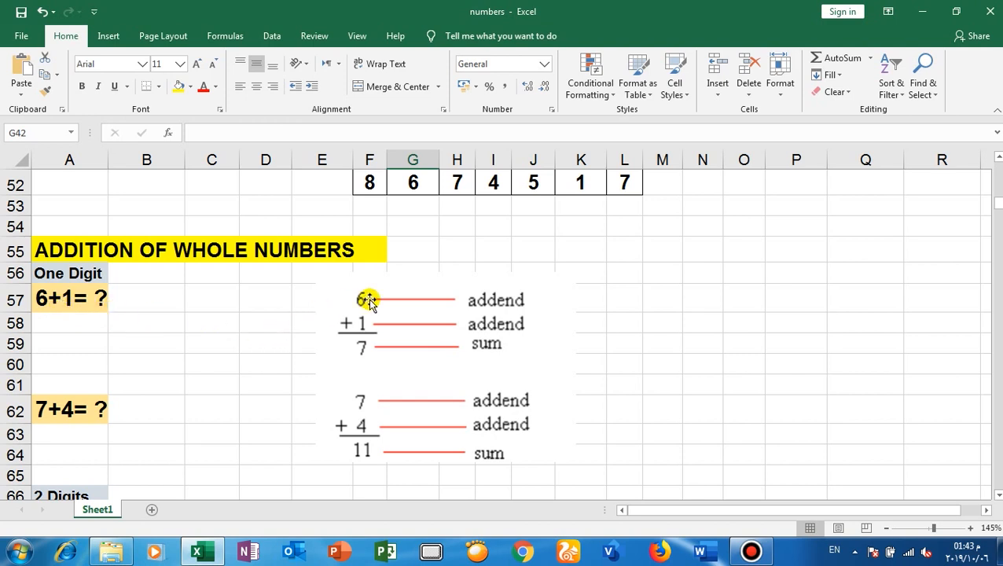
mouse_move(431, 329)
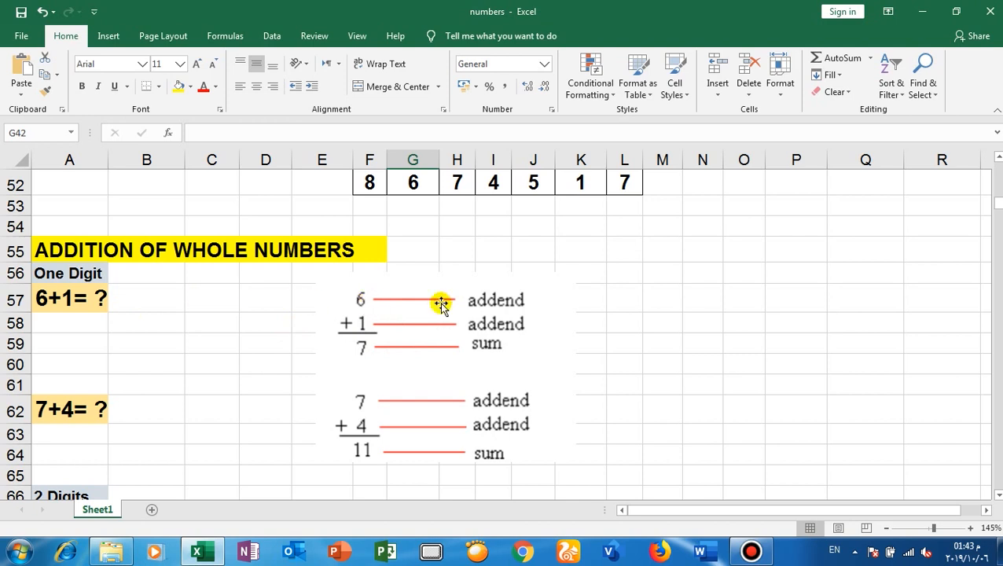
mouse_move(499, 302)
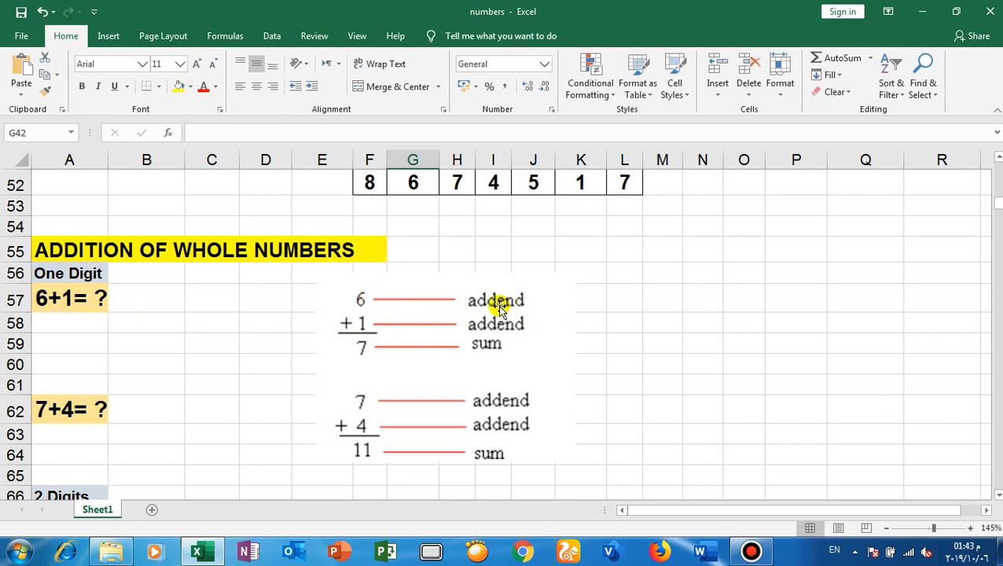
mouse_move(415, 345)
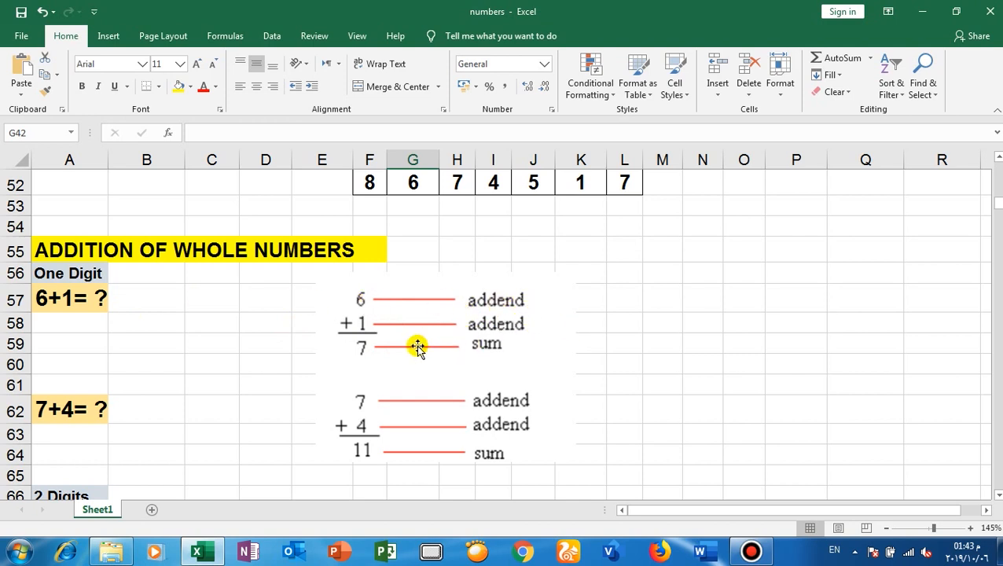
mouse_move(502, 373)
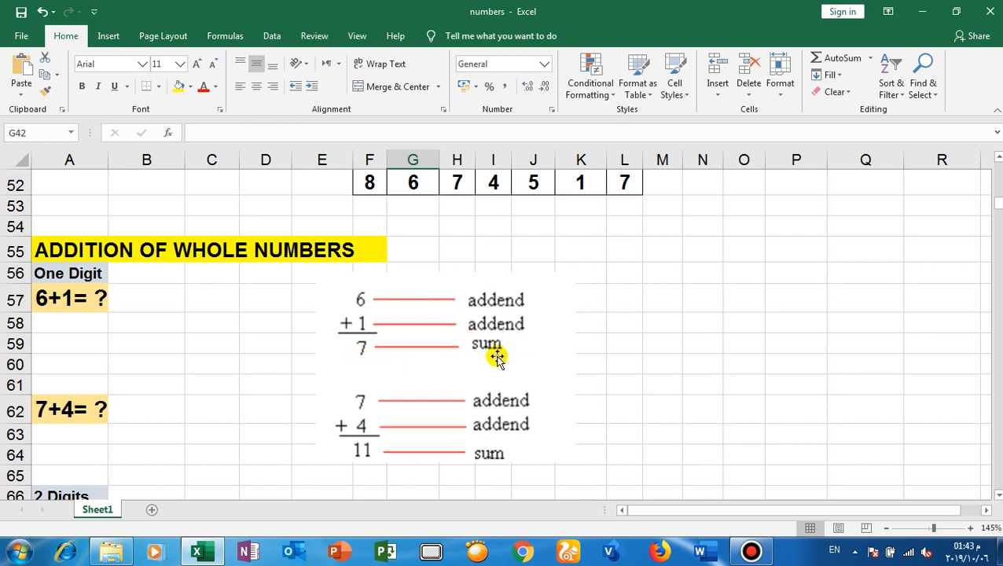
mouse_move(366, 395)
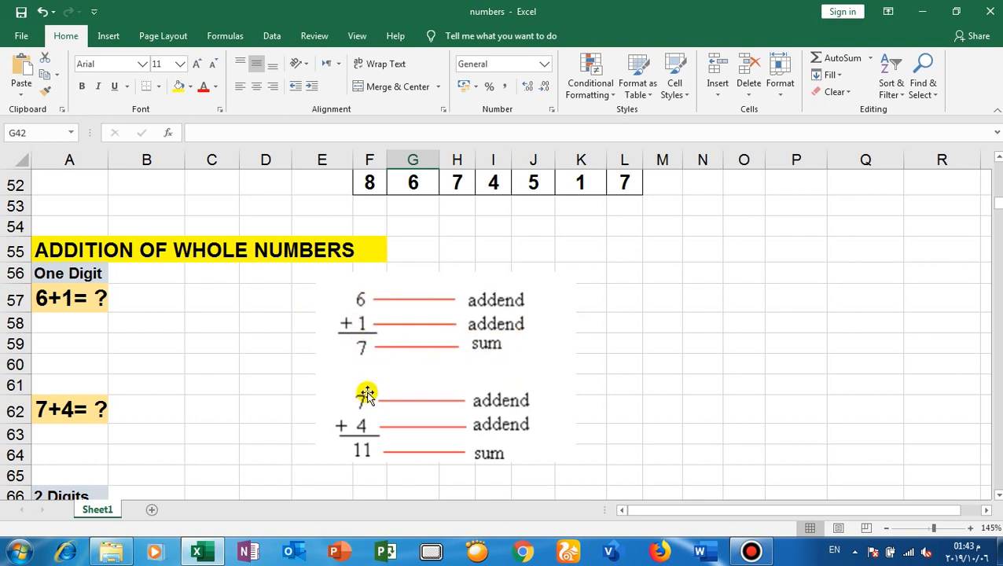
mouse_move(366, 361)
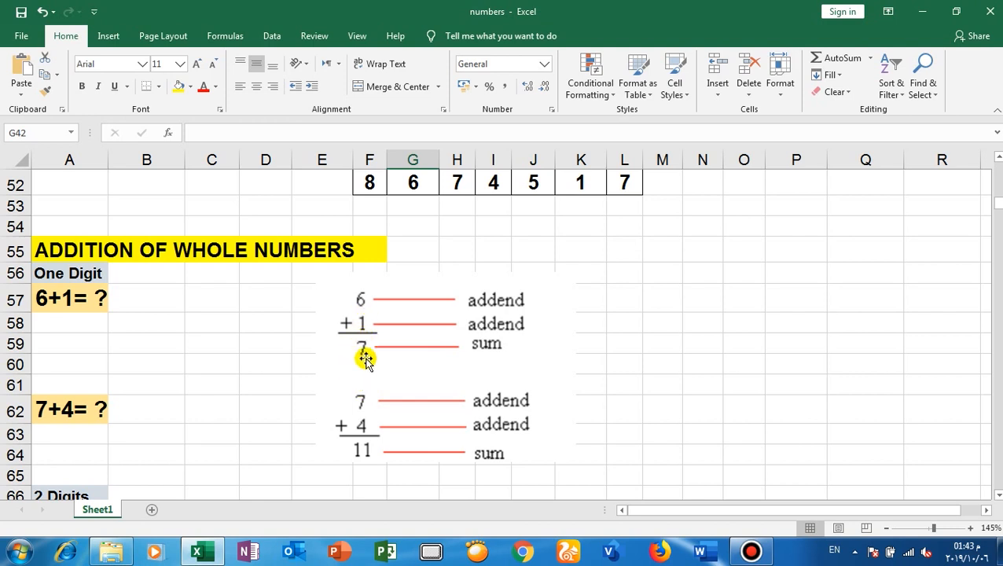
mouse_move(375, 343)
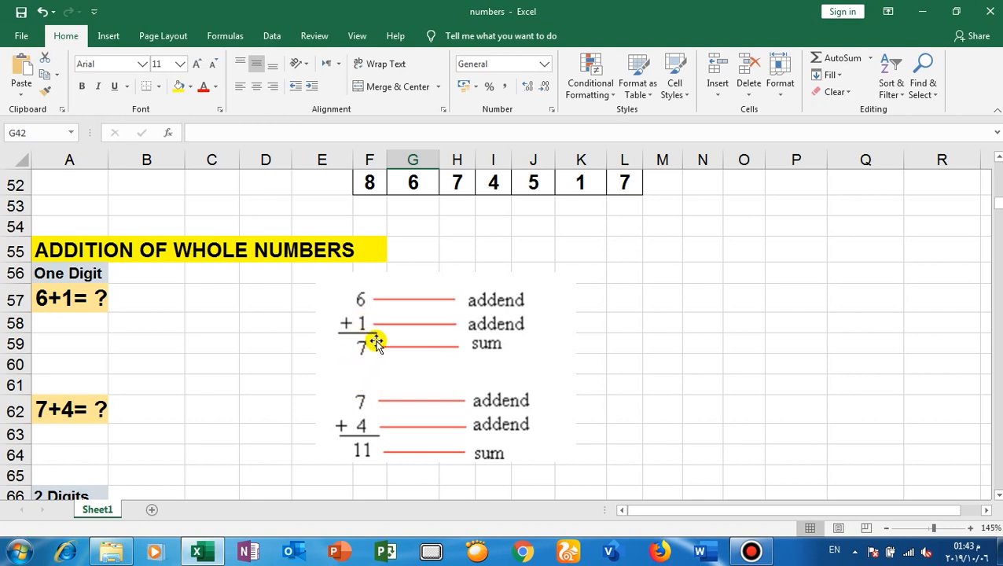
scroll(down, 3)
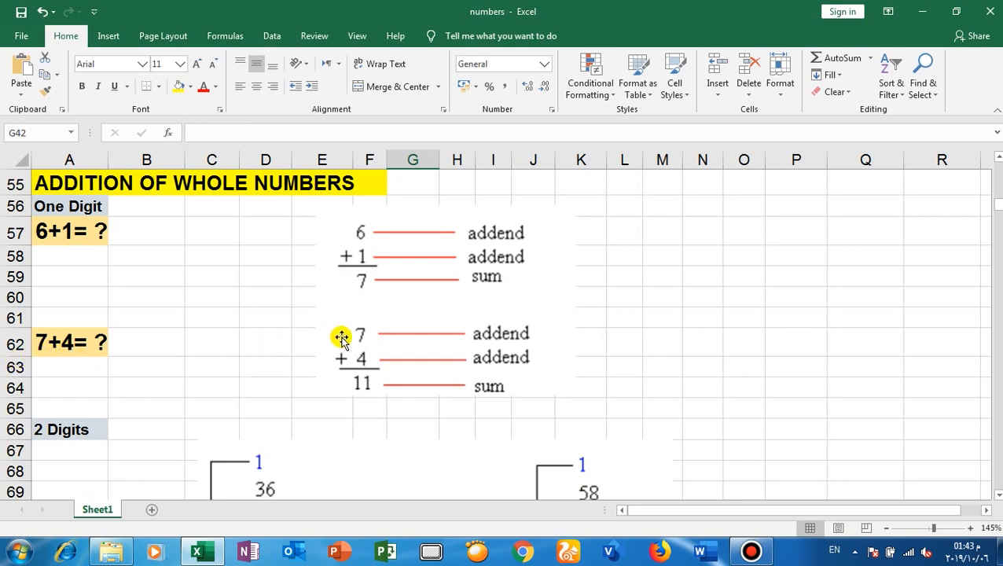
mouse_move(367, 401)
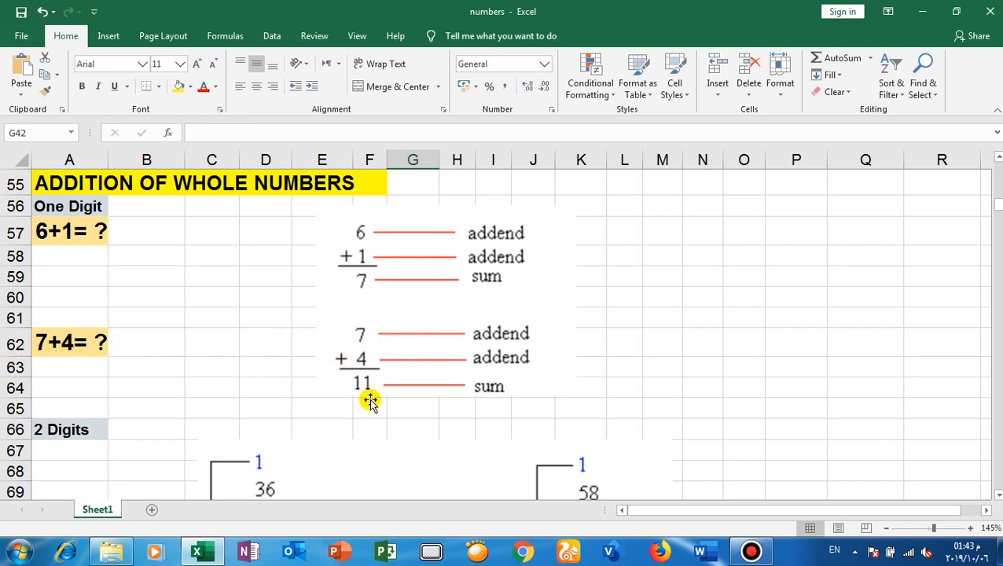
mouse_move(368, 371)
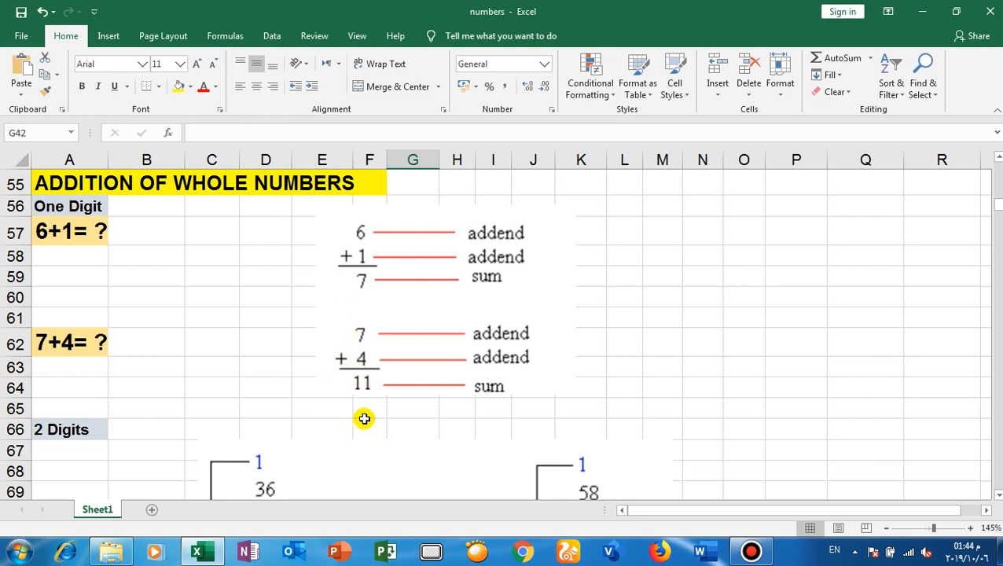
scroll(down, 3)
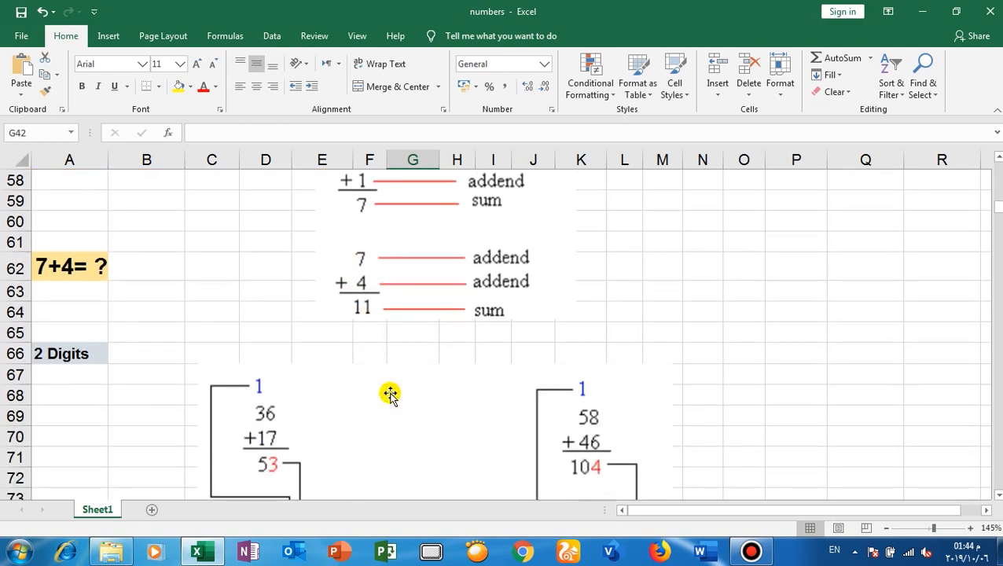
scroll(down, 3)
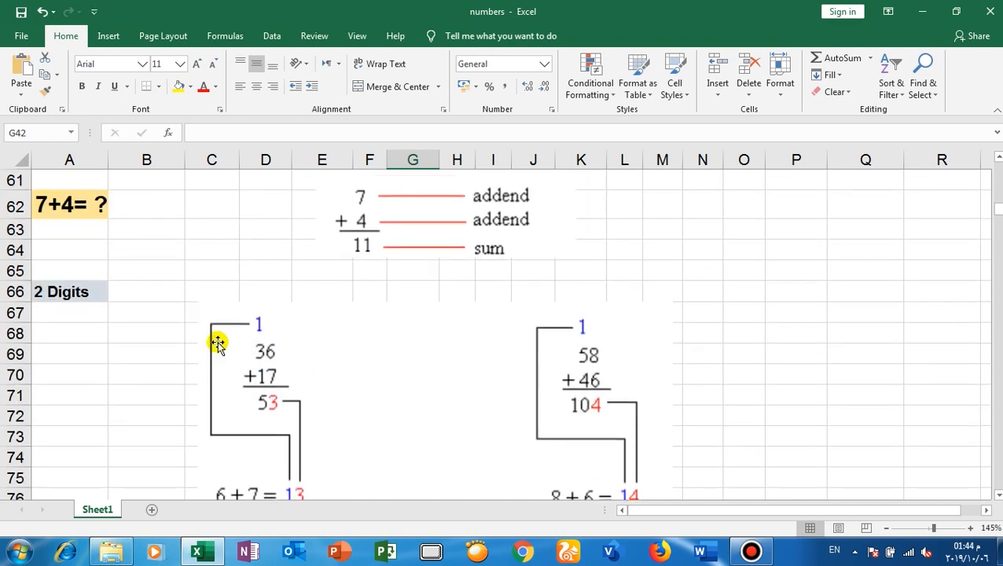
mouse_move(98, 303)
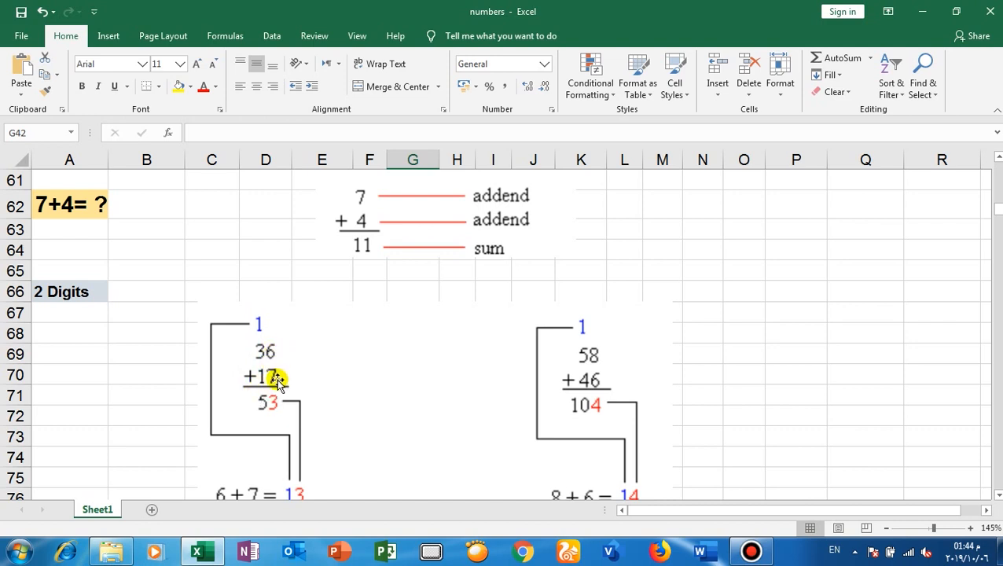
mouse_move(277, 418)
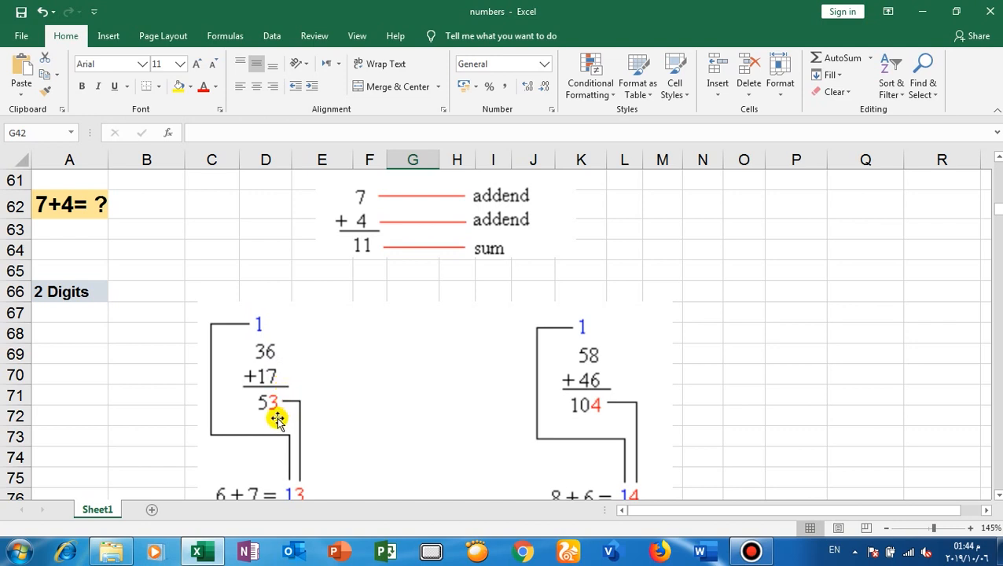
mouse_move(285, 412)
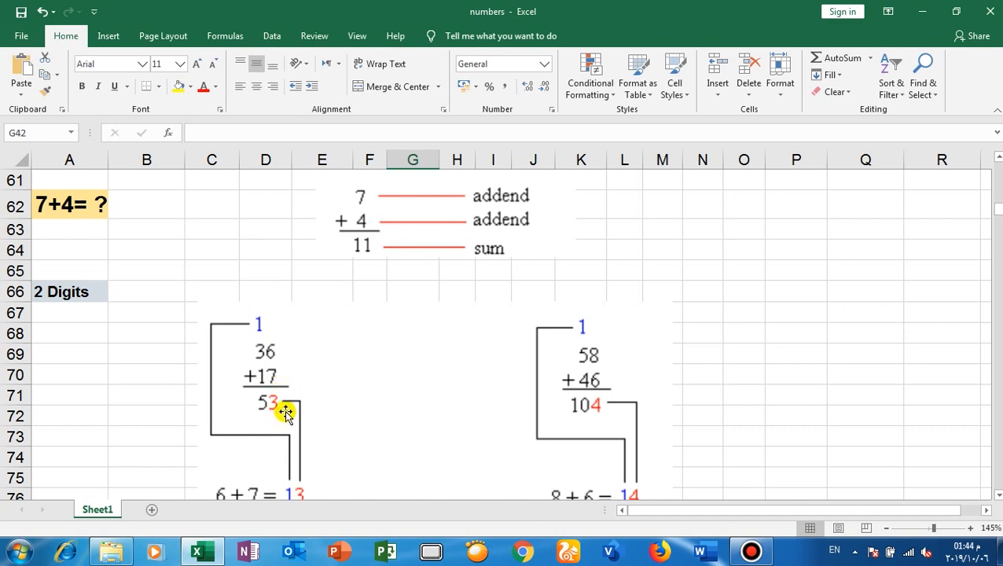
scroll(down, 3)
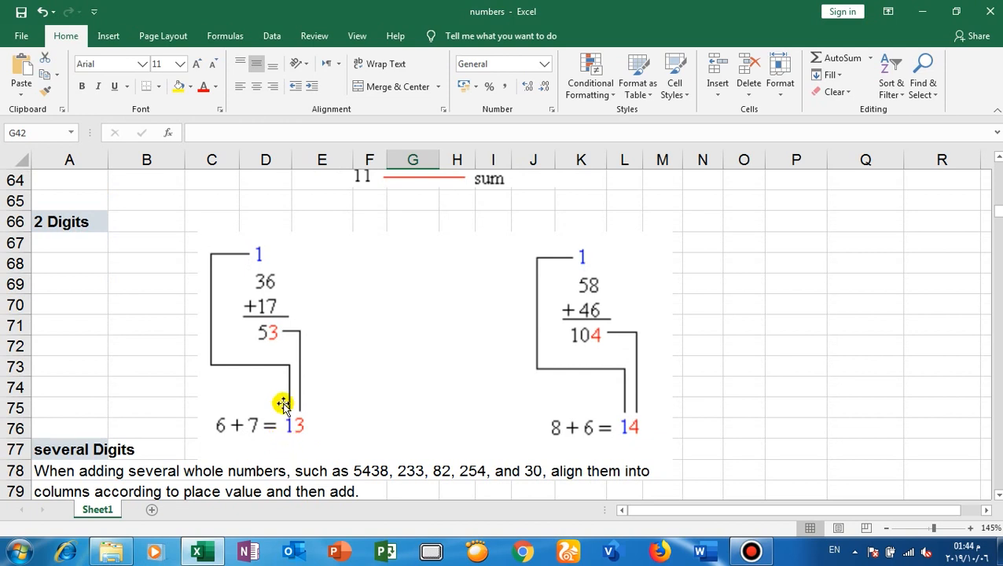
mouse_move(232, 247)
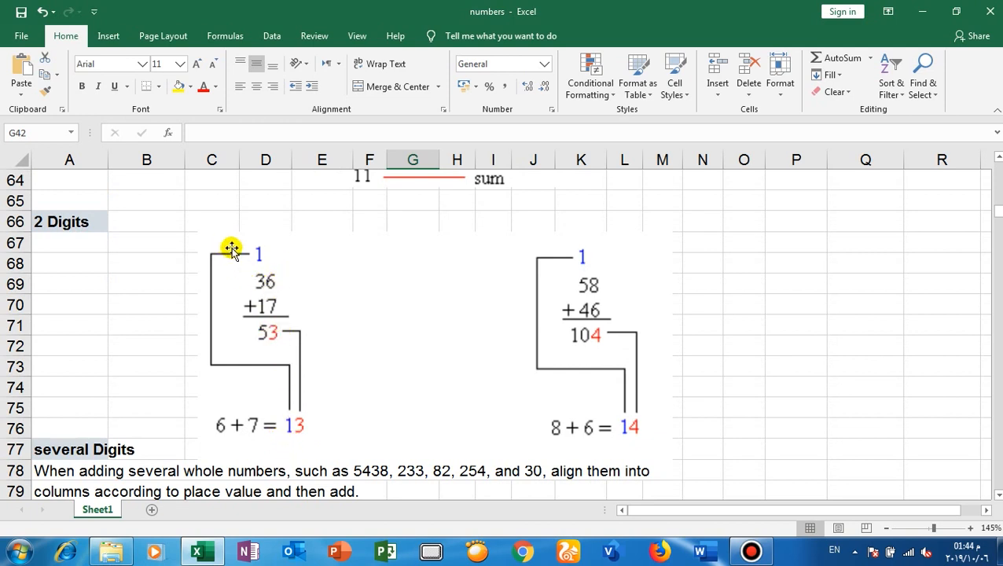
mouse_move(259, 262)
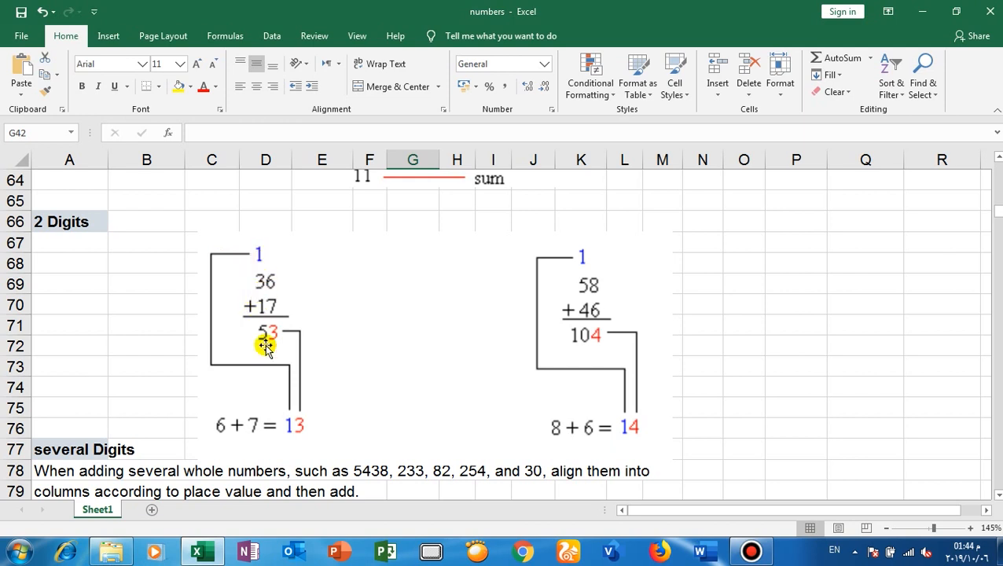
mouse_move(260, 288)
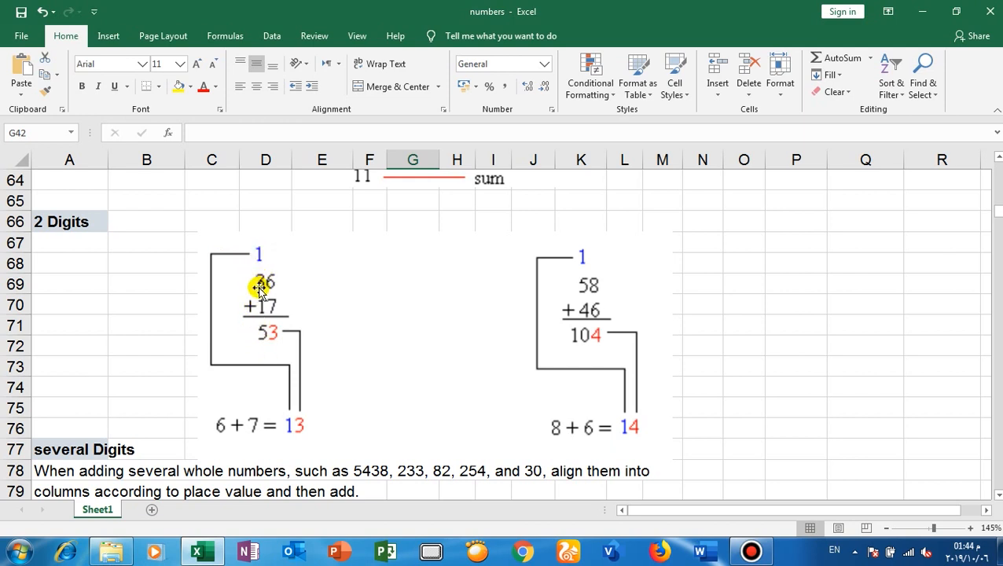
mouse_move(260, 336)
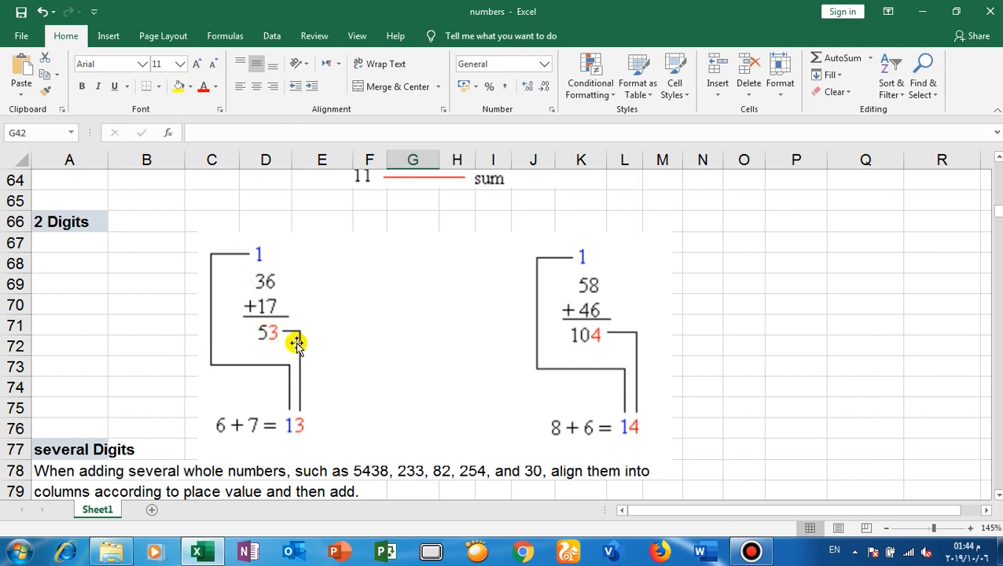
mouse_move(570, 297)
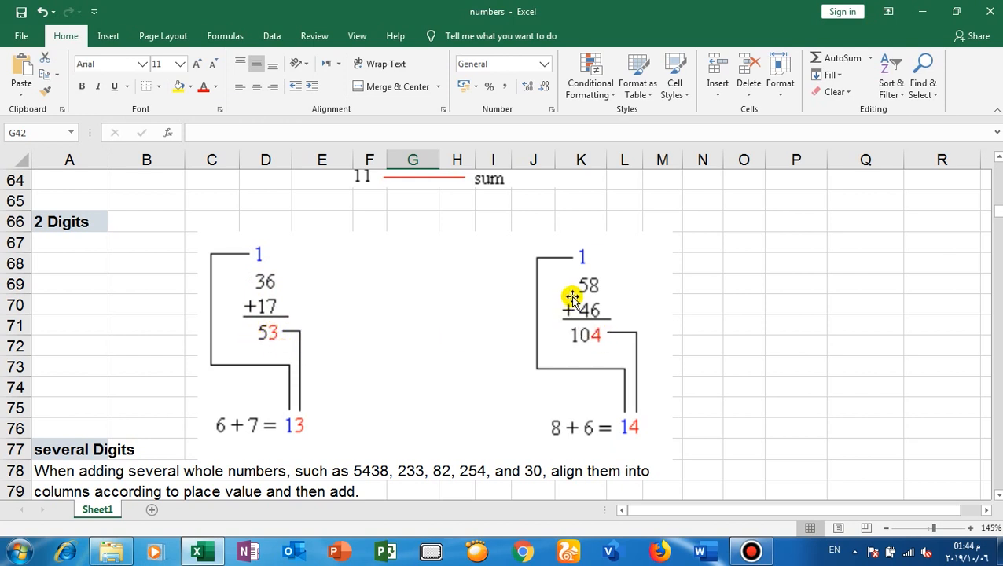
mouse_move(622, 291)
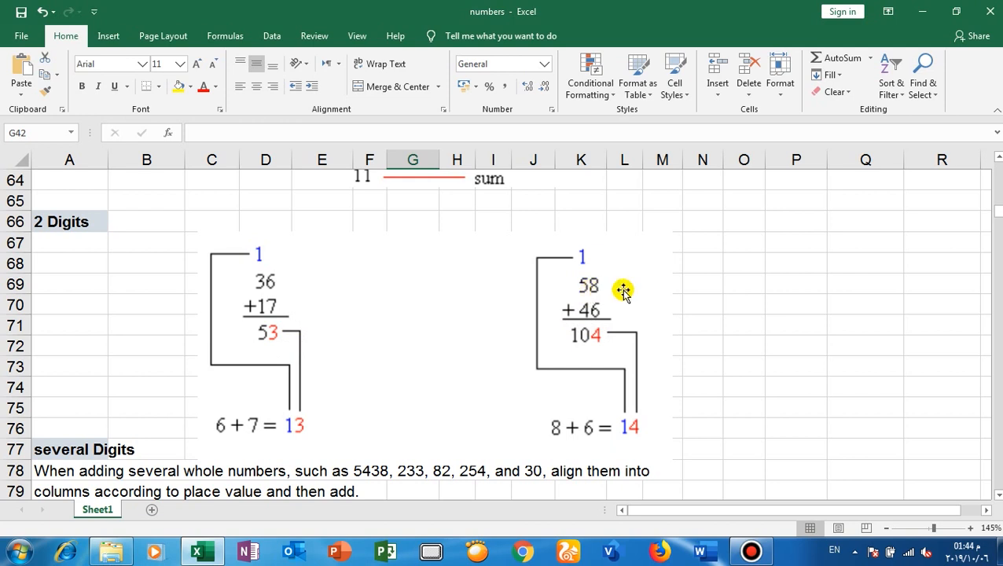
mouse_move(586, 321)
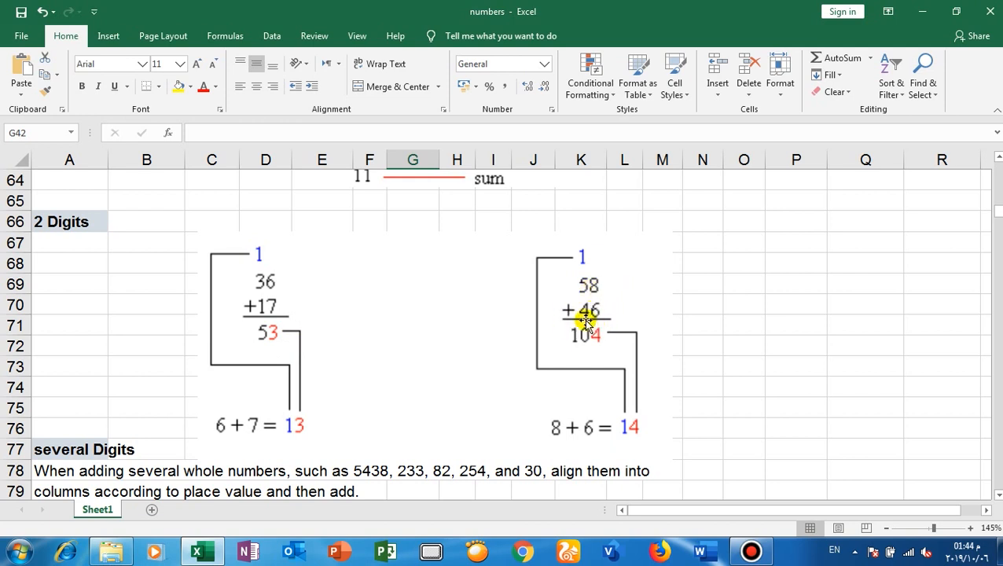
mouse_move(610, 297)
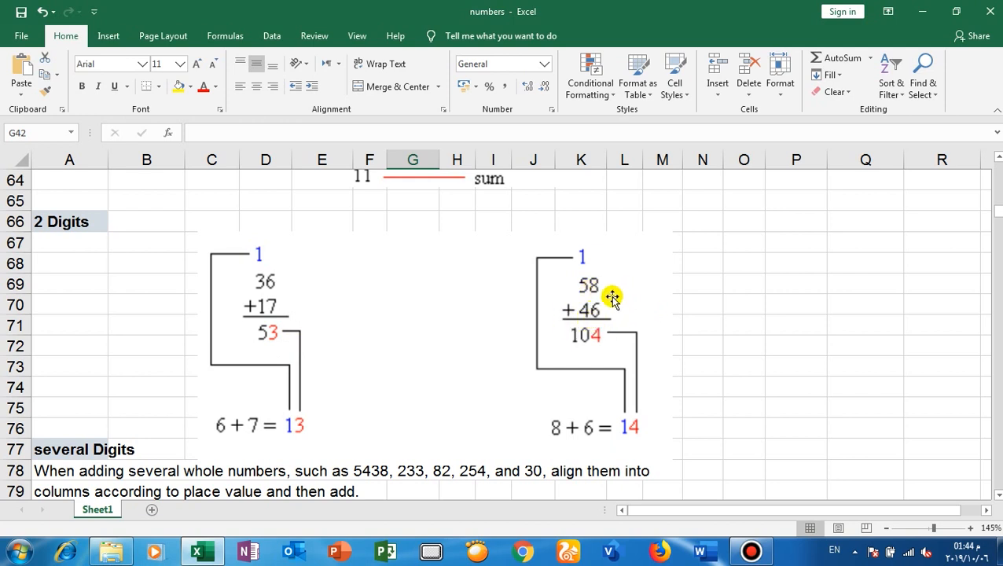
mouse_move(597, 287)
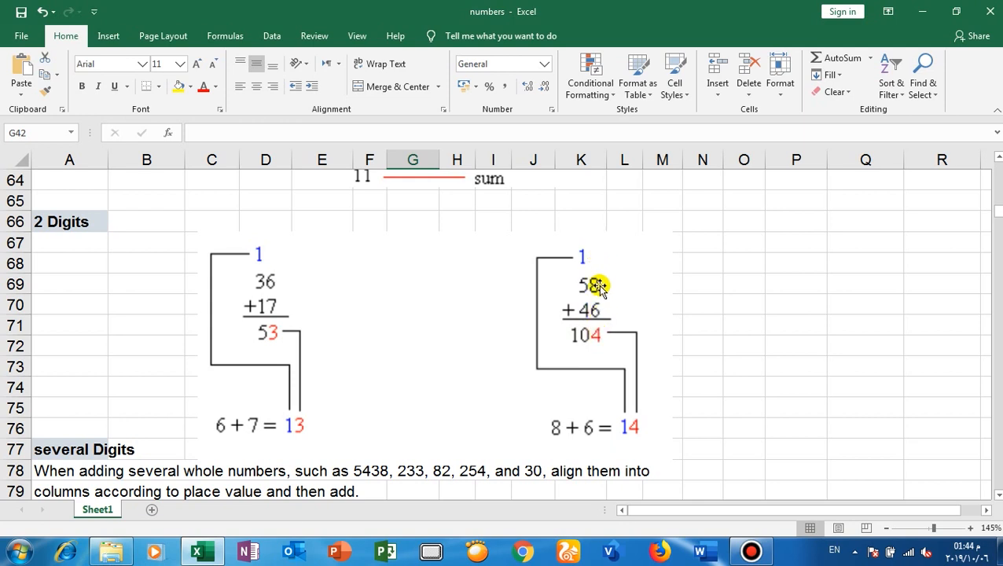
mouse_move(604, 288)
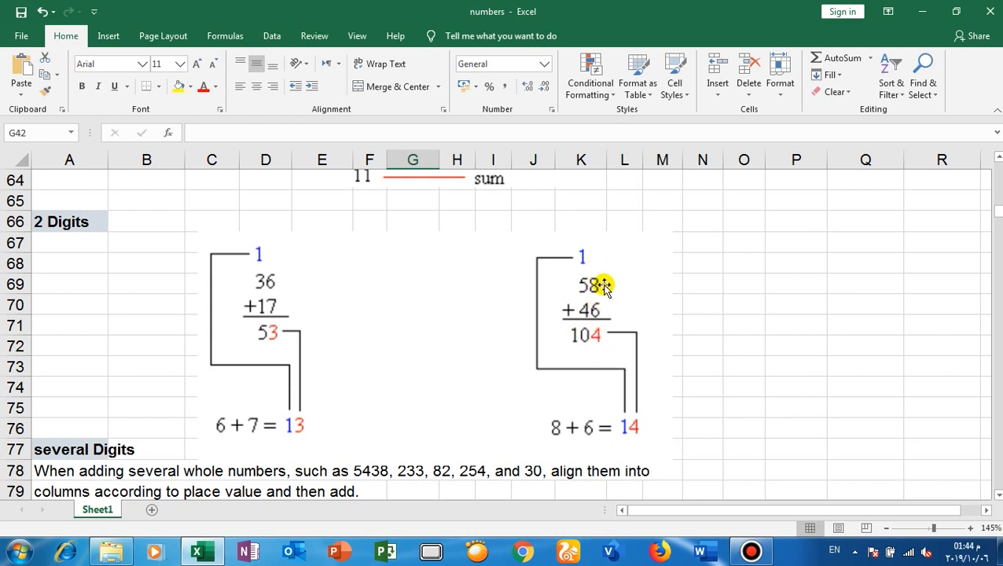
mouse_move(598, 344)
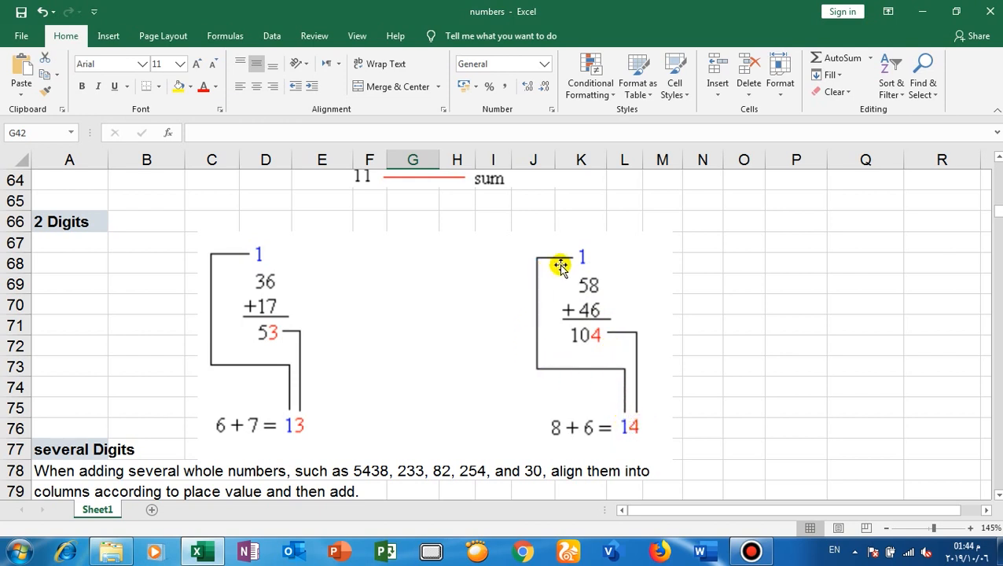
mouse_move(576, 300)
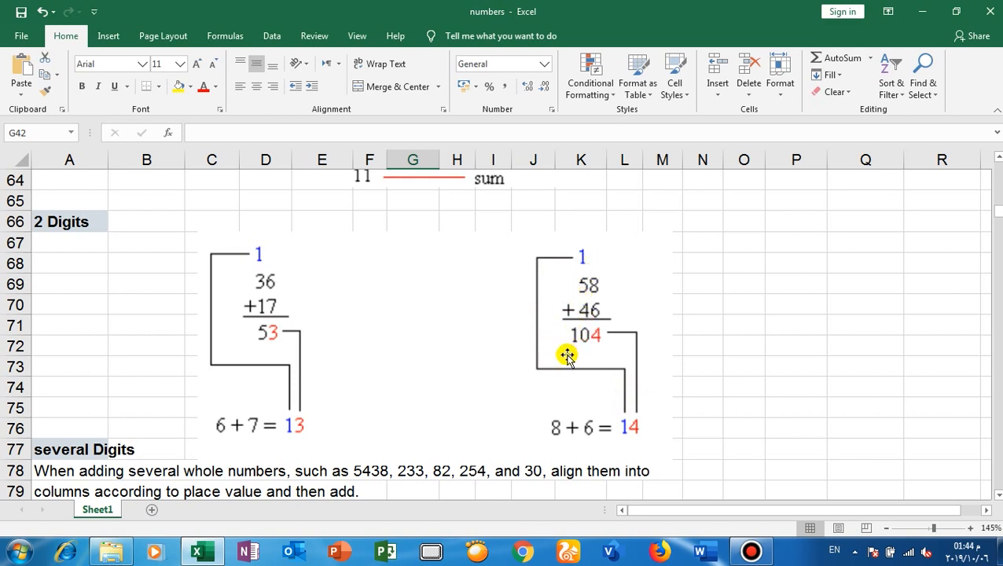
mouse_move(270, 342)
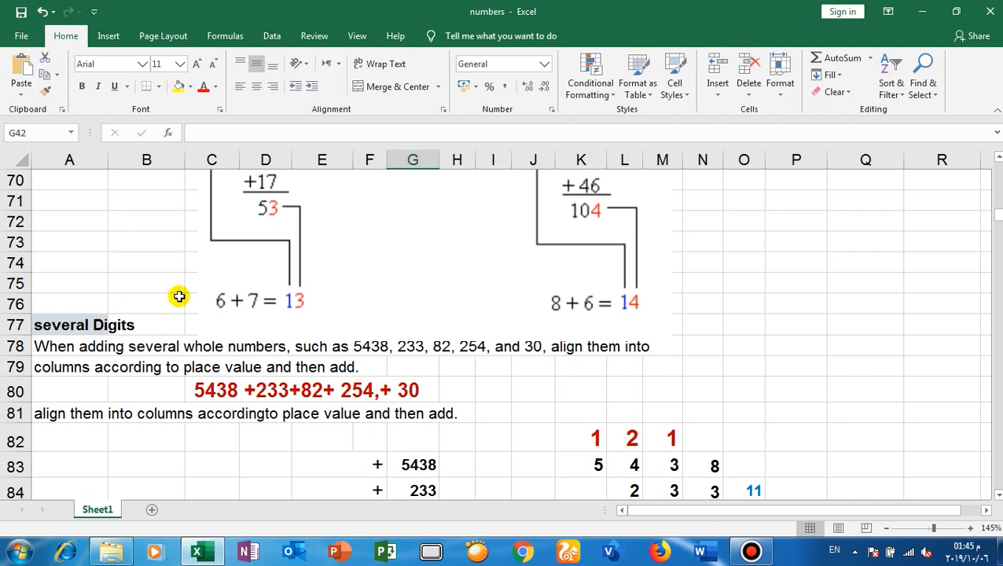
scroll(down, 3)
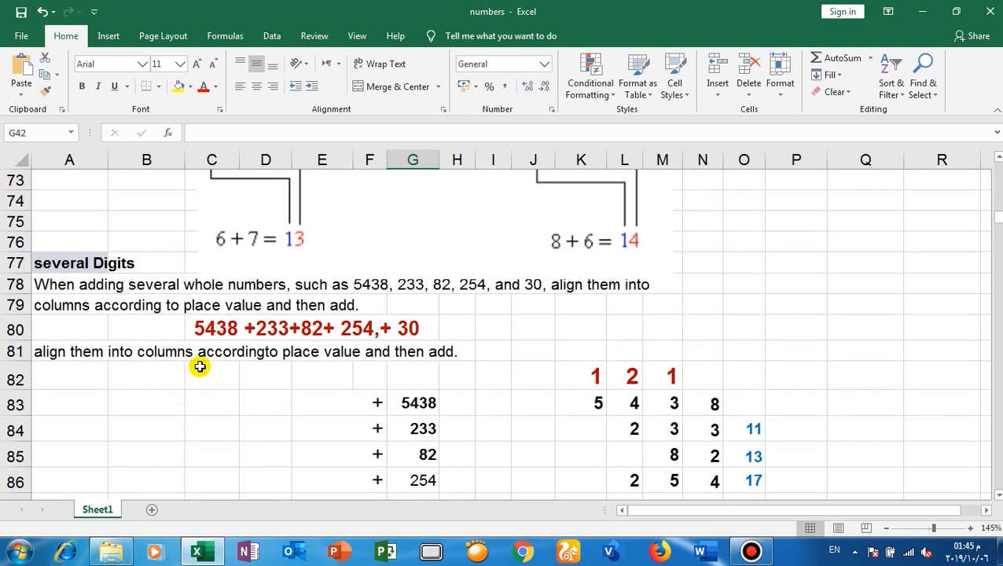
mouse_move(235, 331)
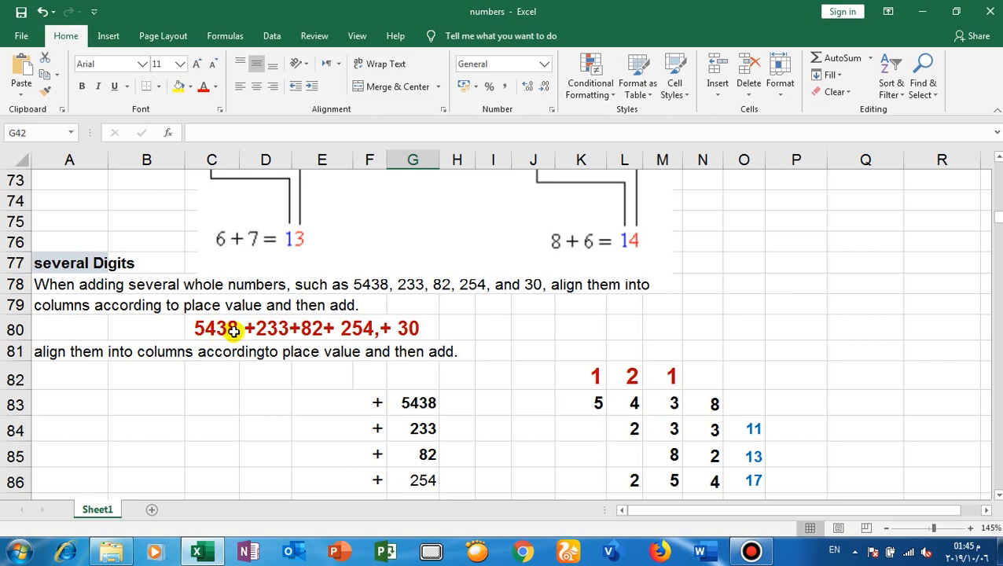
mouse_move(290, 332)
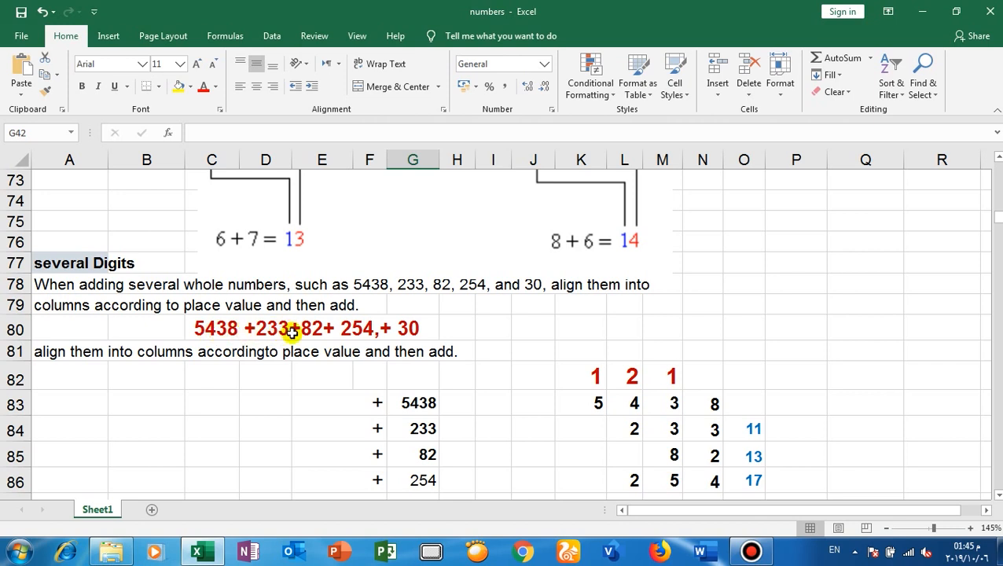
mouse_move(368, 335)
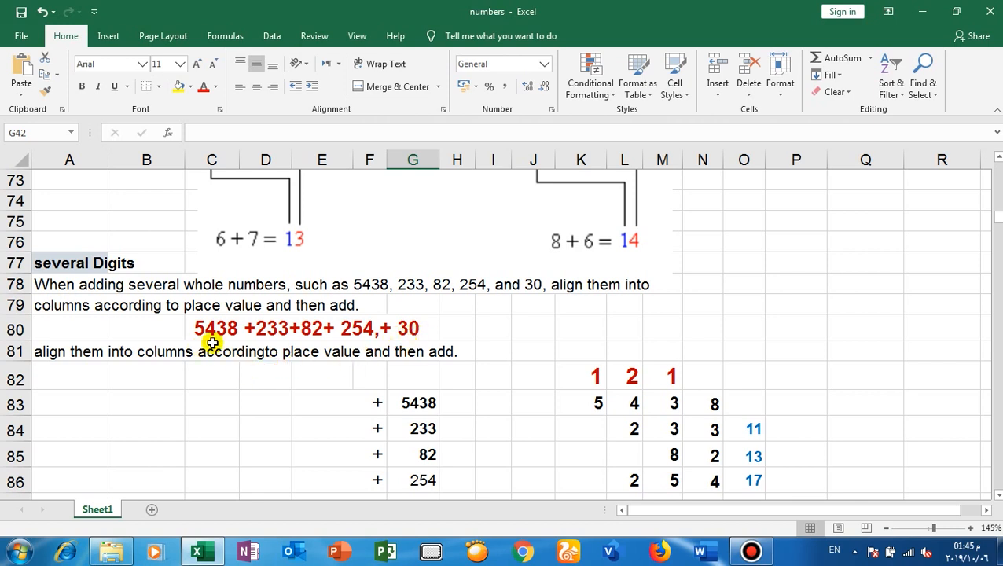
mouse_move(222, 337)
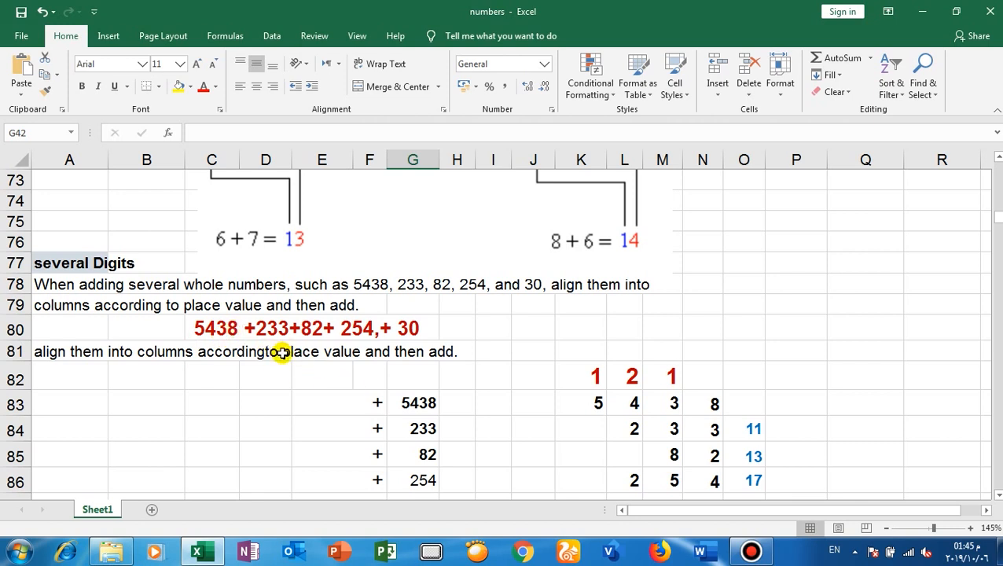
mouse_move(546, 413)
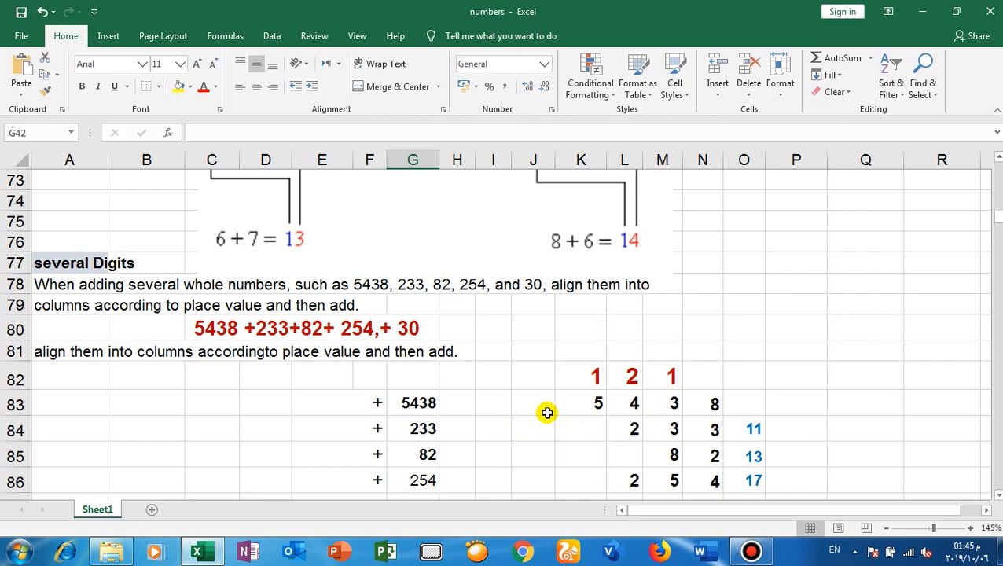
mouse_move(200, 332)
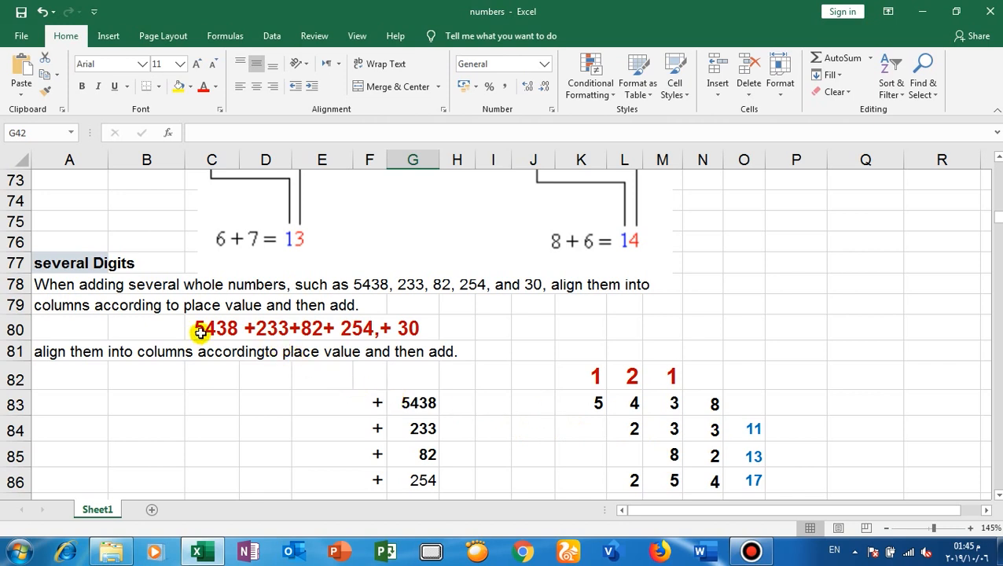
mouse_move(444, 403)
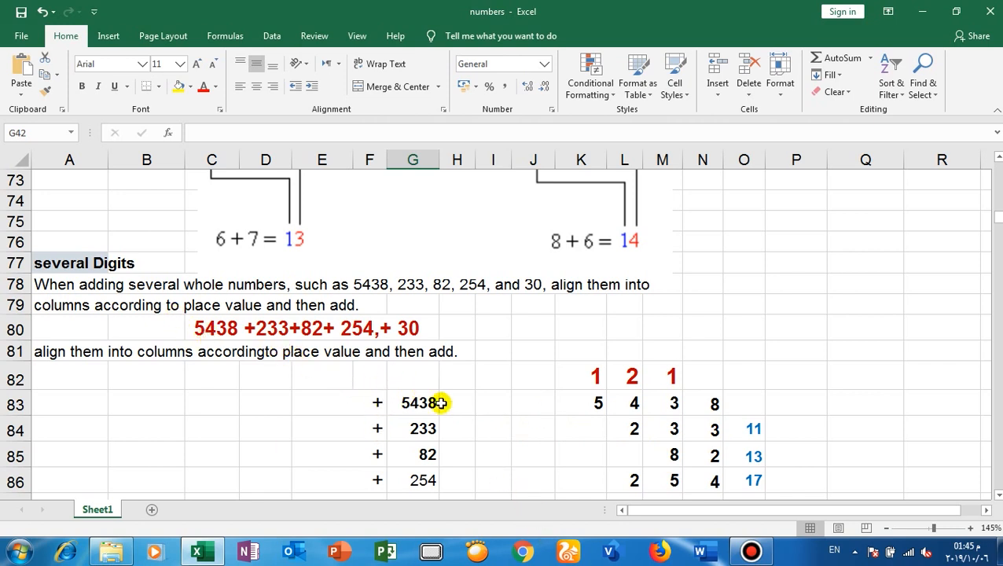
mouse_move(670, 401)
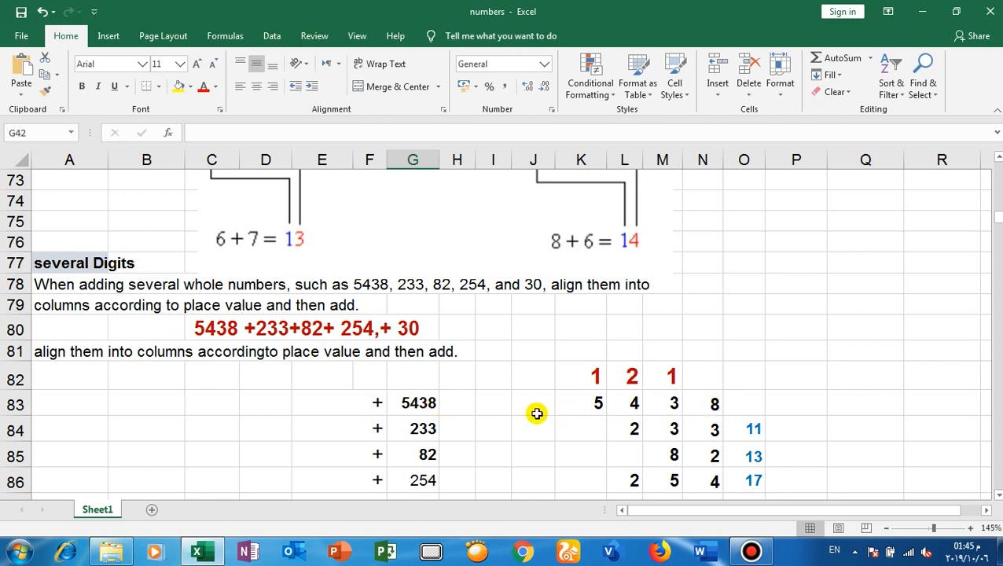
mouse_move(674, 409)
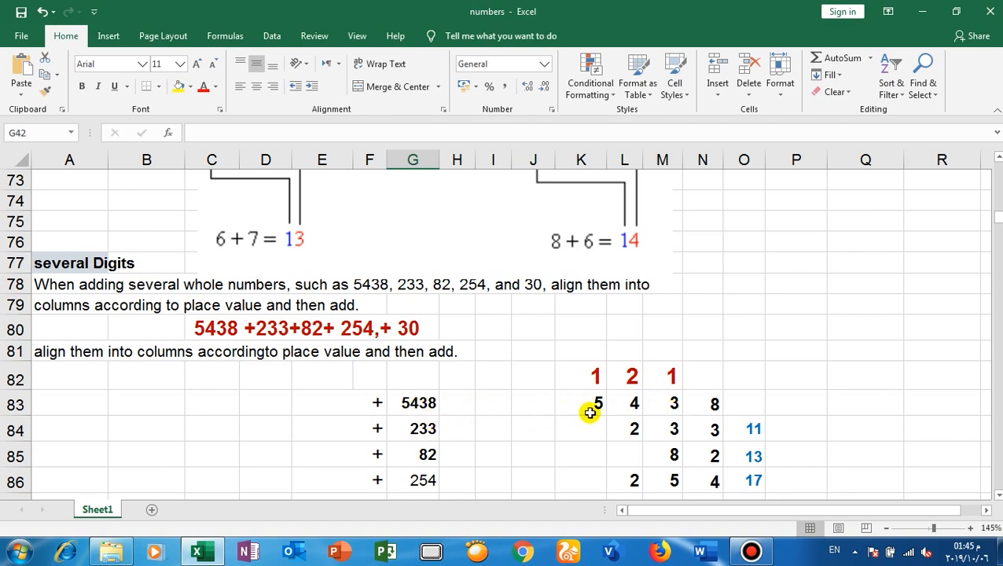
mouse_move(417, 412)
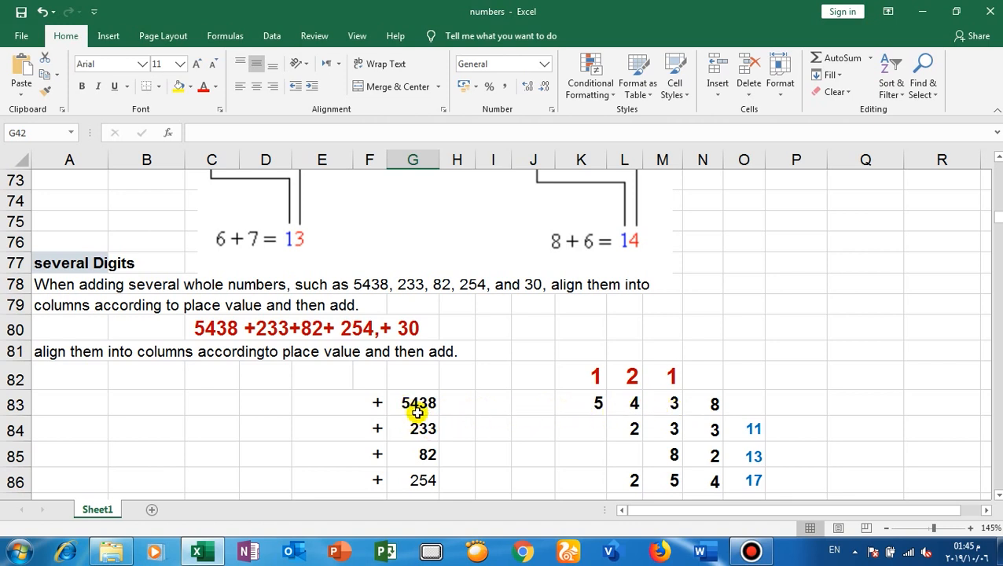
scroll(down, 3)
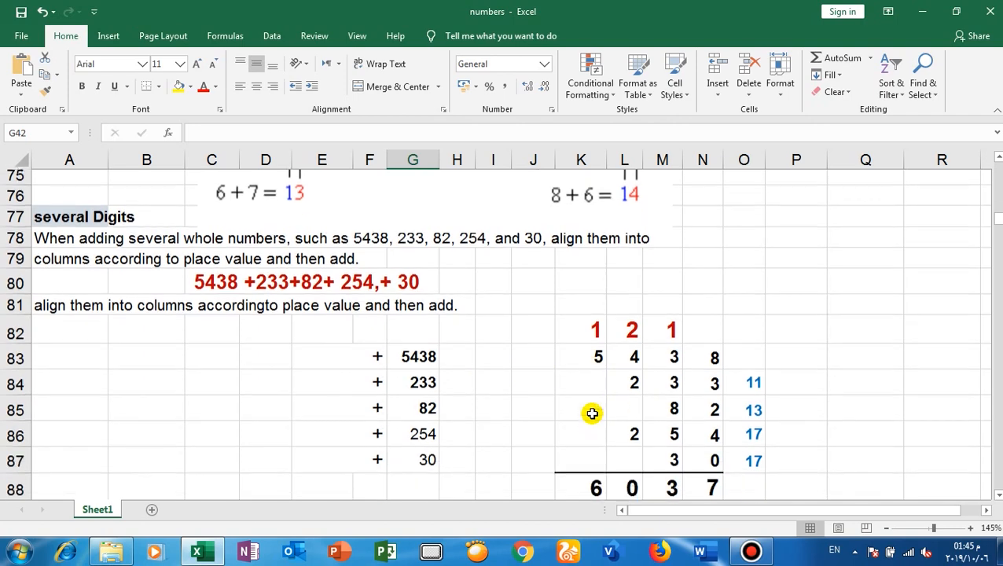
scroll(down, 3)
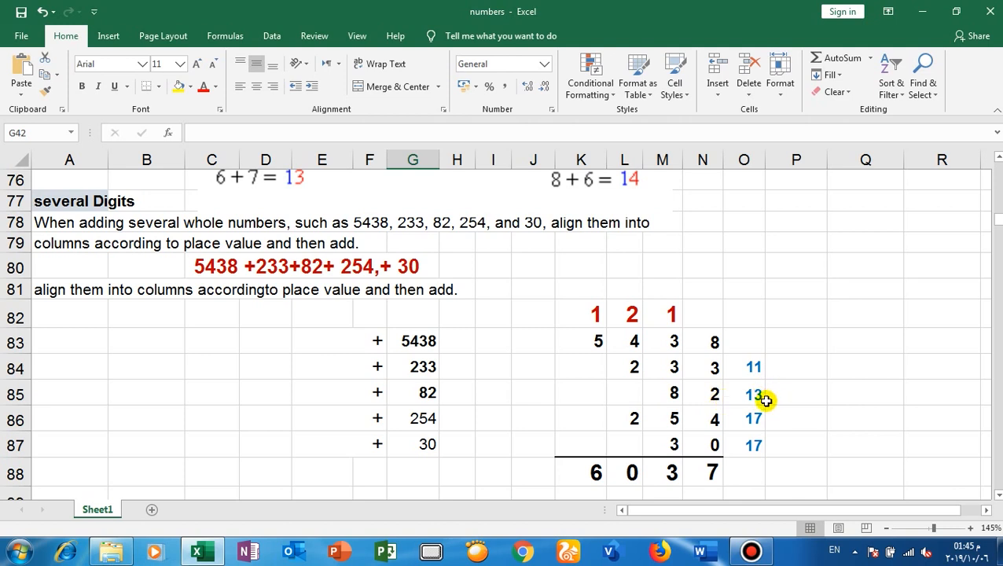
mouse_move(763, 428)
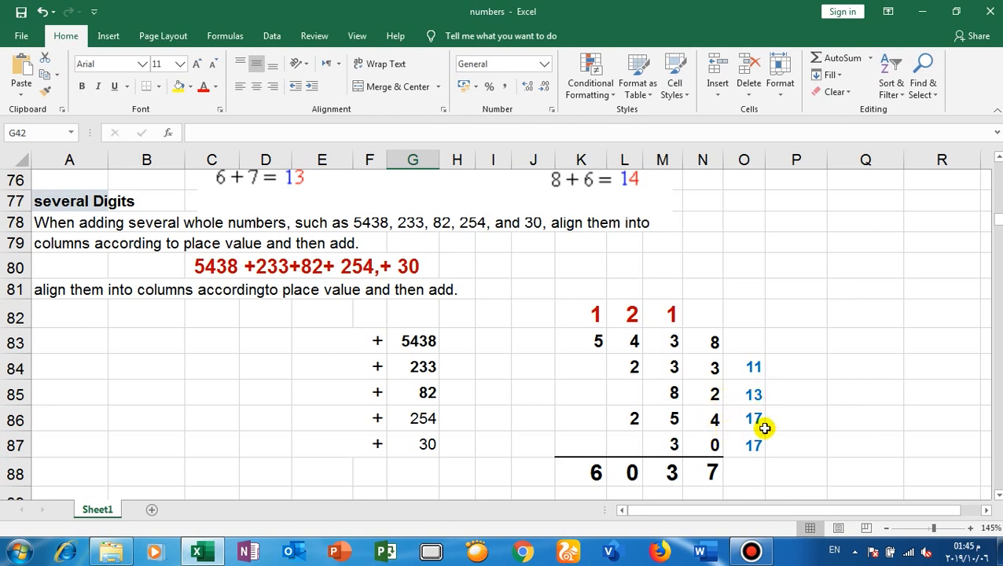
mouse_move(752, 461)
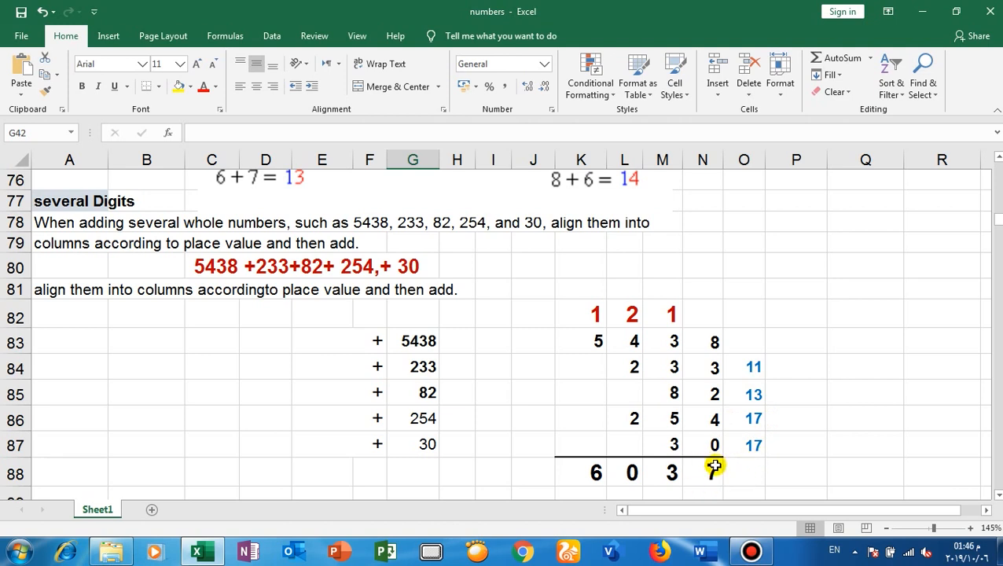
mouse_move(691, 441)
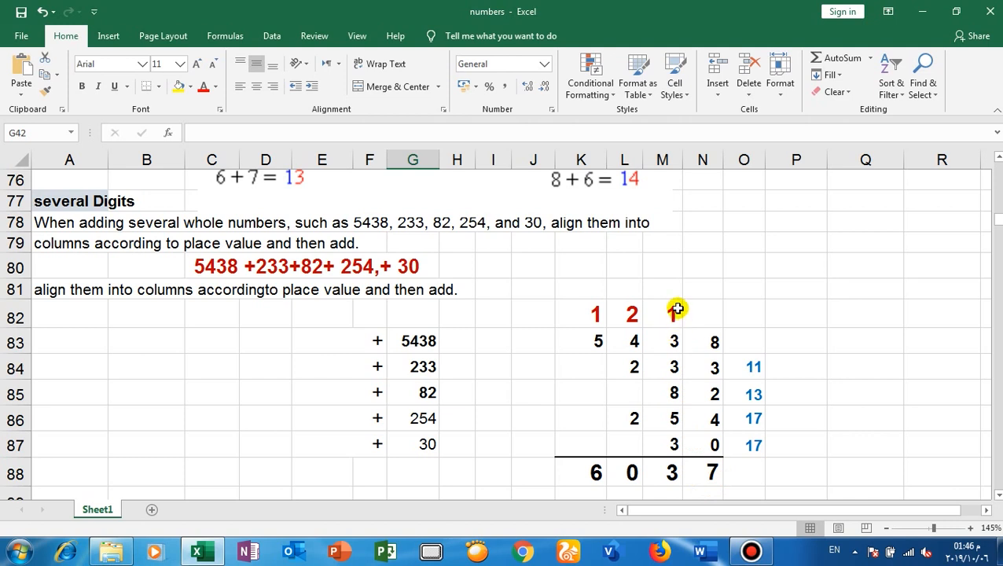
mouse_move(671, 317)
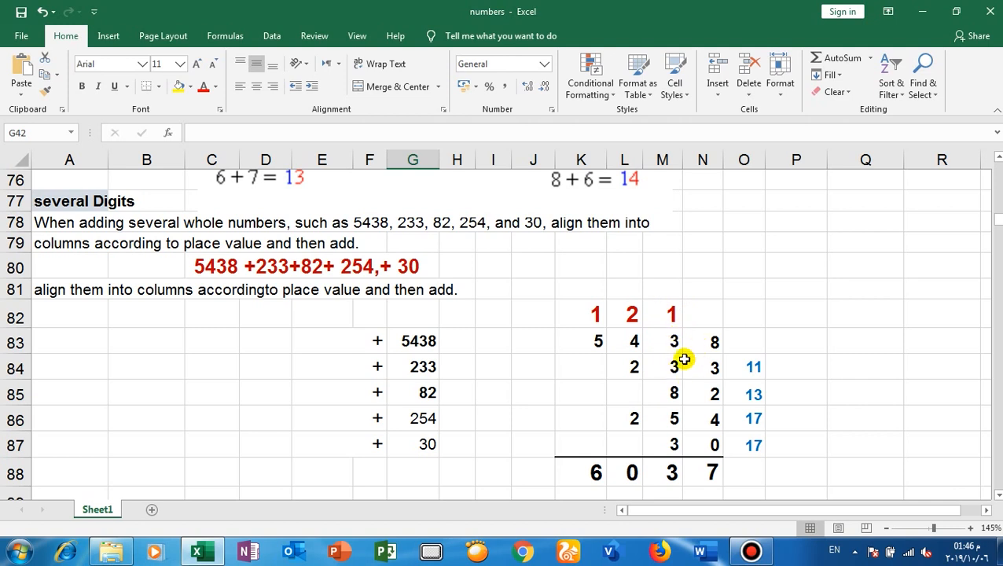
mouse_move(686, 394)
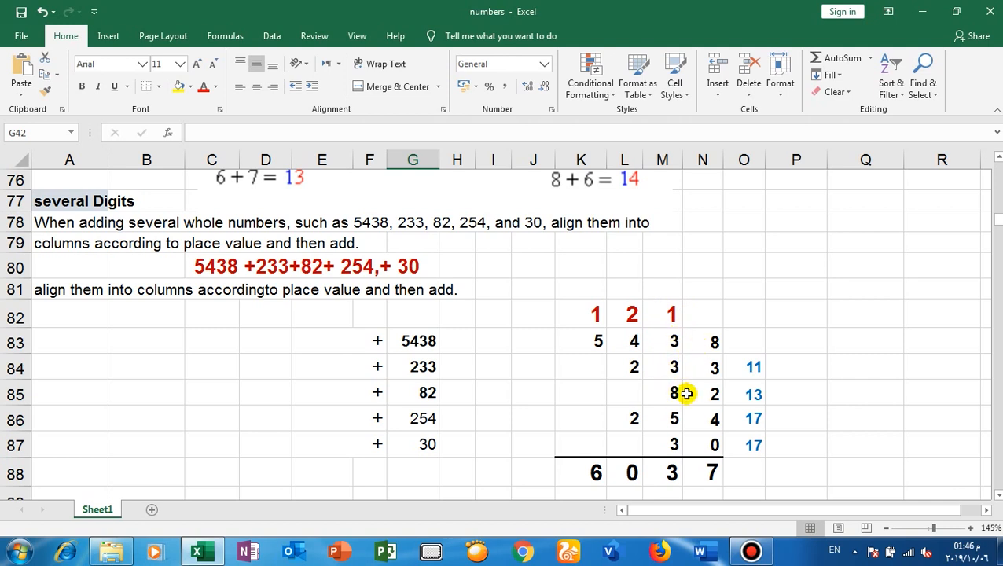
mouse_move(683, 415)
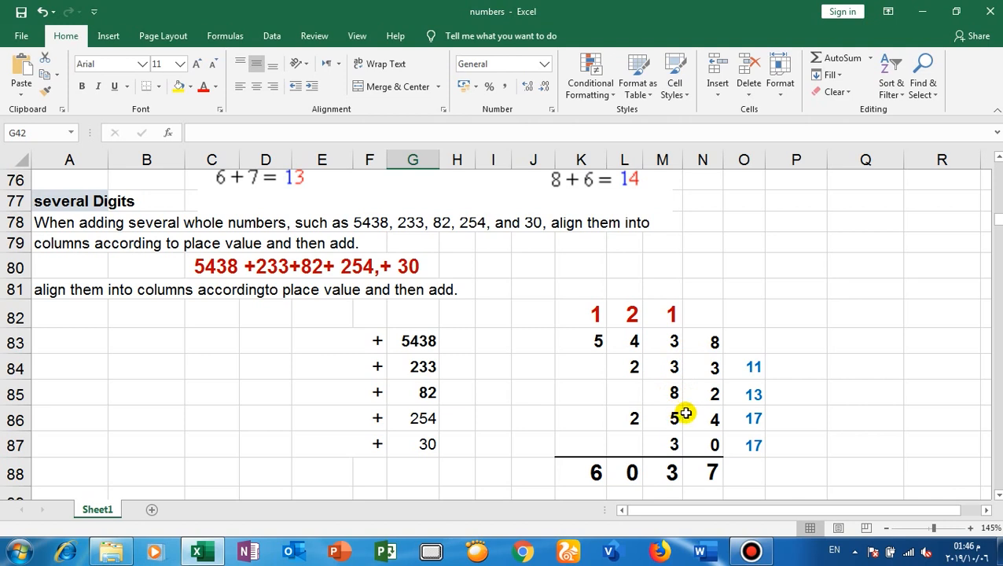
mouse_move(684, 434)
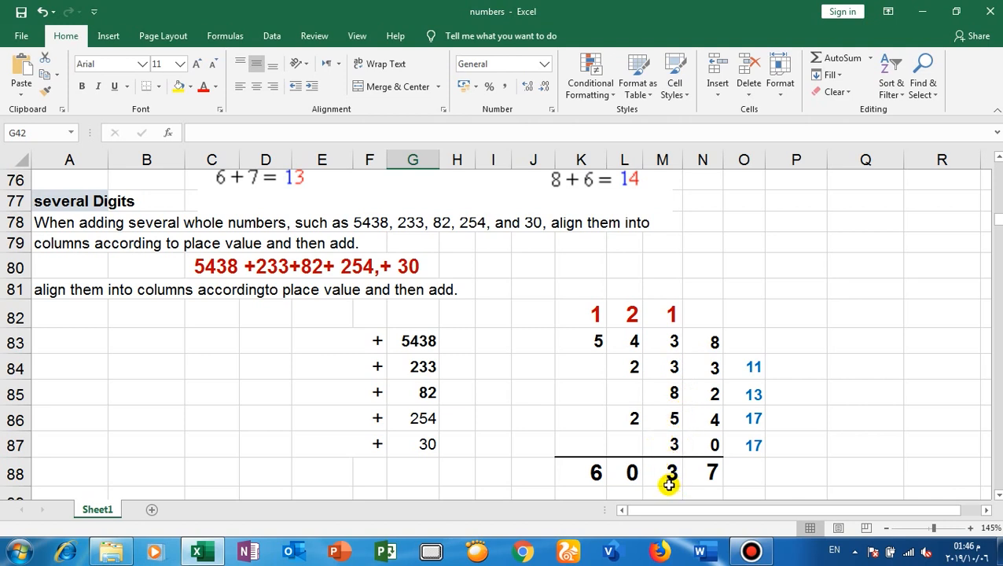
mouse_move(633, 317)
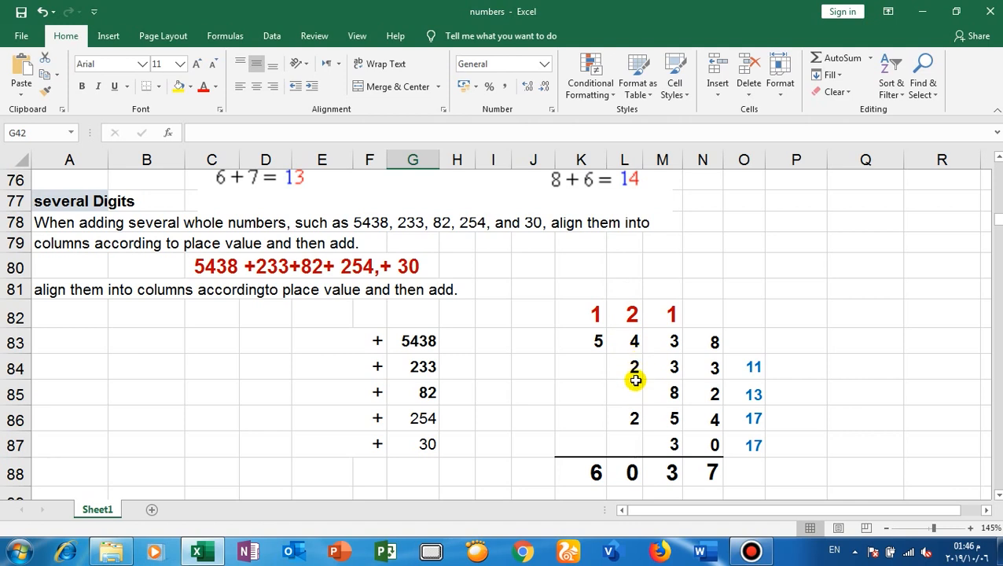
mouse_move(629, 443)
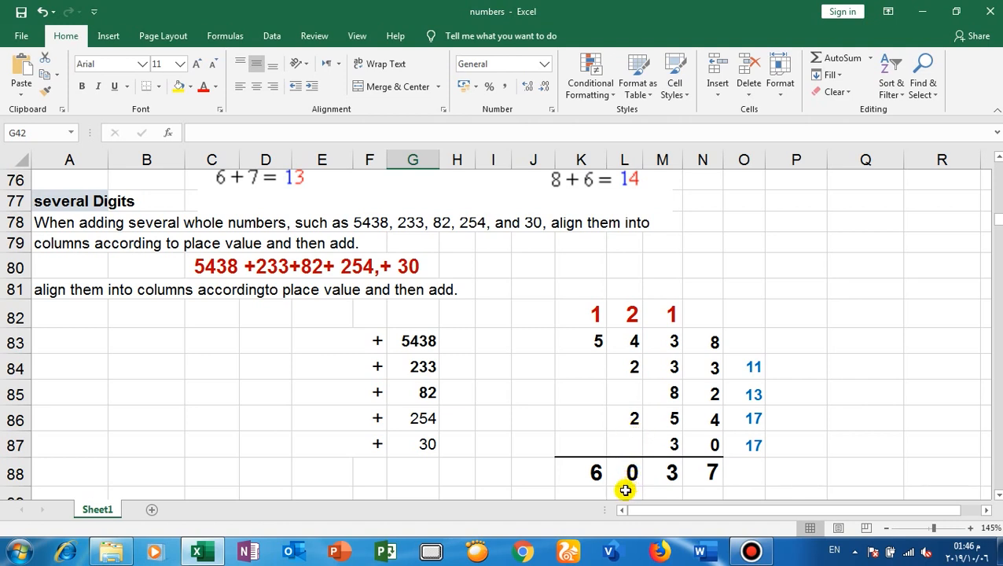
mouse_move(598, 343)
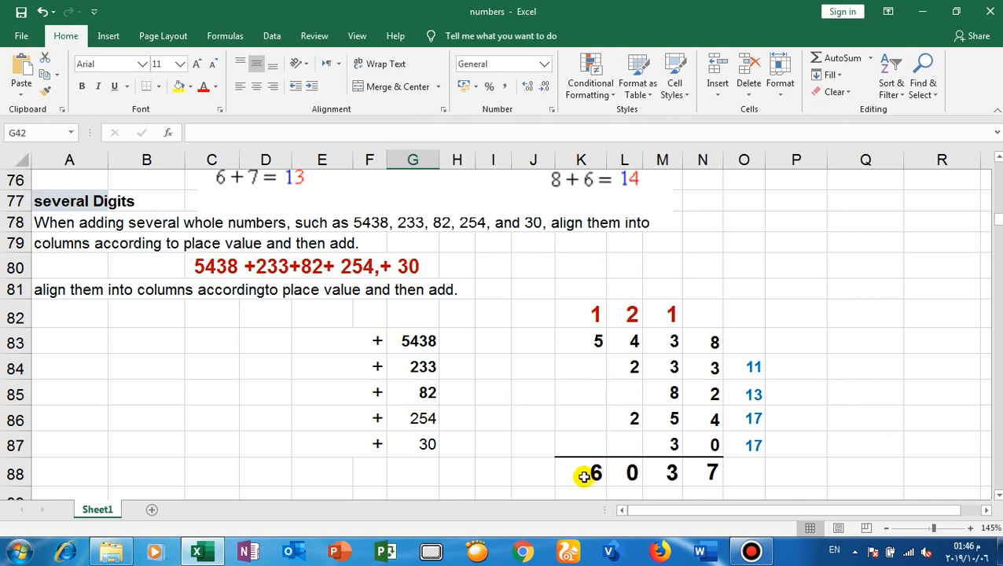
mouse_move(266, 434)
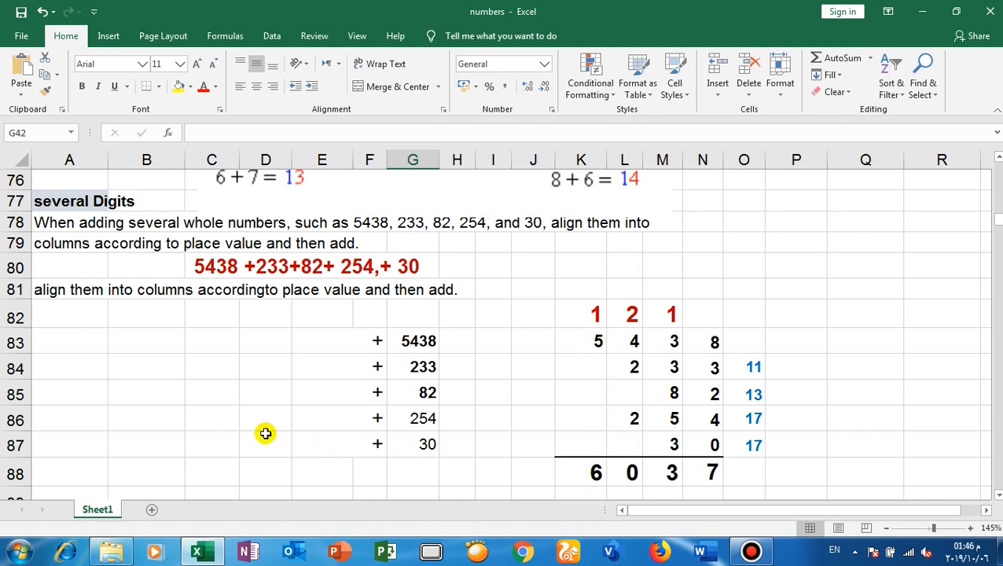